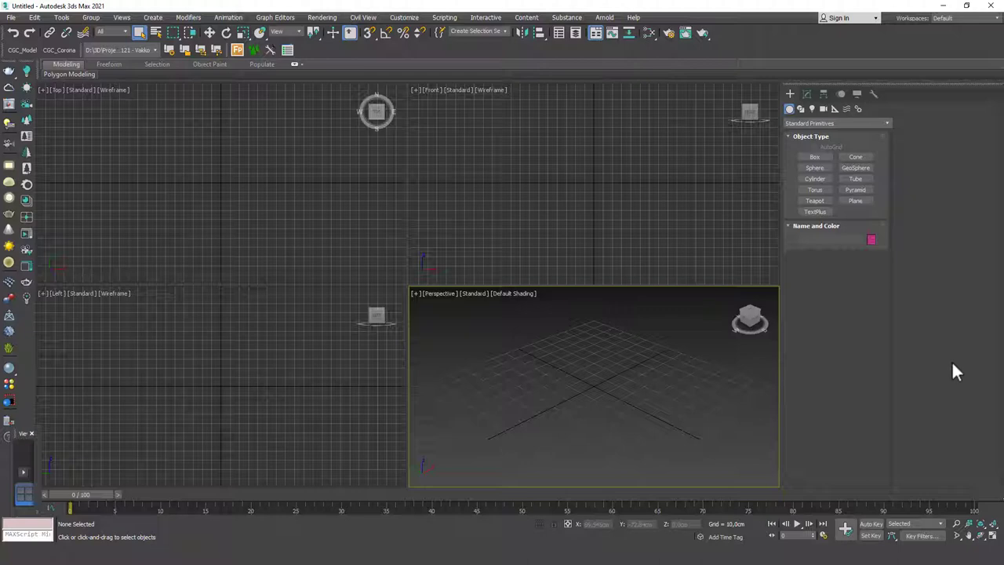
{"action": "mouse_move", "coordinate": [803, 291]}
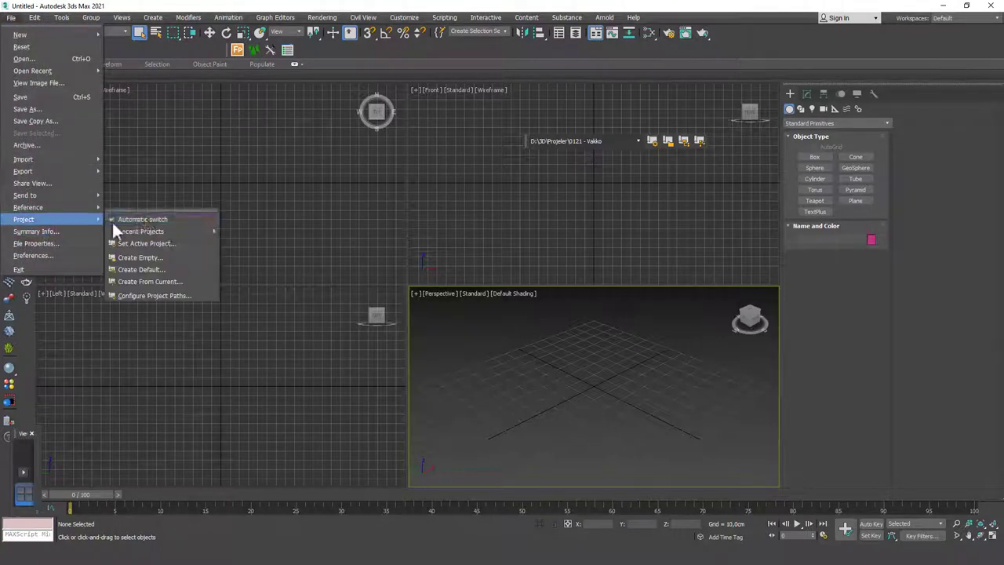
{"action": "mouse_move", "coordinate": [612, 166]}
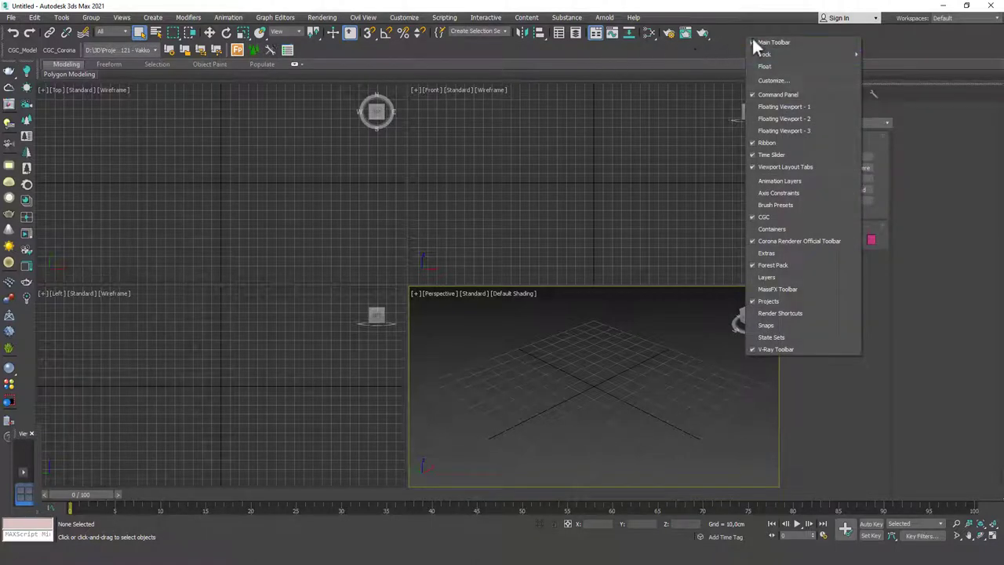
{"action": "mouse_move", "coordinate": [782, 44]}
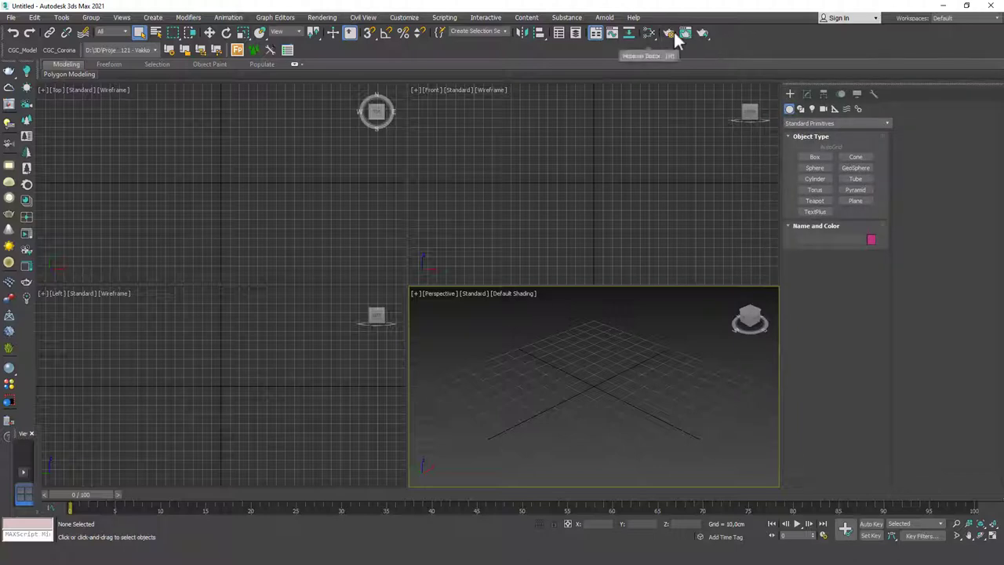
{"action": "mouse_move", "coordinate": [574, 44]}
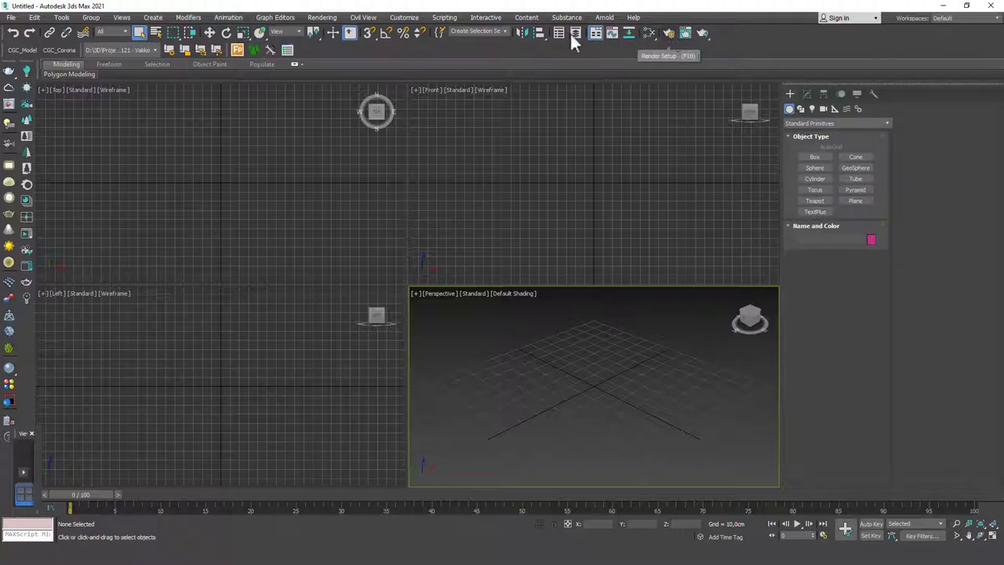
{"action": "mouse_move", "coordinate": [731, 44]}
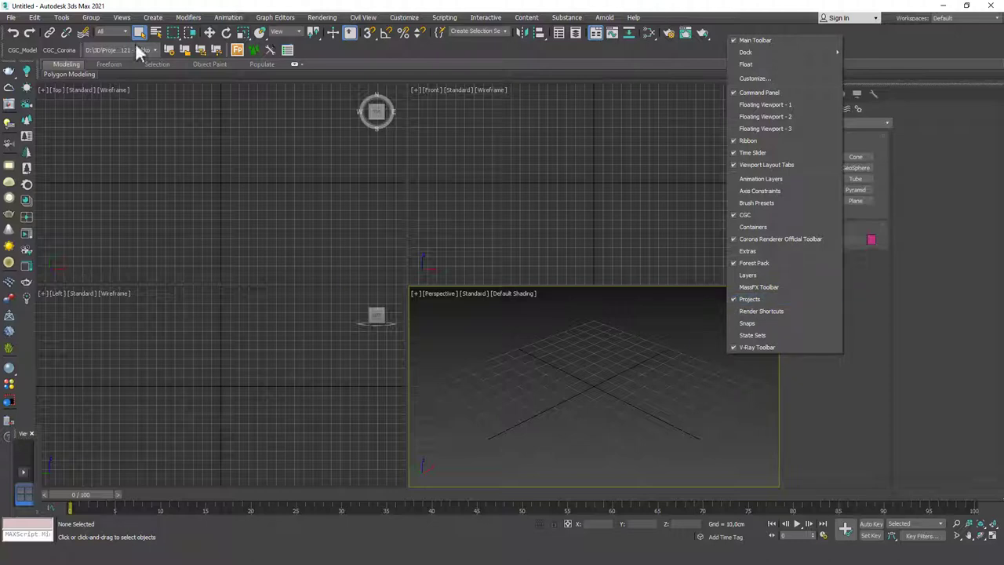
{"action": "mouse_move", "coordinate": [792, 10]}
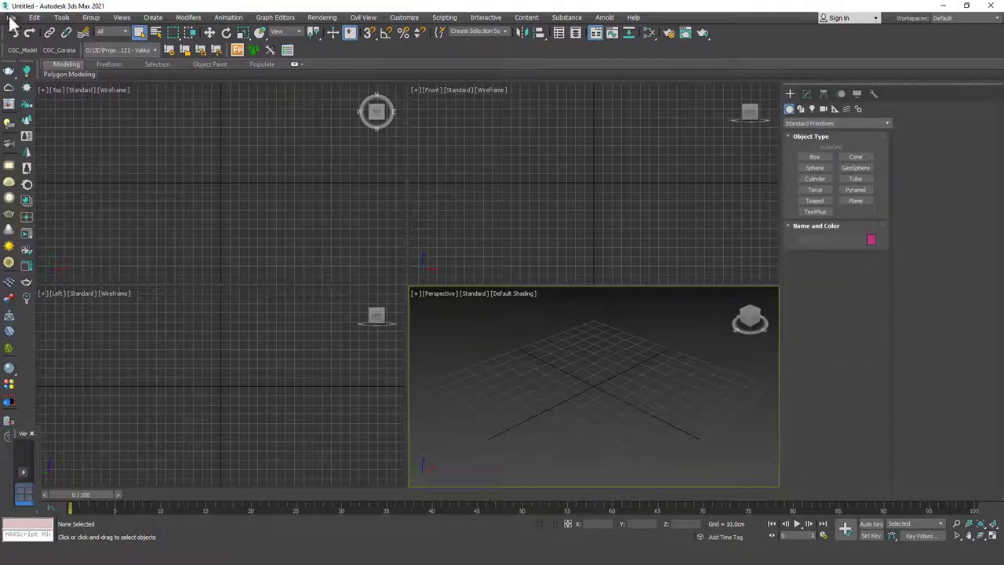
Request a new project from the current scene via File > Project > Create From Current.
{"action": "left_click", "coordinate": [10, 17]}
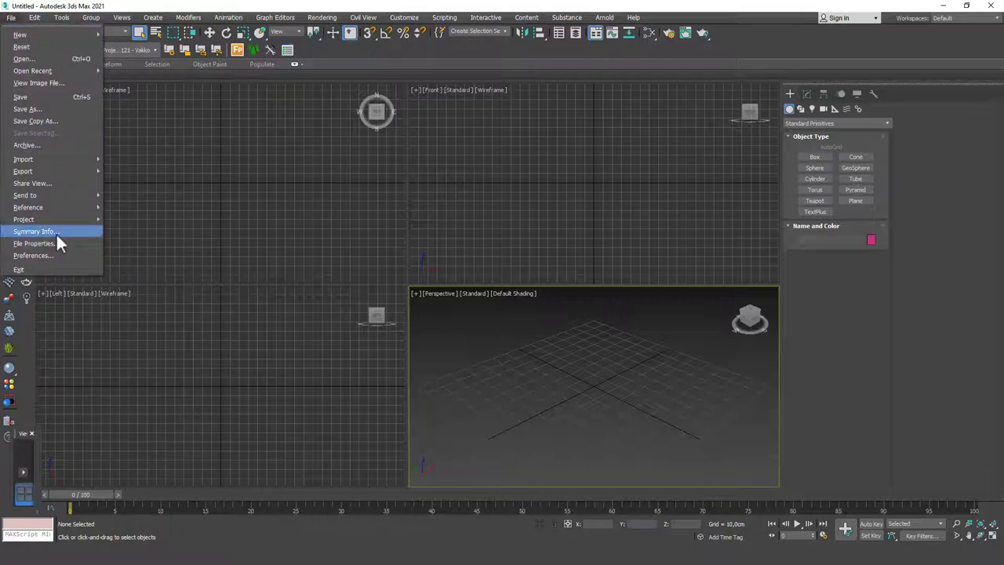
{"action": "mouse_move", "coordinate": [23, 219]}
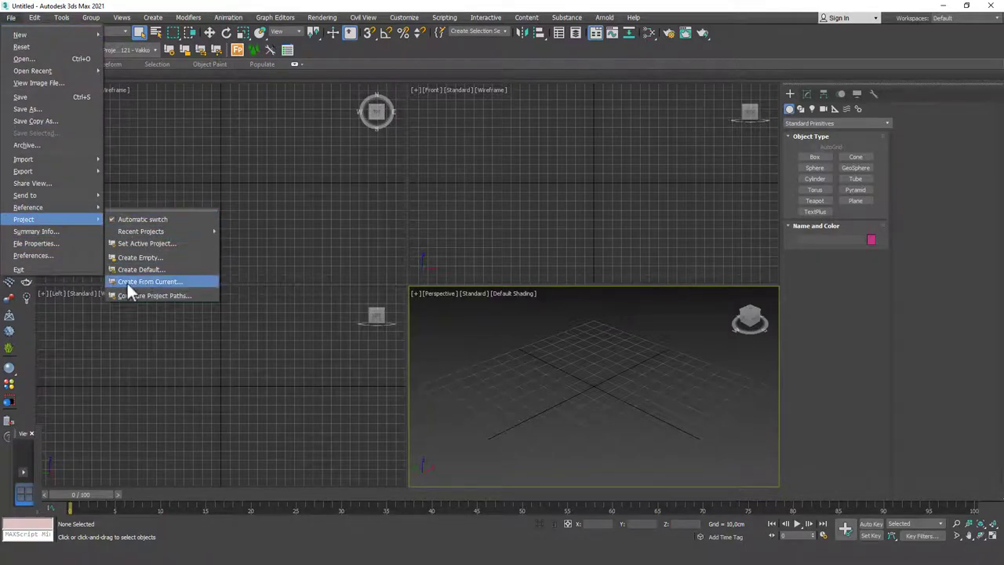
{"action": "left_click", "coordinate": [149, 280]}
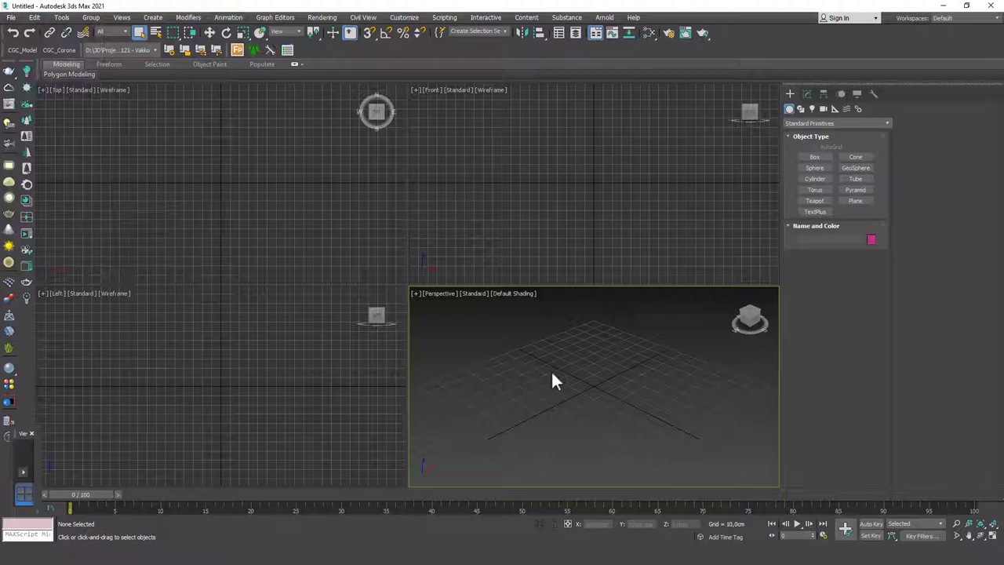
{"action": "mouse_move", "coordinate": [496, 316]}
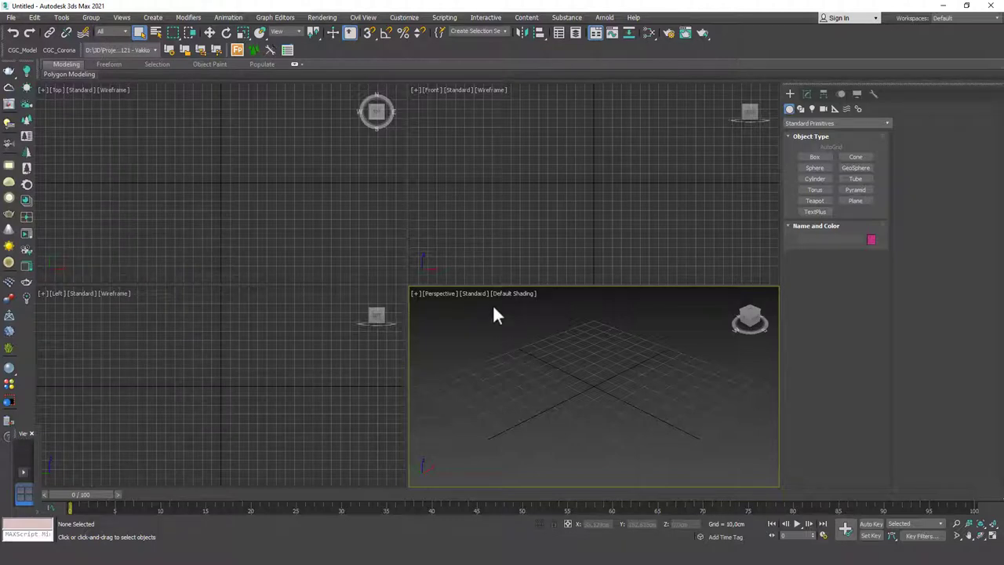
{"action": "mouse_move", "coordinate": [335, 182]}
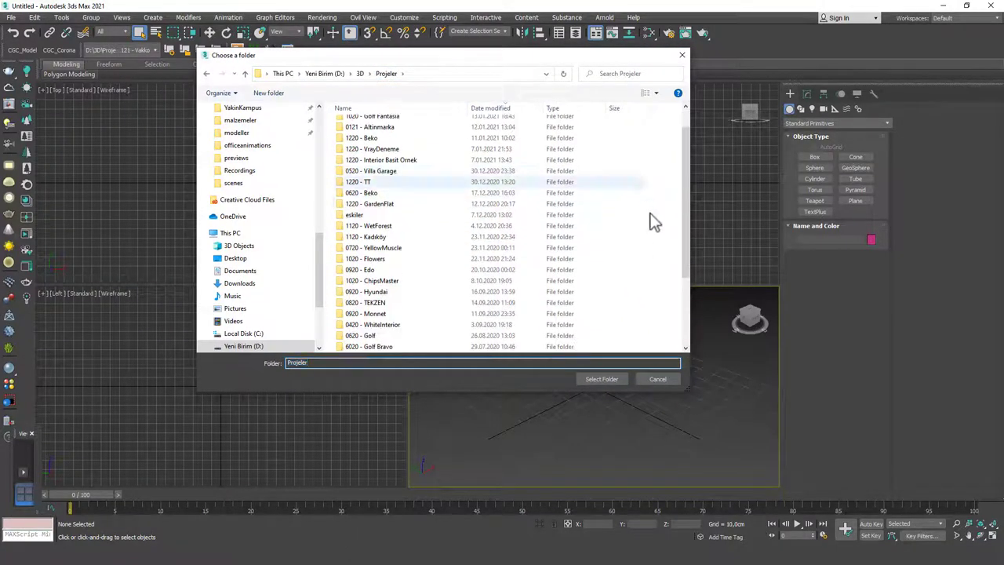
Create the folder '0121 - Project Folder Sample' in Projeler and select it as the project folder.
{"action": "left_click", "coordinate": [268, 93]}
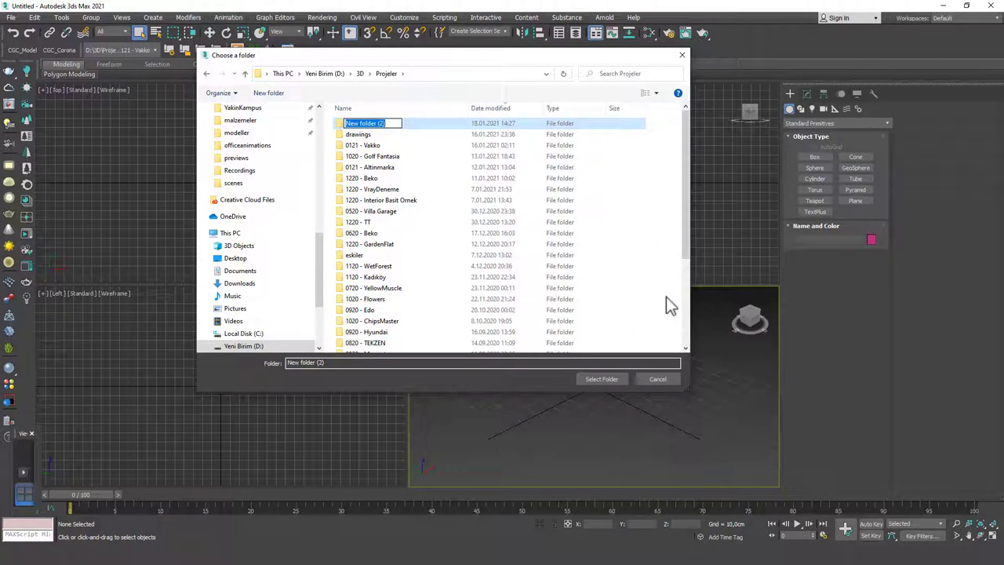
{"action": "type", "text": "0121 -"}
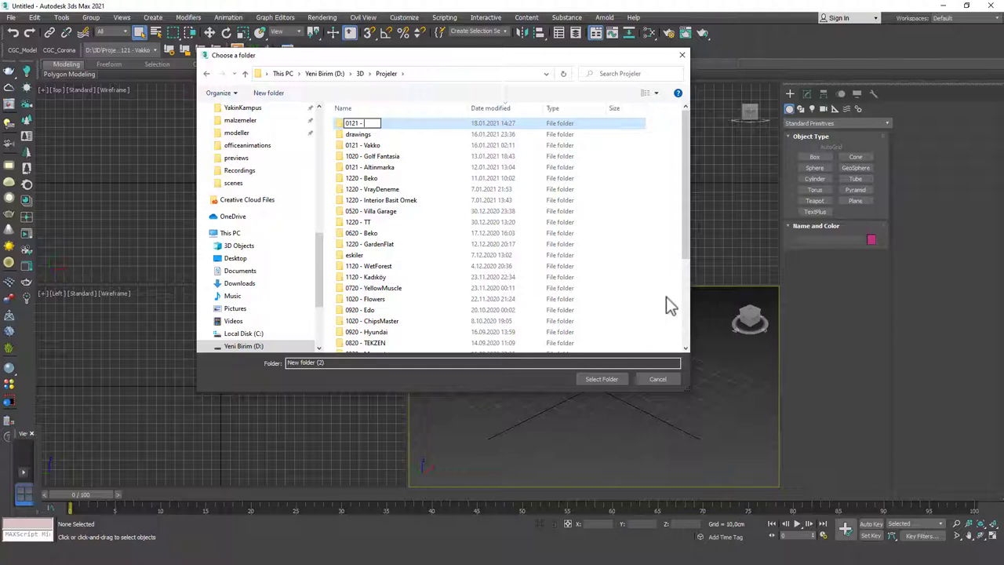
{"action": "type", "text": "Project Folder Sample"}
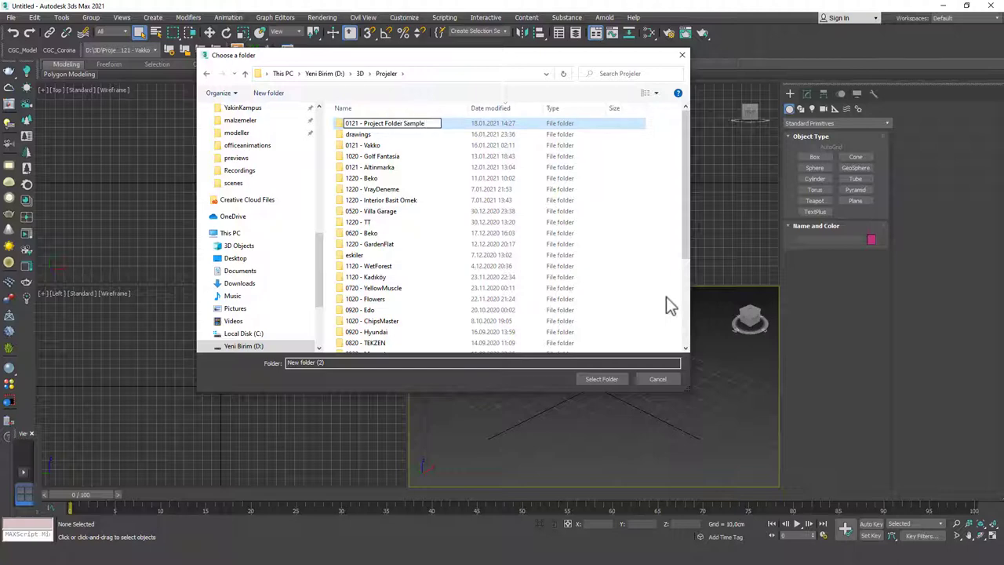
{"action": "double_click", "coordinate": [389, 123]}
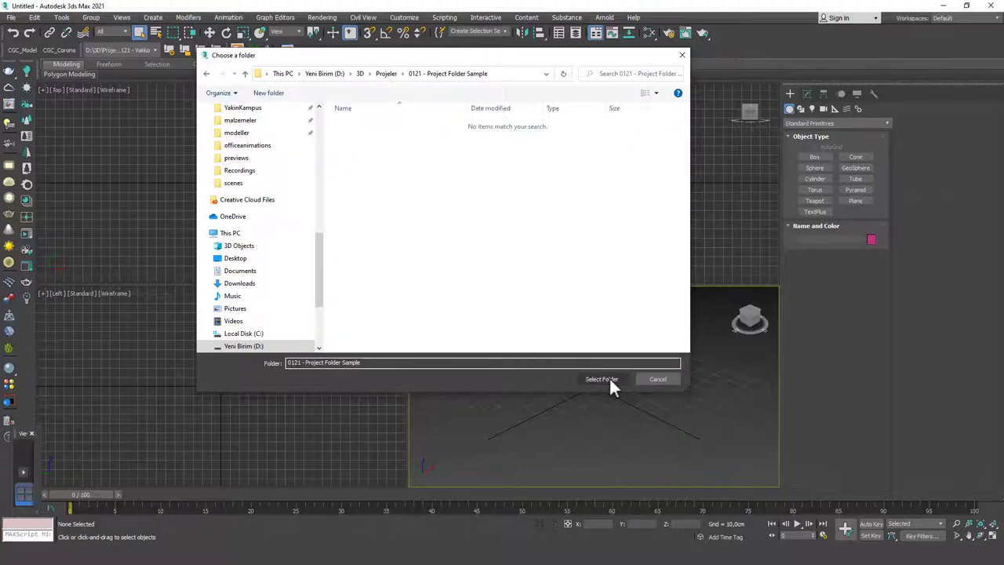
{"action": "left_click", "coordinate": [601, 379]}
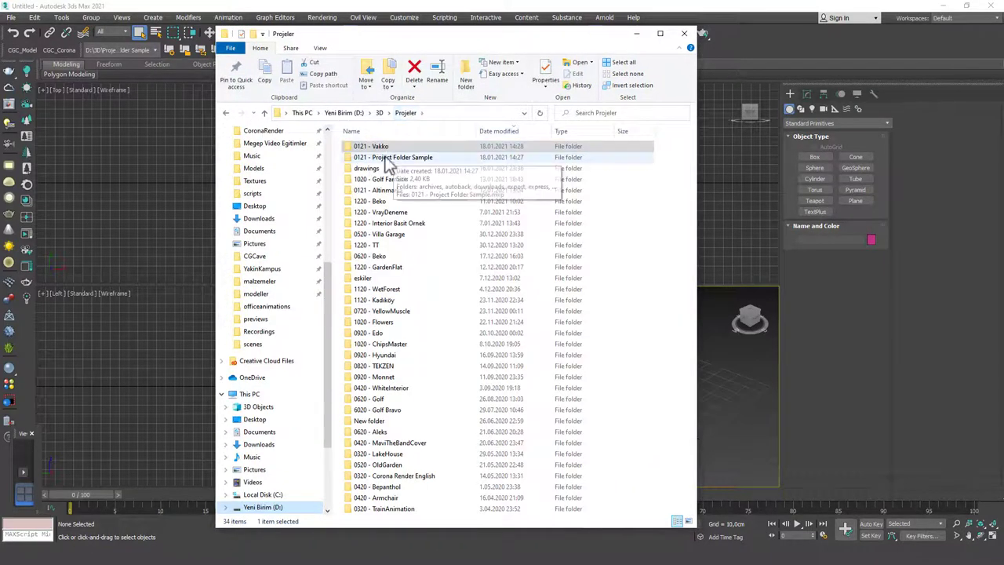
Browse into '0121 - Project Folder Sample' to view its generated subfolders and project file.
{"action": "double_click", "coordinate": [399, 156]}
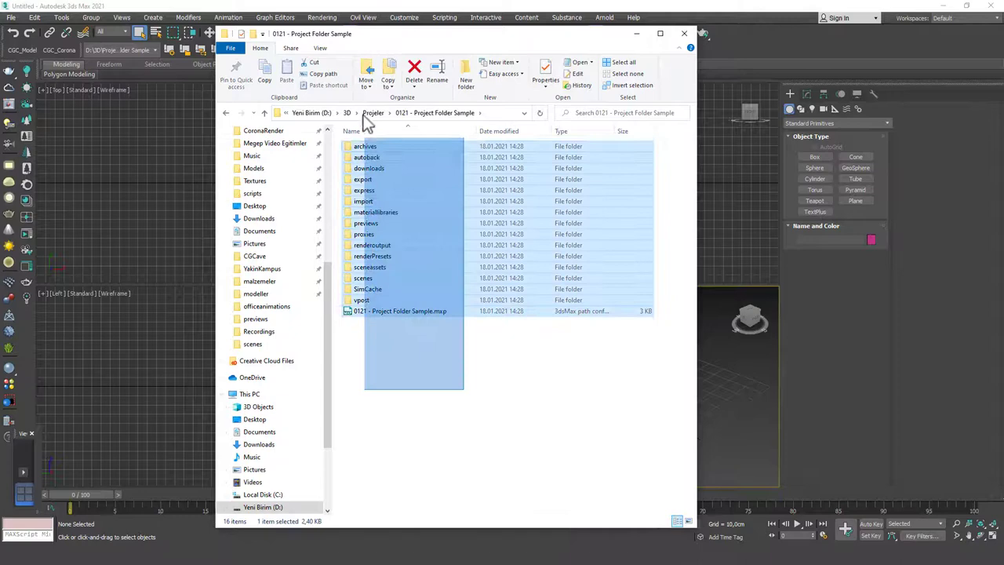
{"action": "left_click", "coordinate": [455, 373]}
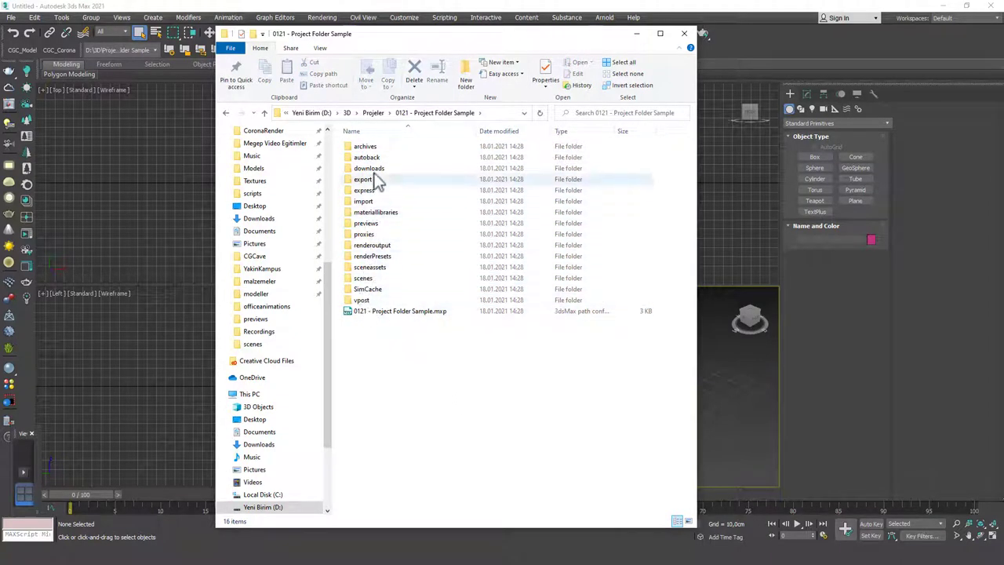
{"action": "mouse_move", "coordinate": [426, 273]}
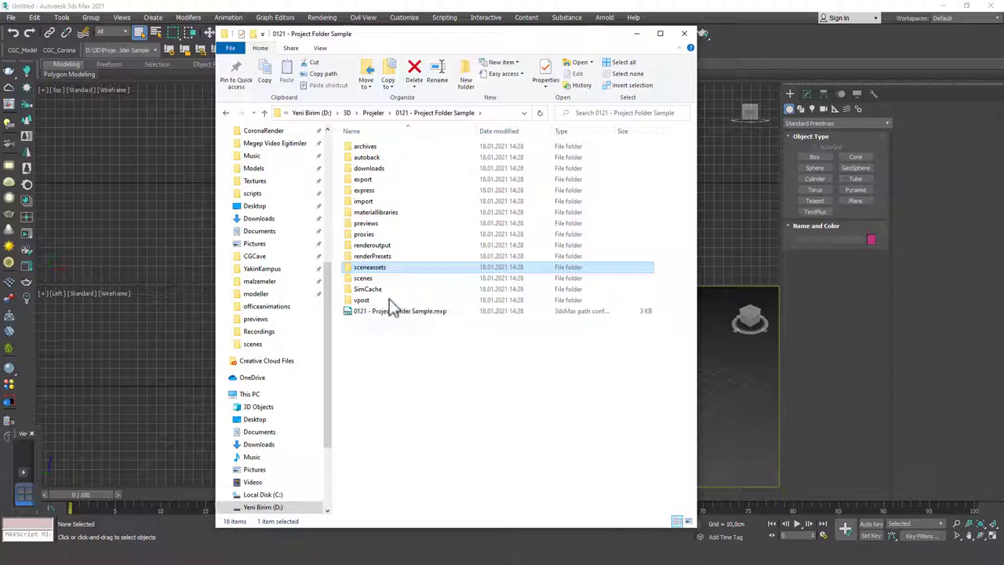
{"action": "mouse_move", "coordinate": [378, 245]}
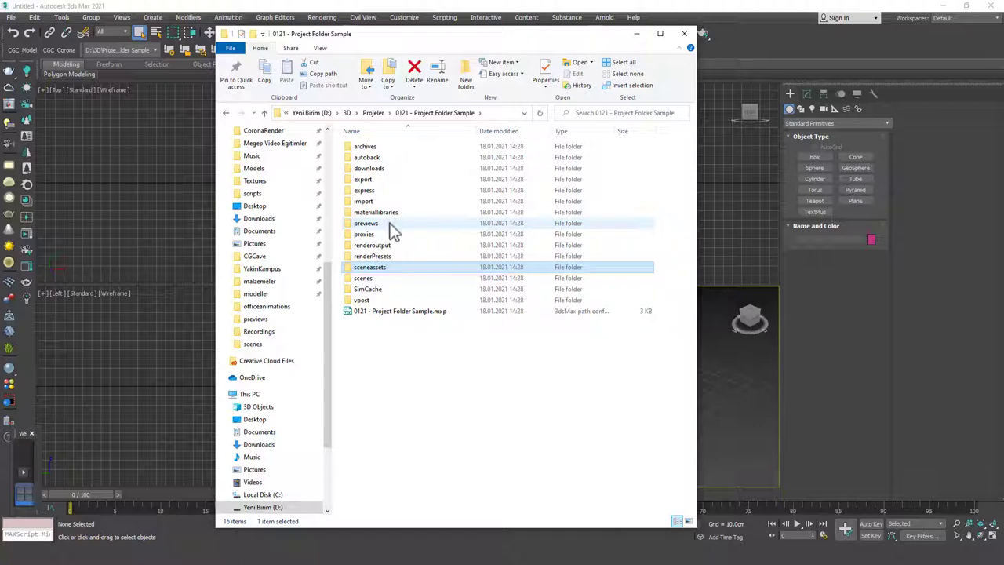
{"action": "mouse_move", "coordinate": [391, 229]}
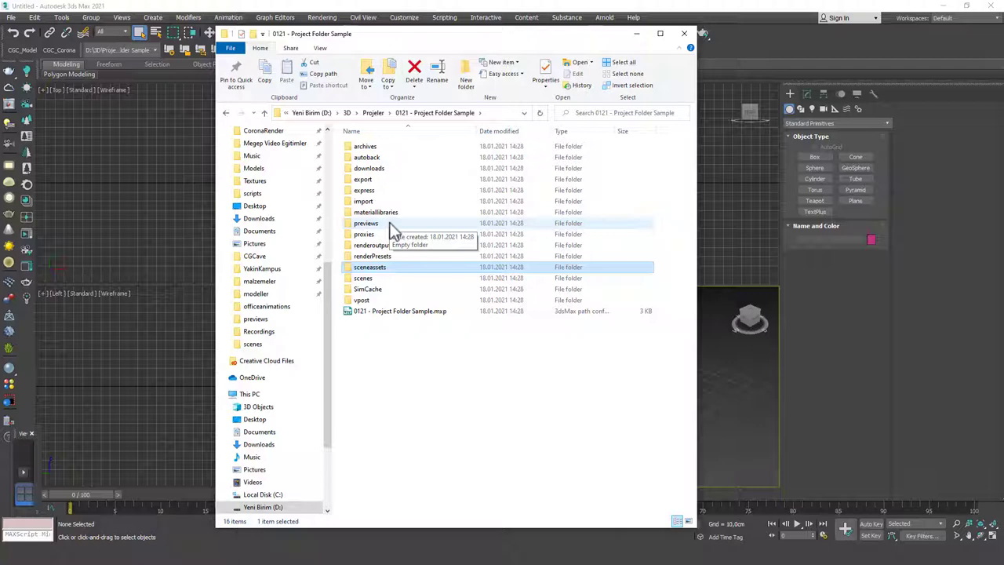
Check the empty archives folder, then navigate back up to the project folder.
{"action": "double_click", "coordinate": [364, 146]}
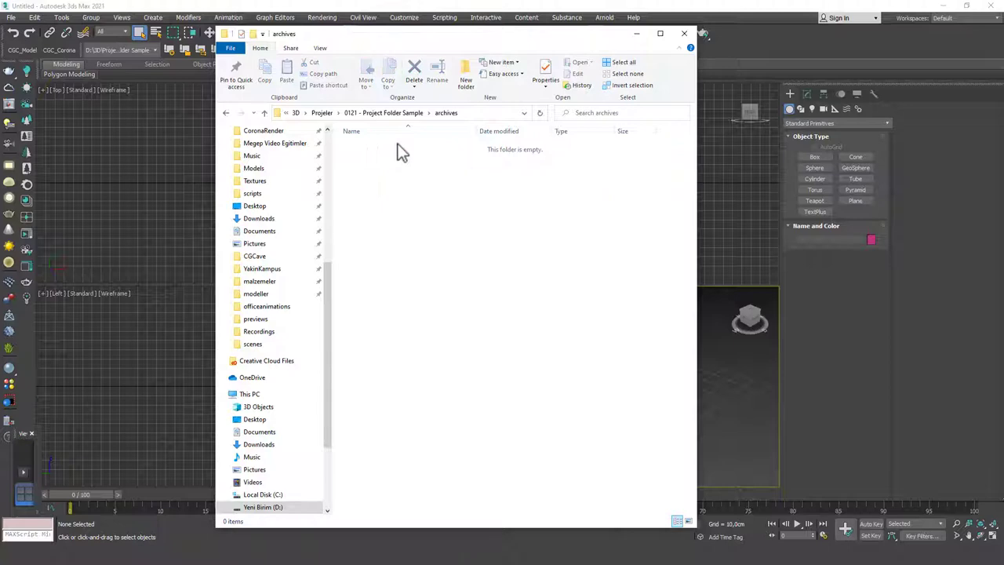
{"action": "mouse_move", "coordinate": [408, 174]}
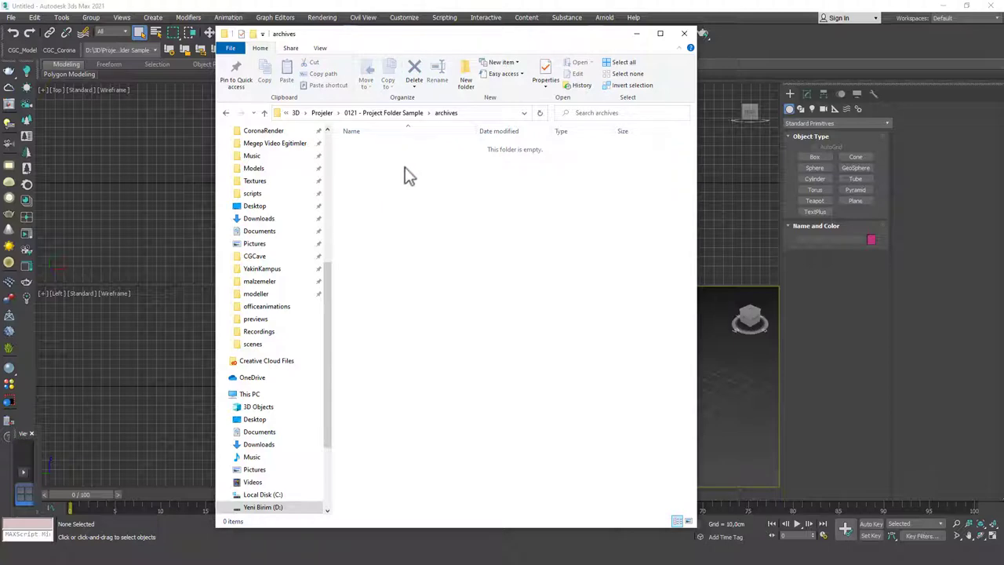
{"action": "mouse_move", "coordinate": [426, 171]}
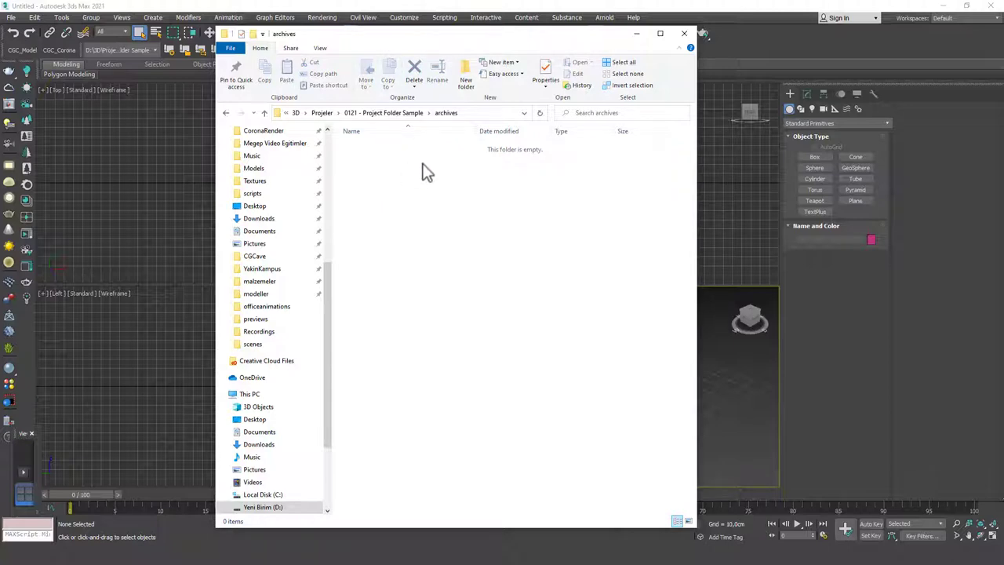
{"action": "mouse_move", "coordinate": [430, 179]}
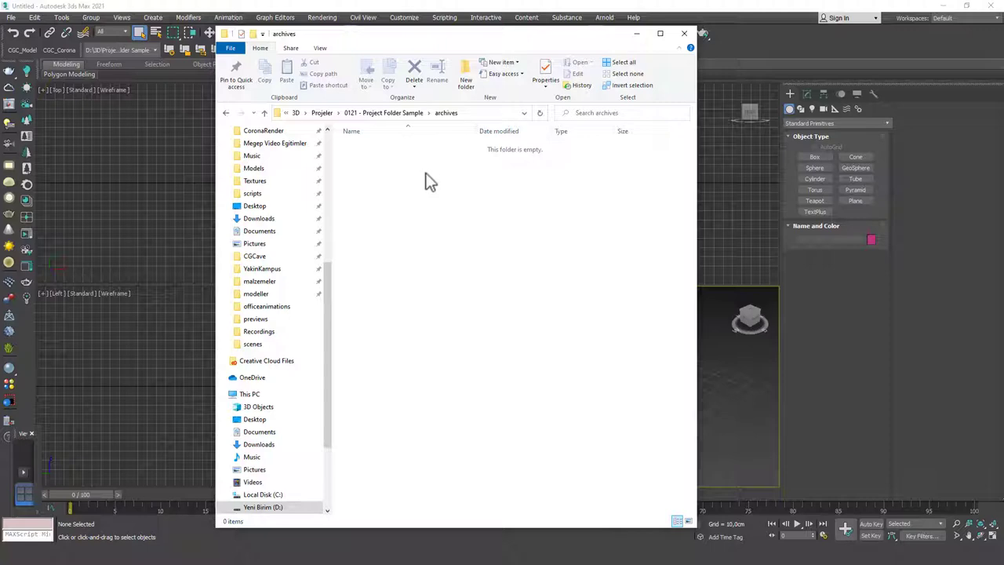
{"action": "mouse_move", "coordinate": [430, 188]}
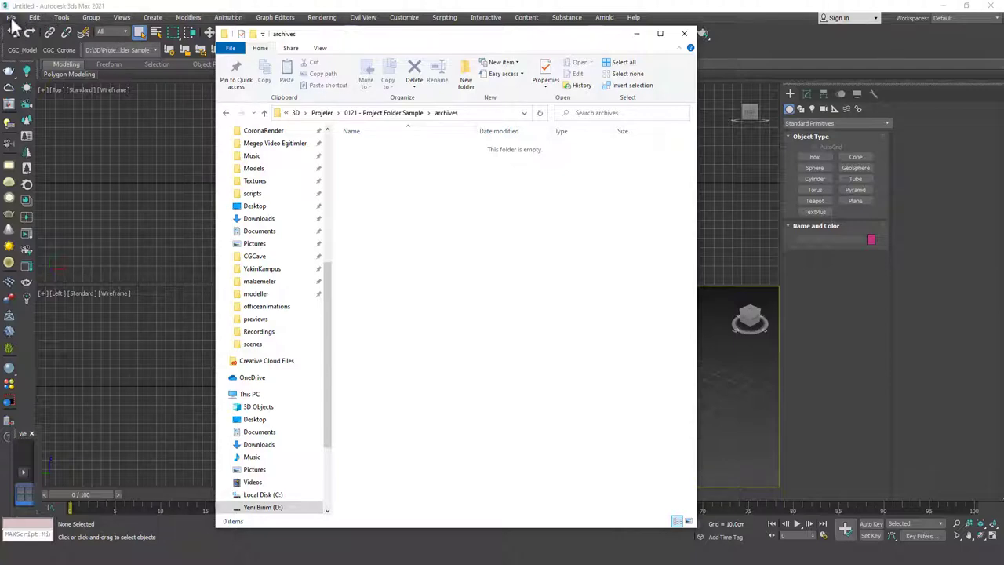
{"action": "left_click", "coordinate": [10, 17]}
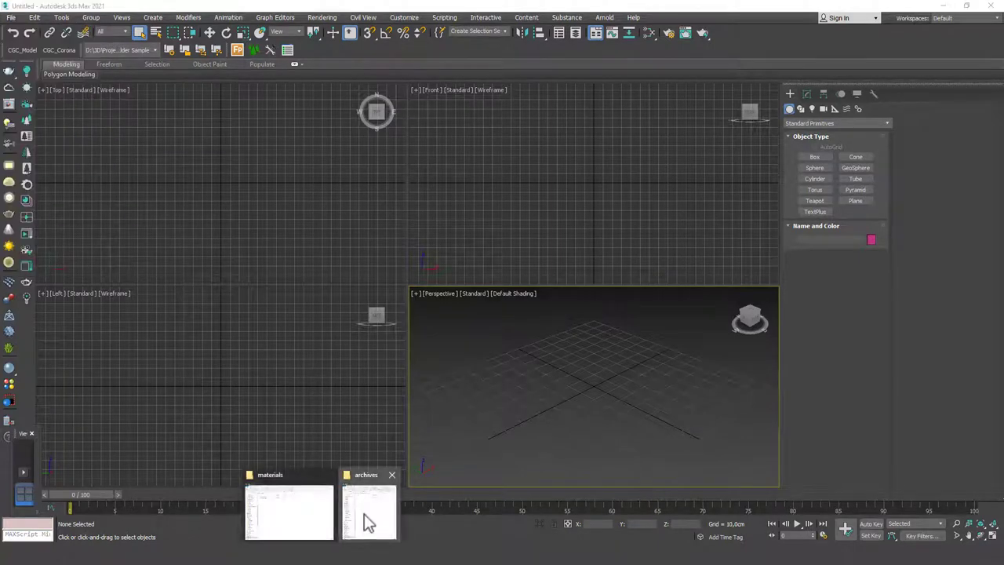
{"action": "left_click", "coordinate": [368, 520]}
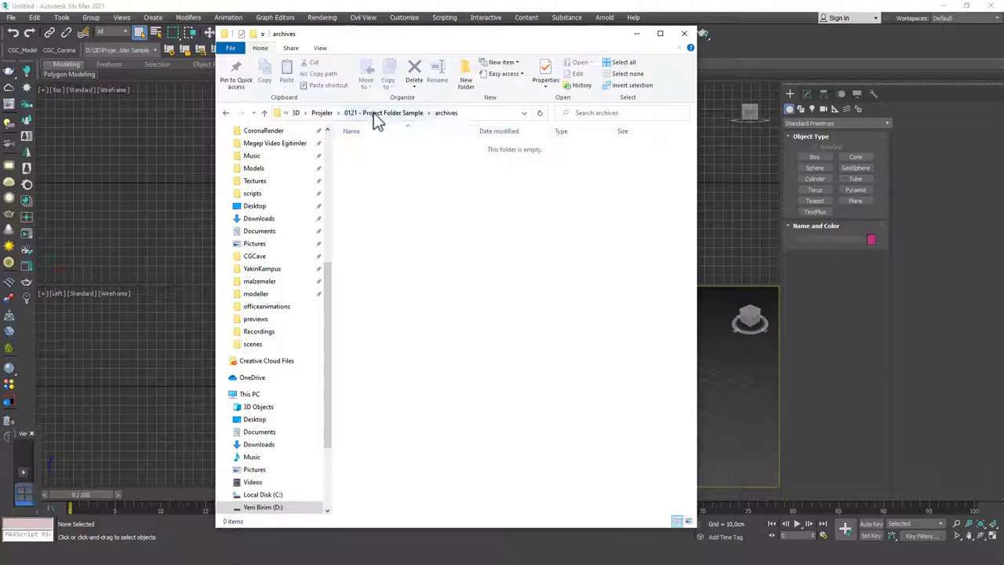
{"action": "left_click", "coordinate": [383, 113]}
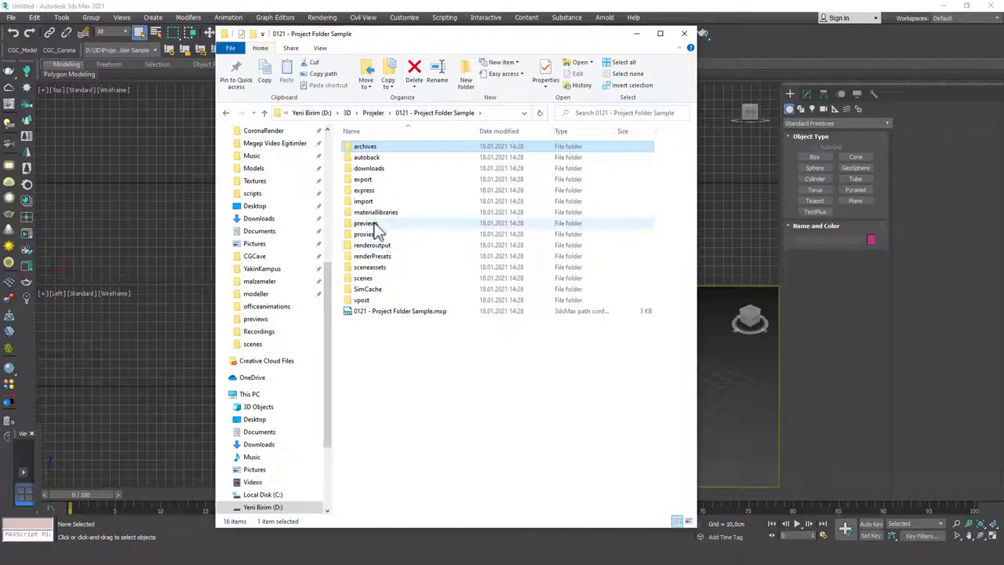
Add sunglasses ref.png to the previews folder and view it in Photos.
{"action": "double_click", "coordinate": [364, 223]}
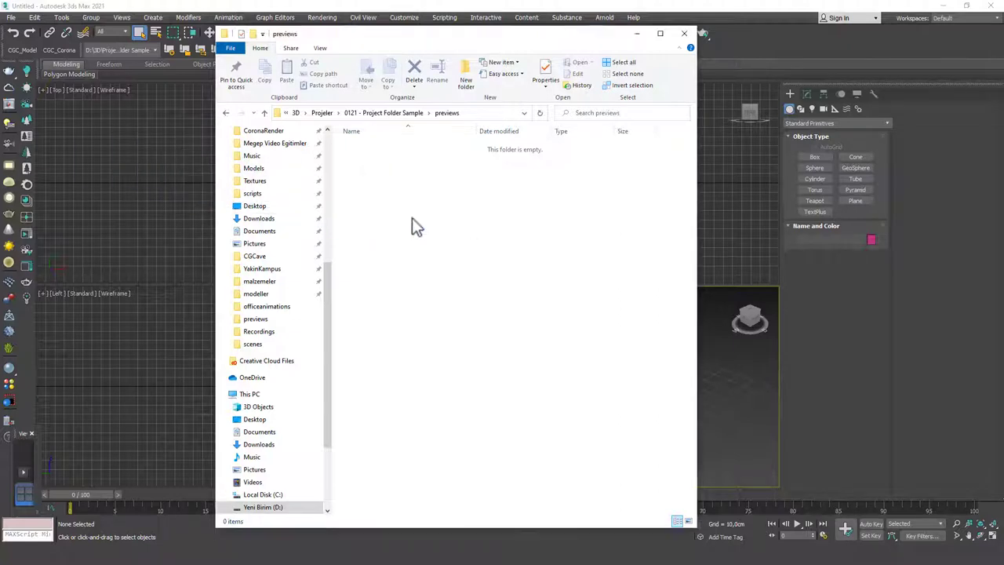
{"action": "left_click", "coordinate": [377, 147]}
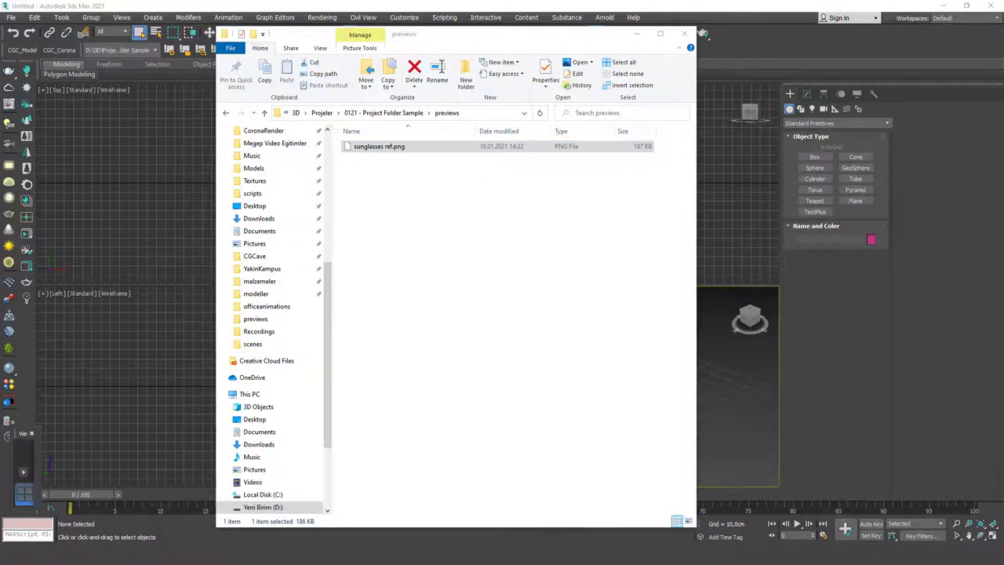
{"action": "double_click", "coordinate": [379, 147]}
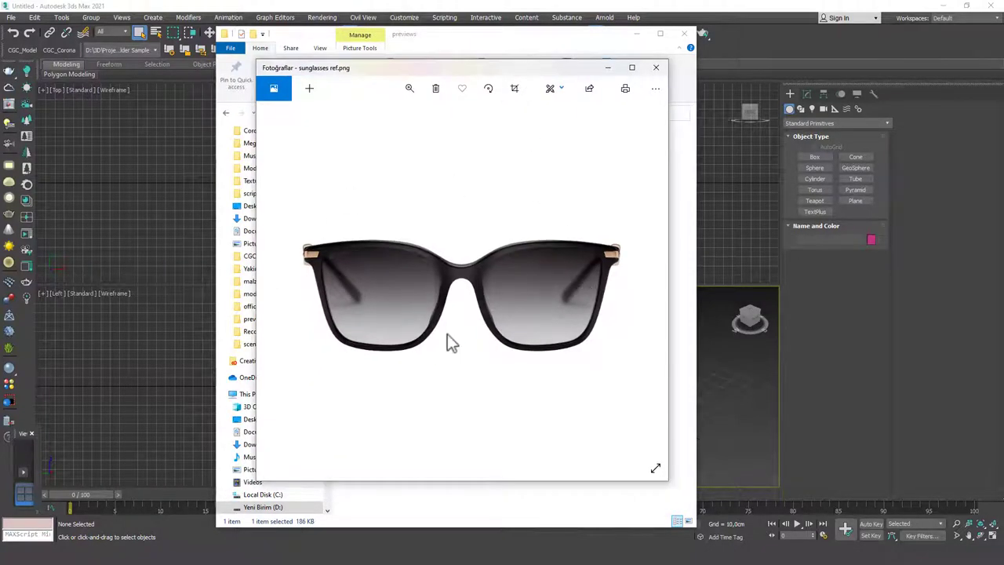
{"action": "mouse_move", "coordinate": [654, 69]}
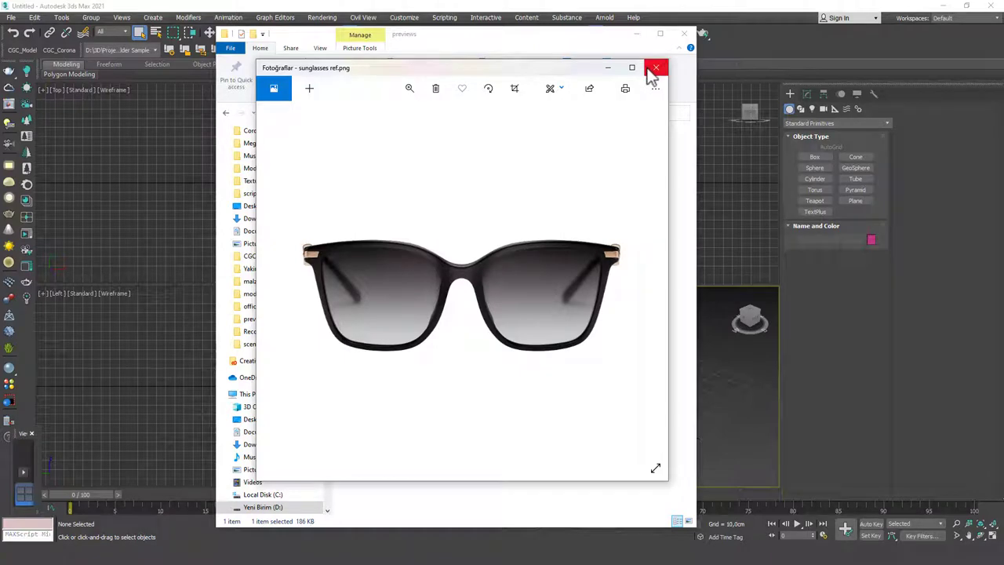
{"action": "left_click", "coordinate": [652, 67]}
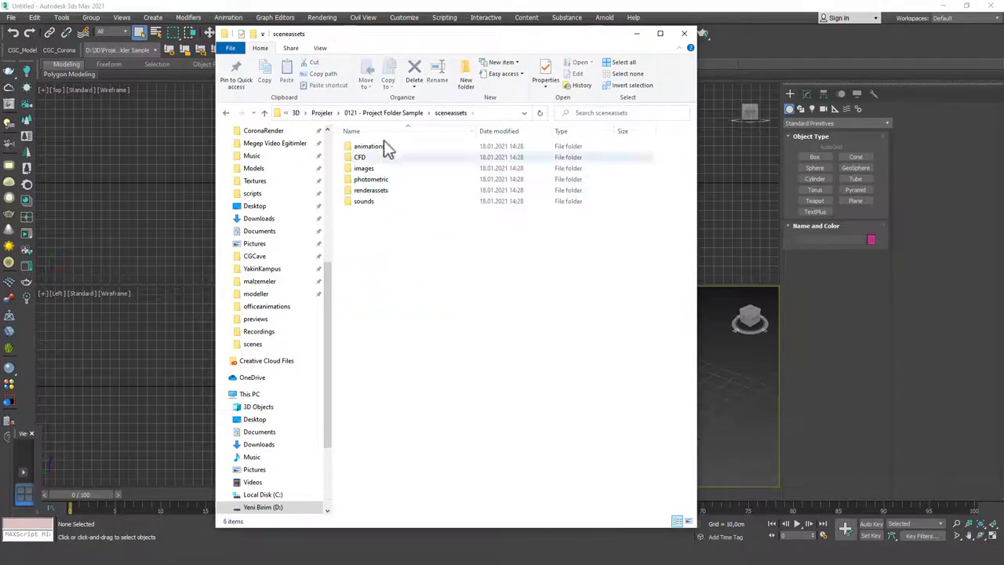
Check that the images and renderoutput folders are both empty.
{"action": "double_click", "coordinate": [364, 168]}
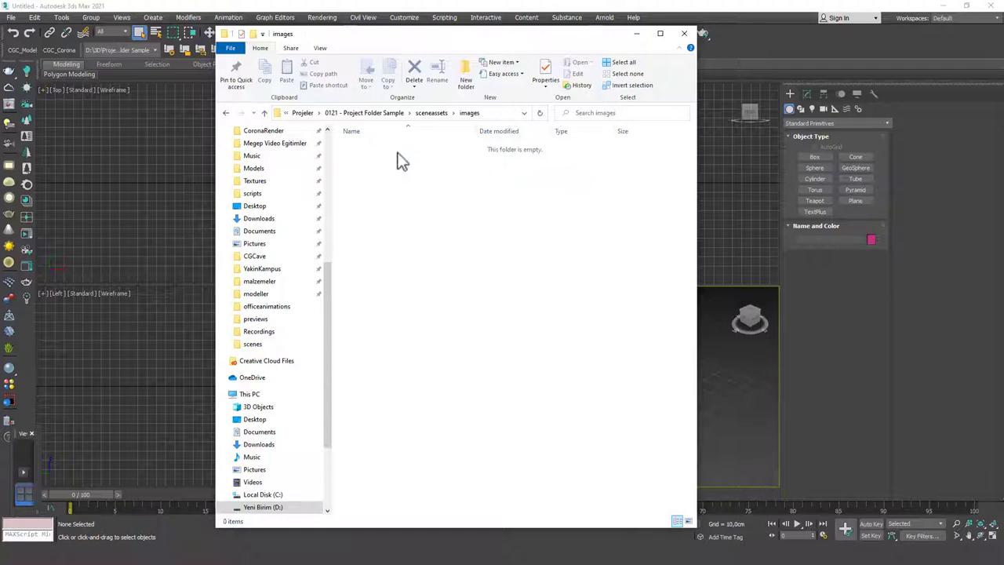
{"action": "mouse_move", "coordinate": [530, 298]}
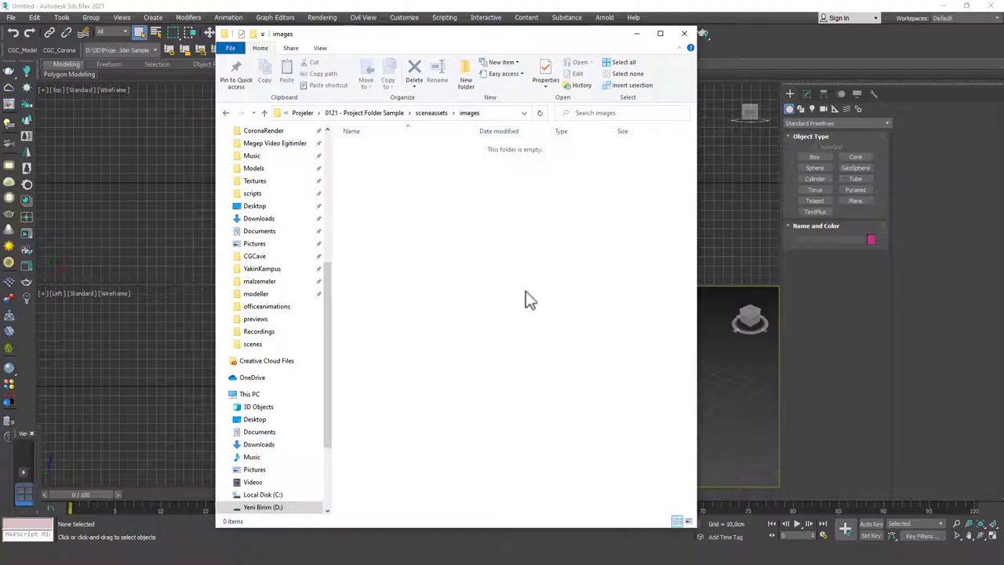
{"action": "mouse_move", "coordinate": [430, 207]}
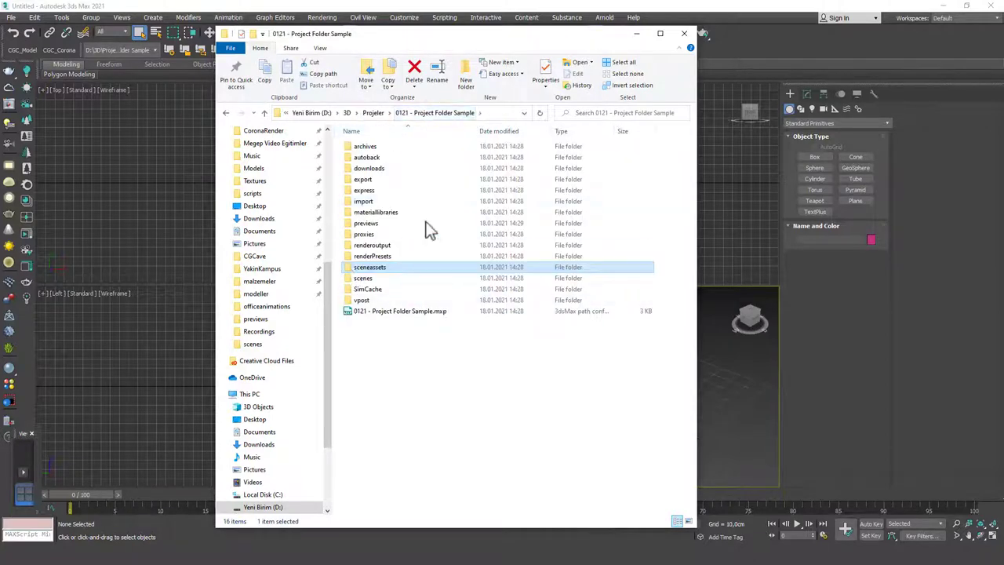
{"action": "double_click", "coordinate": [372, 245]}
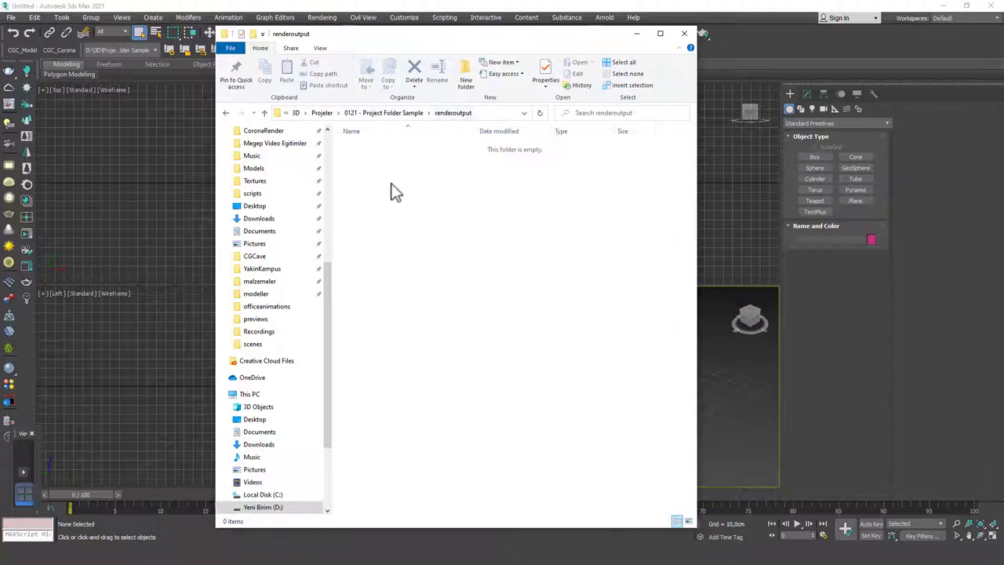
{"action": "mouse_move", "coordinate": [408, 151]}
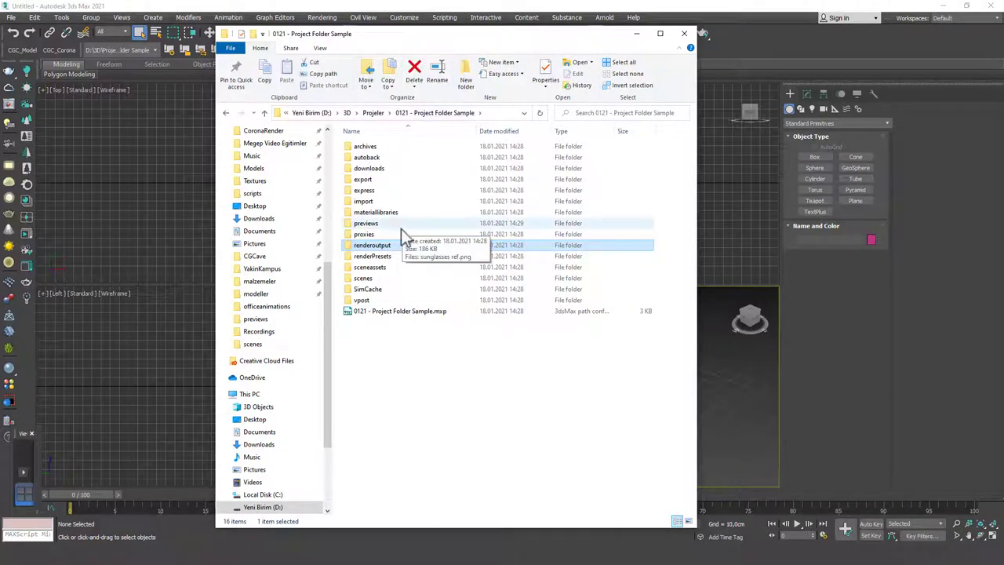
View the empty scenes folder, then bring 3ds Max back to the front.
{"action": "double_click", "coordinate": [363, 277]}
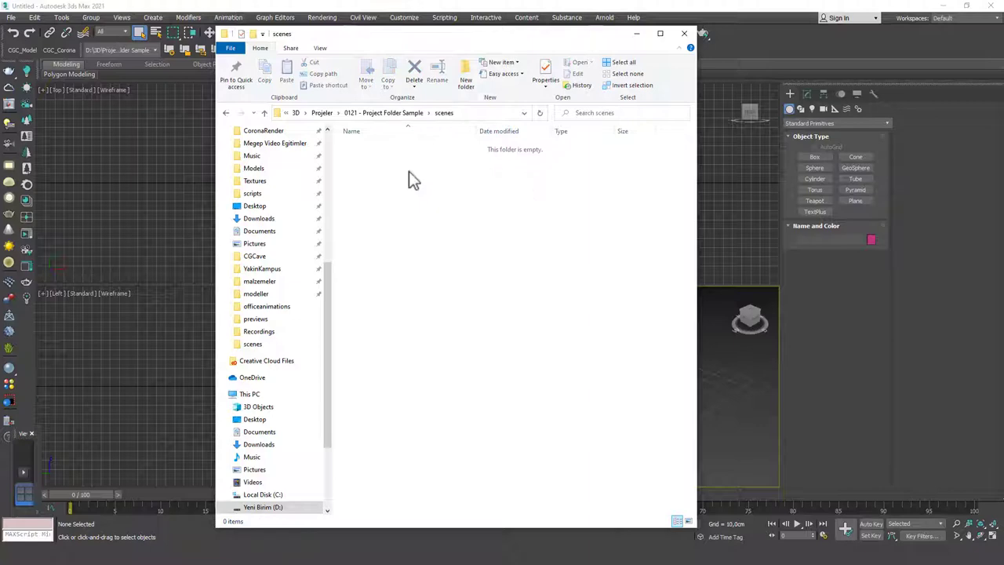
{"action": "mouse_move", "coordinate": [462, 127]}
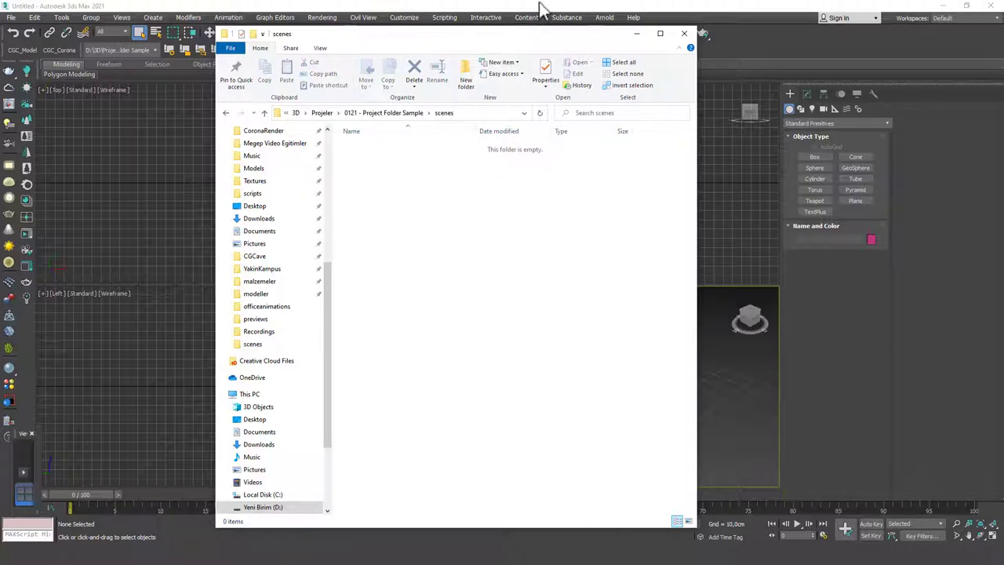
{"action": "mouse_move", "coordinate": [427, 182]}
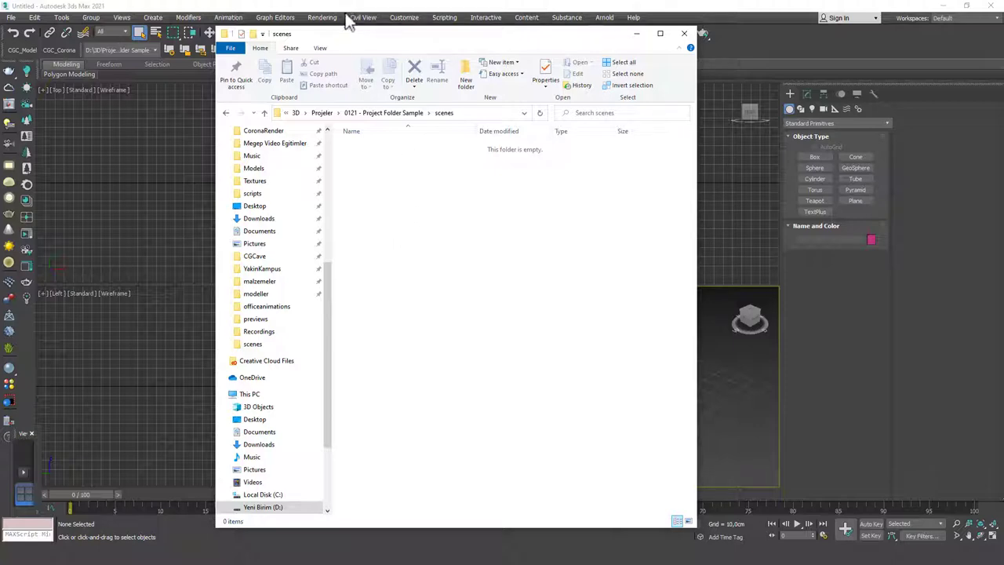
{"action": "left_click", "coordinate": [684, 33]}
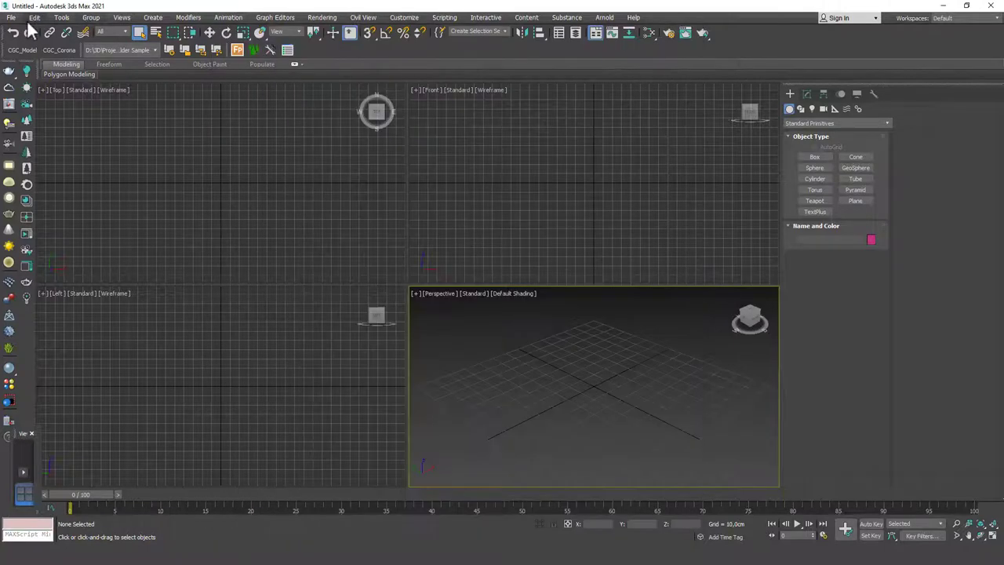
Save the scene as scene1.max in the project's scenes folder.
{"action": "left_click", "coordinate": [9, 18]}
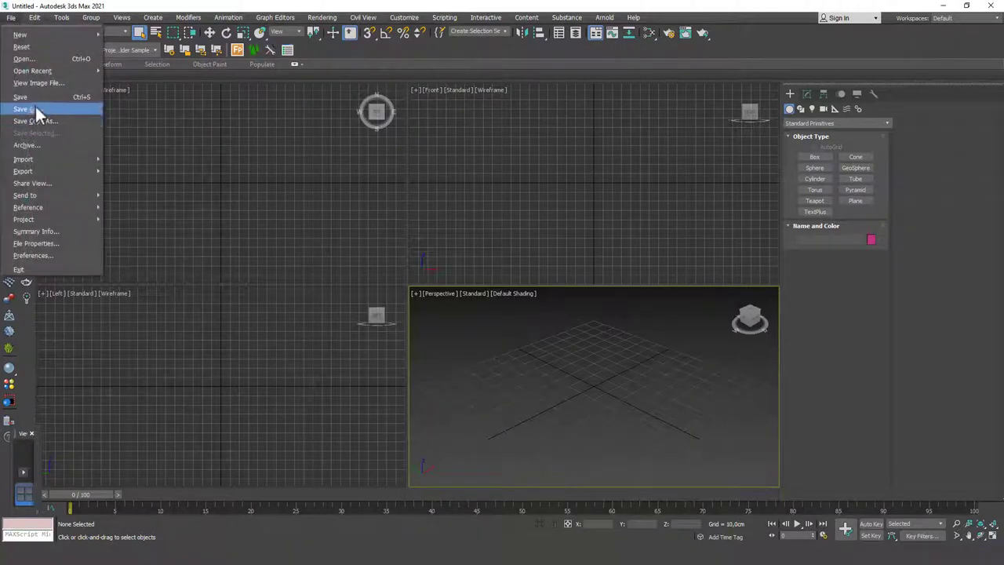
{"action": "left_click", "coordinate": [35, 121]}
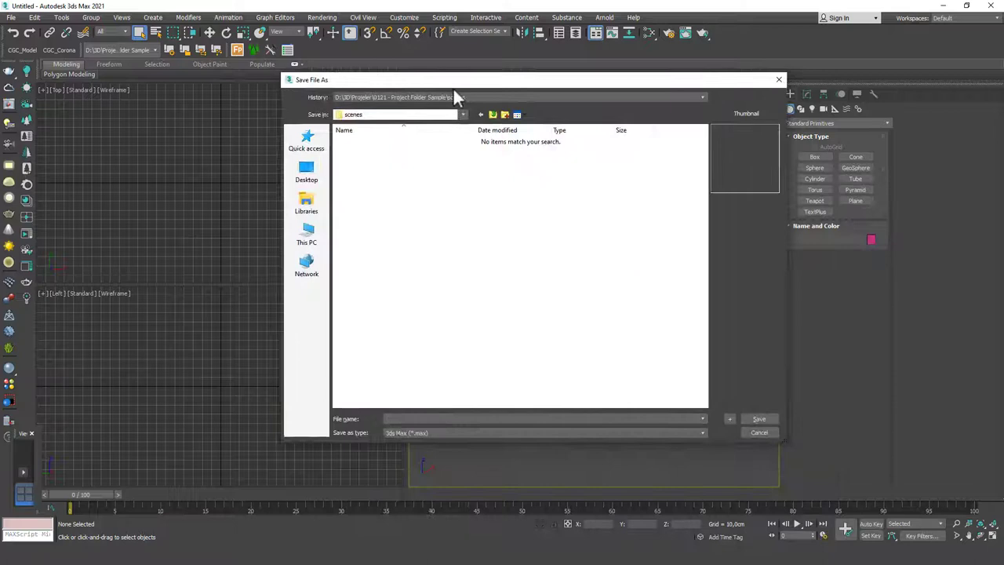
{"action": "mouse_move", "coordinate": [425, 86]}
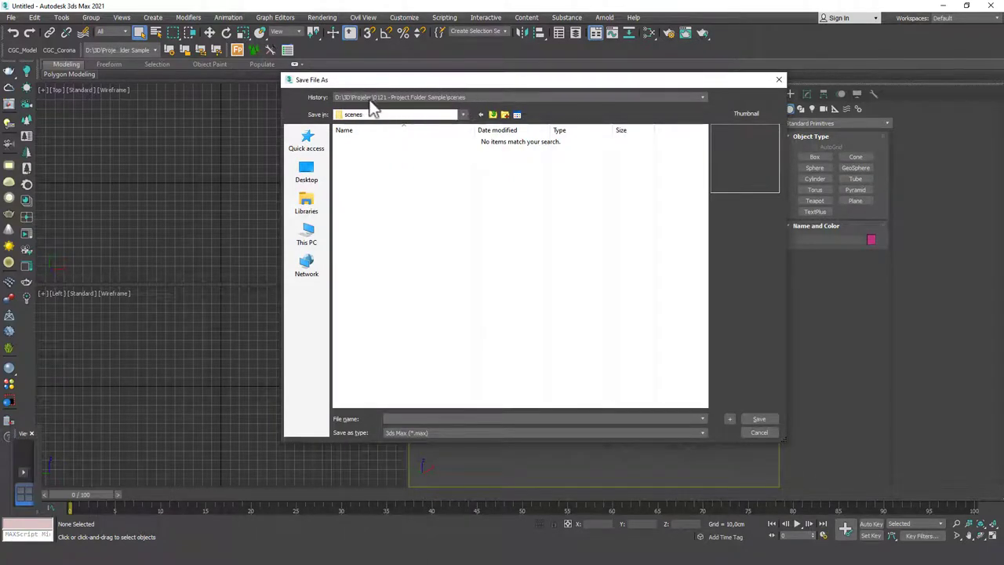
{"action": "mouse_move", "coordinate": [502, 102]}
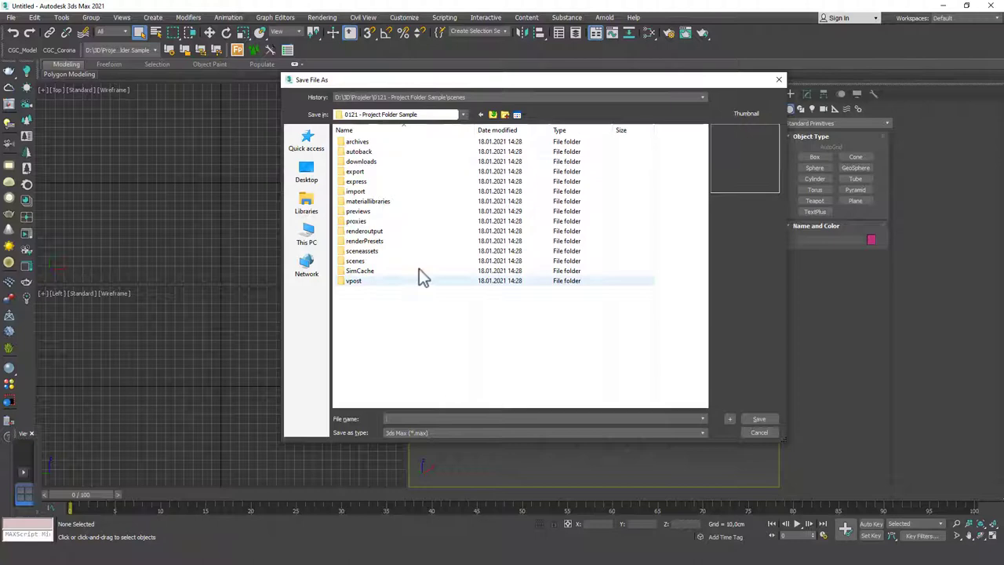
{"action": "double_click", "coordinate": [354, 260]}
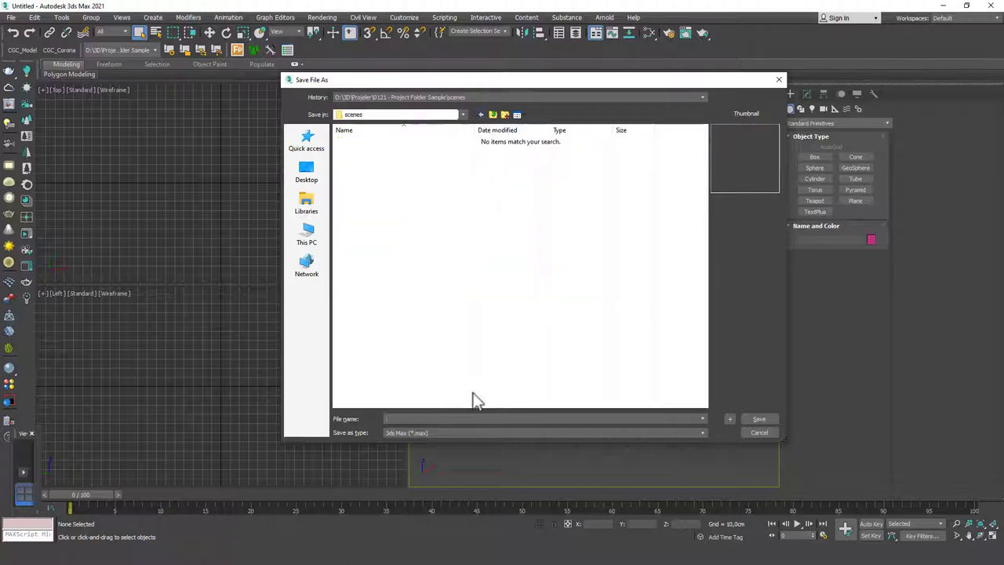
{"action": "type", "text": "scene"}
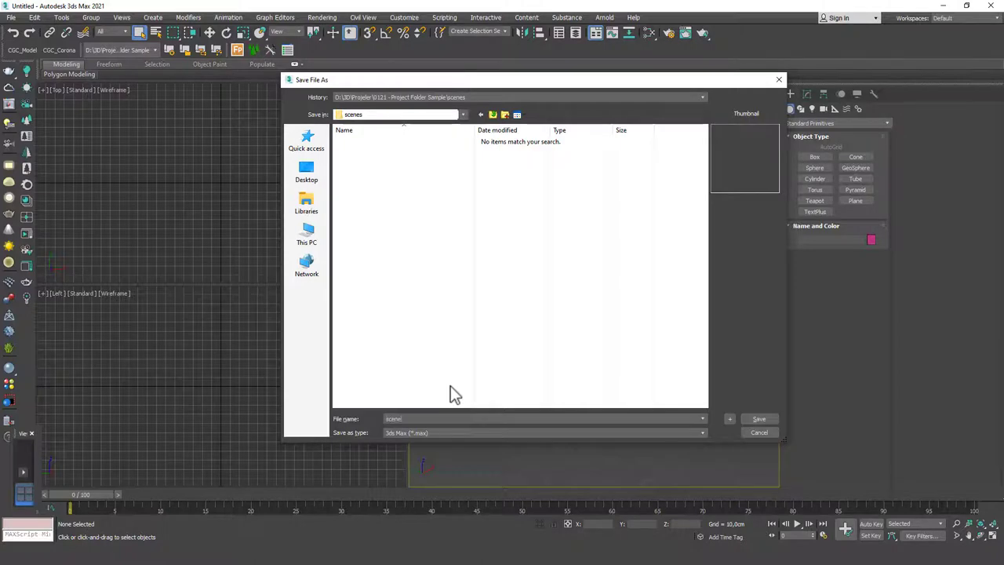
{"action": "left_click", "coordinate": [759, 418]}
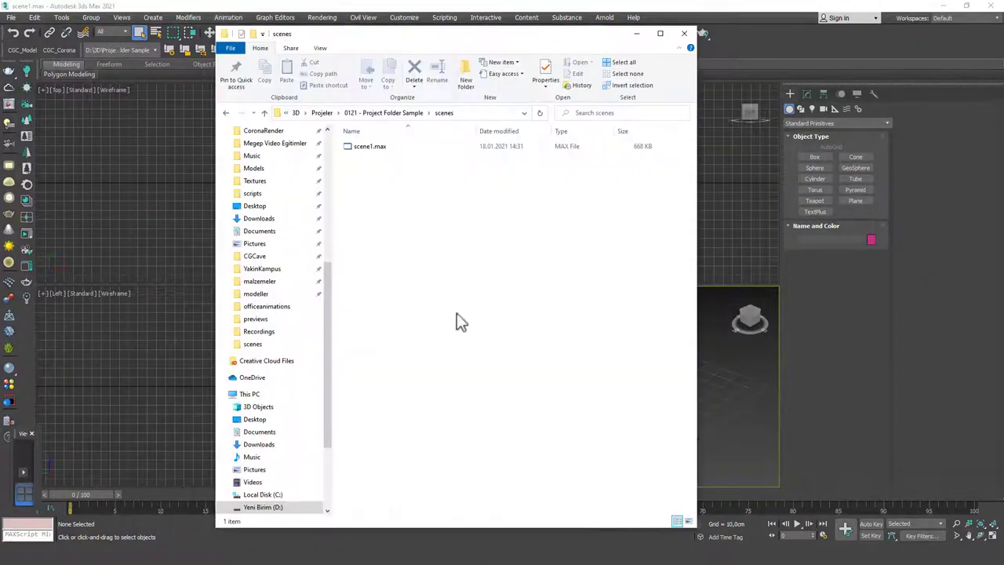
Confirm scene1.max appears in the scenes folder and return to 3ds Max.
{"action": "left_click", "coordinate": [370, 146]}
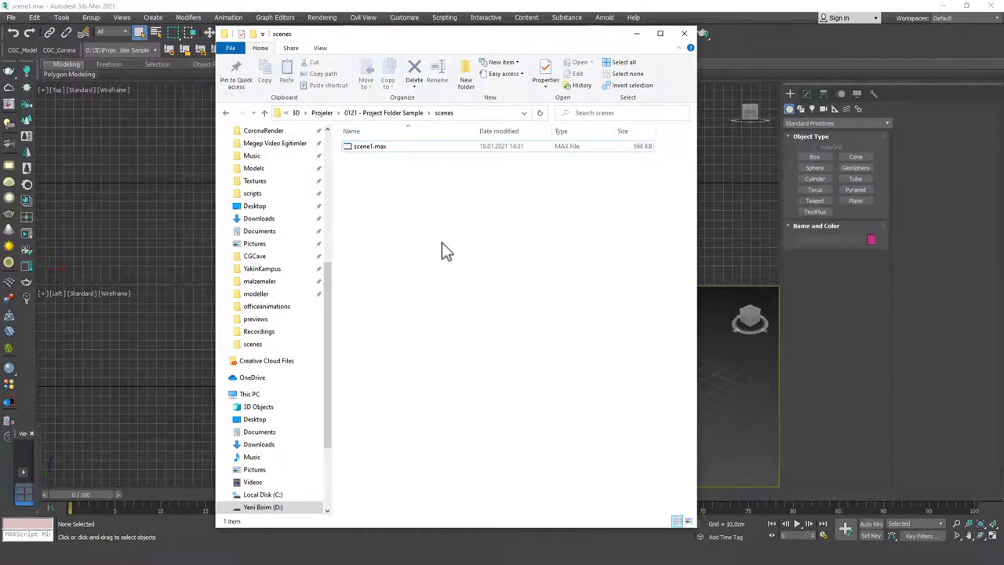
{"action": "mouse_move", "coordinate": [439, 6]}
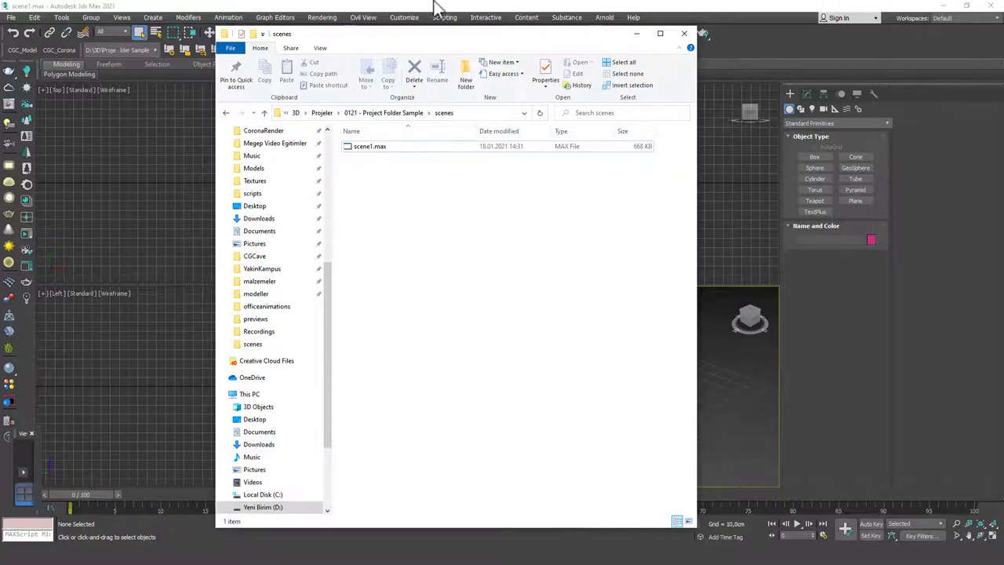
{"action": "left_click", "coordinate": [684, 35]}
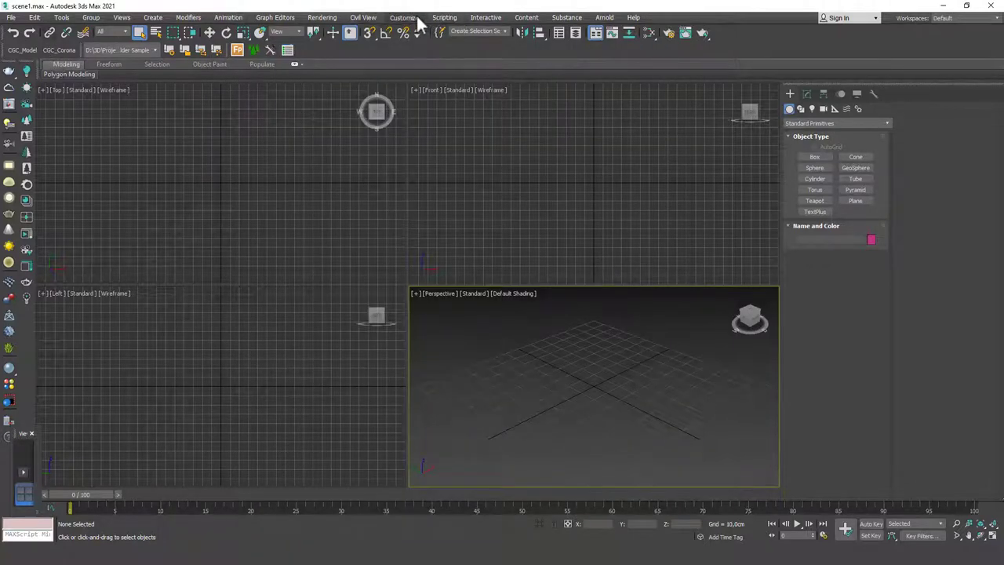
{"action": "mouse_move", "coordinate": [328, 118]}
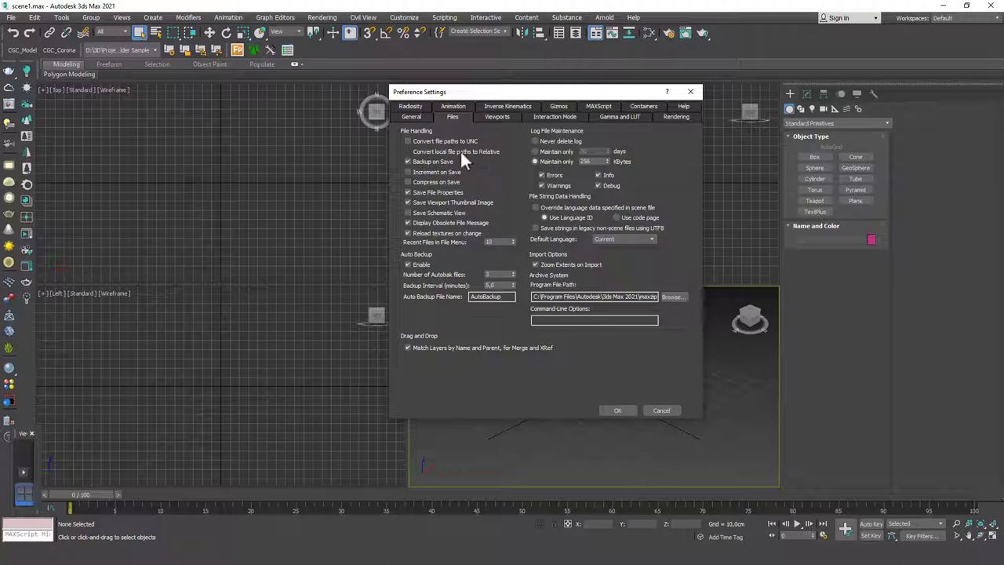
Close the Preference Settings dialog after reviewing file-handling options.
{"action": "left_click", "coordinate": [408, 151]}
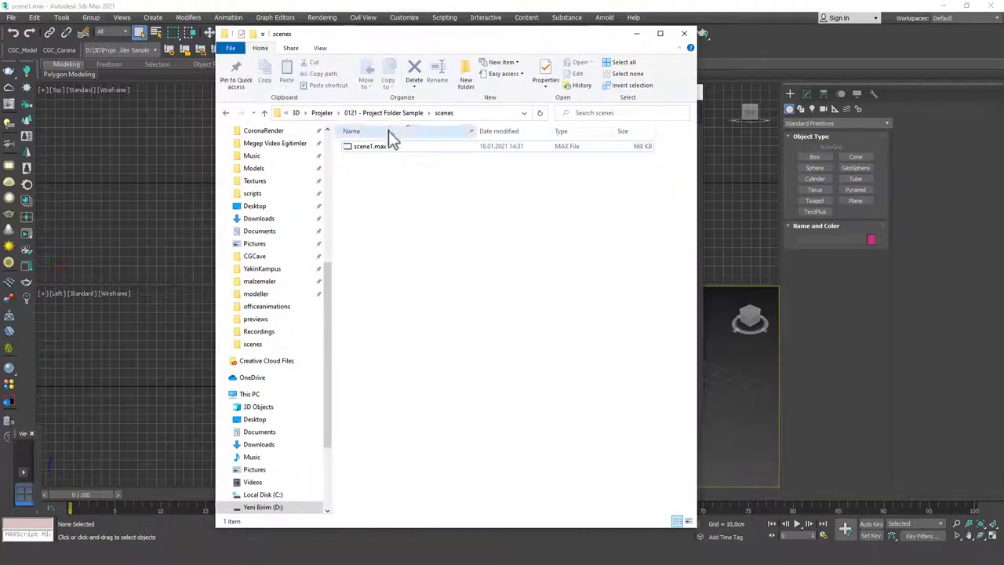
Check the empty sceneassets images folder, then switch to the malzemeler materials library.
{"action": "left_click", "coordinate": [370, 146]}
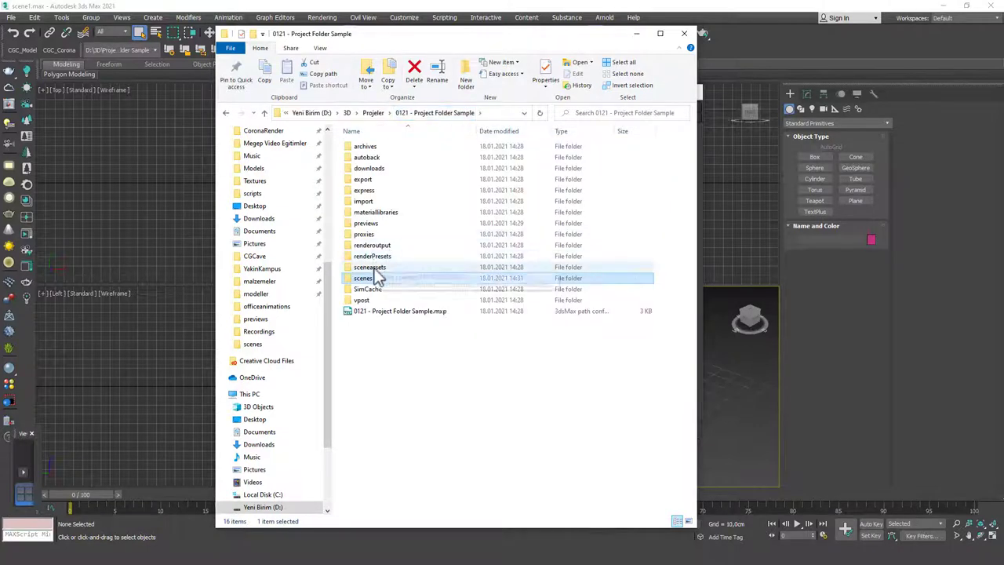
{"action": "double_click", "coordinate": [364, 278]}
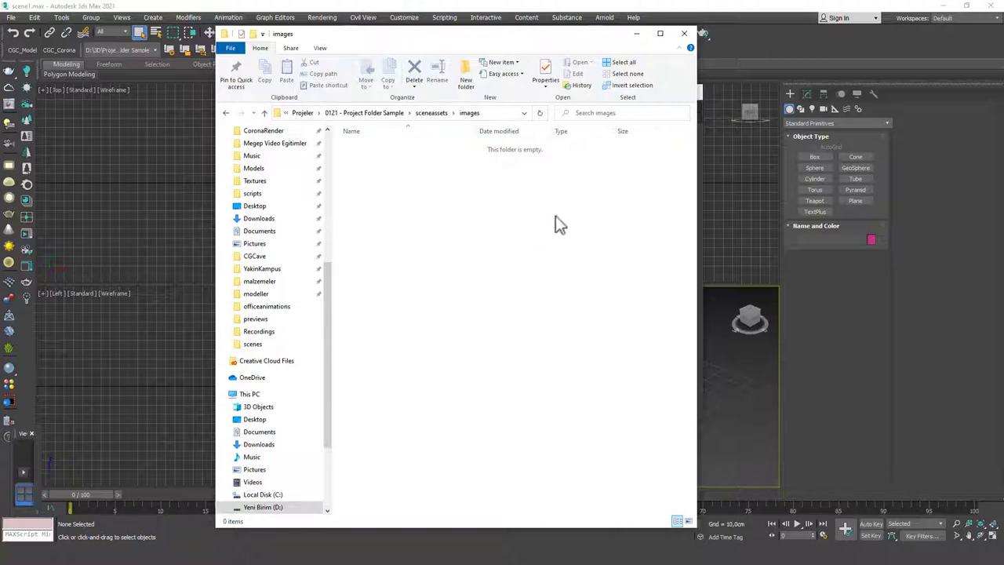
{"action": "mouse_move", "coordinate": [443, 267]}
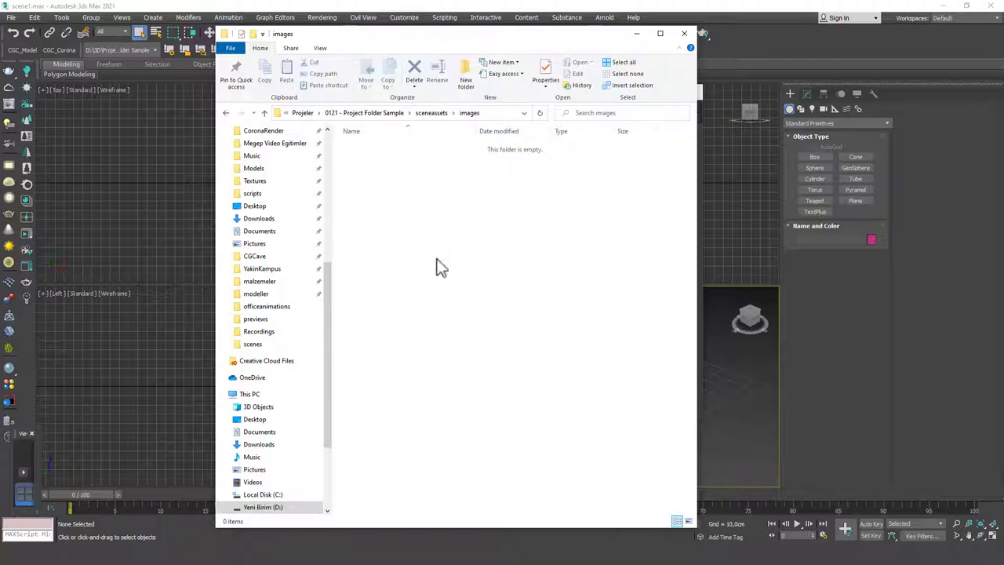
{"action": "mouse_move", "coordinate": [416, 156]}
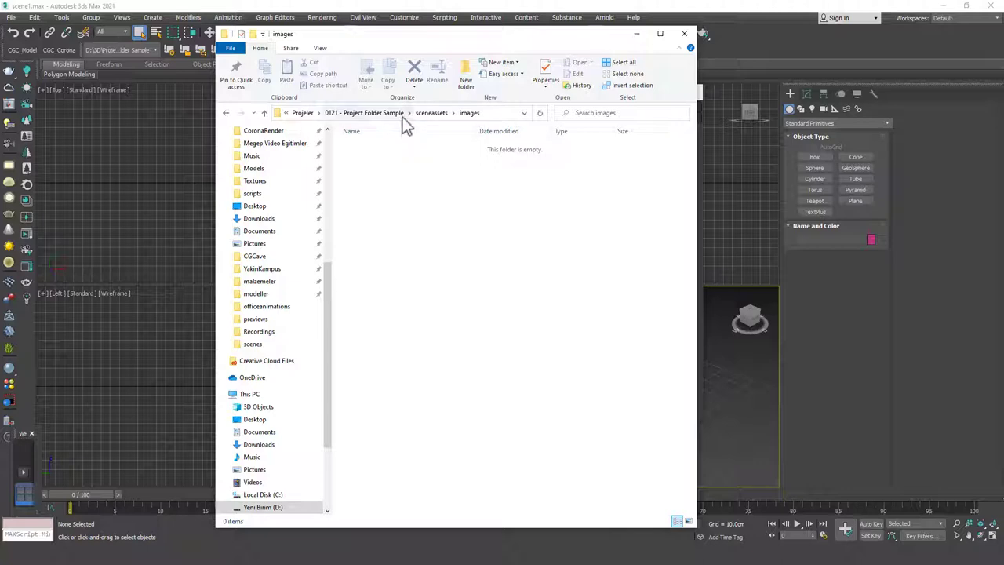
{"action": "mouse_move", "coordinate": [380, 117]}
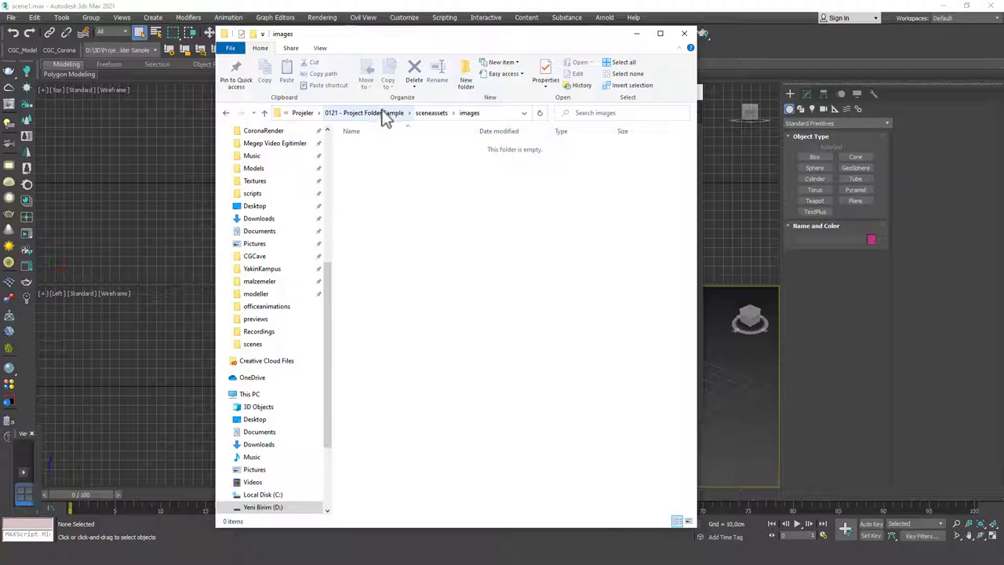
{"action": "mouse_move", "coordinate": [392, 131]}
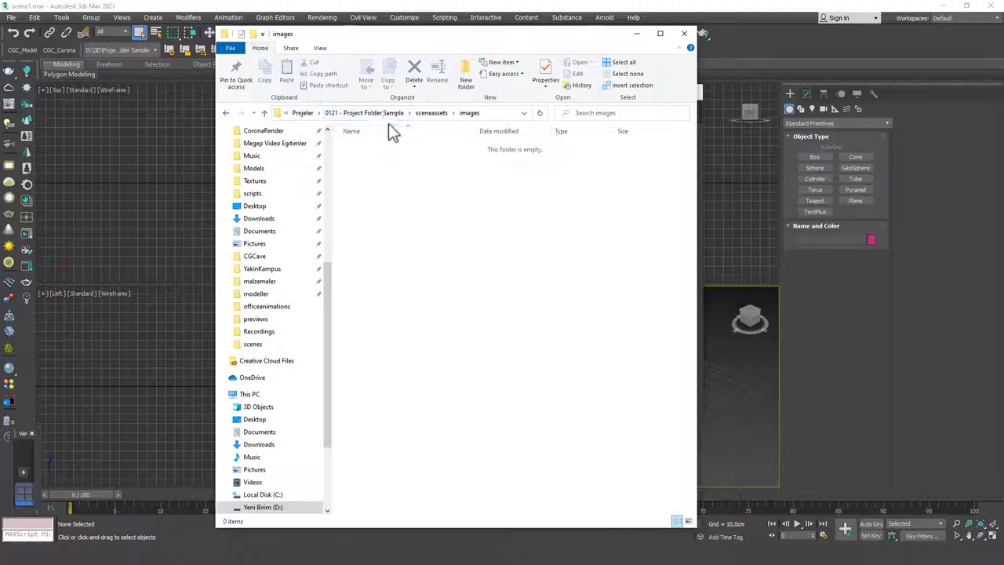
{"action": "mouse_move", "coordinate": [406, 123]}
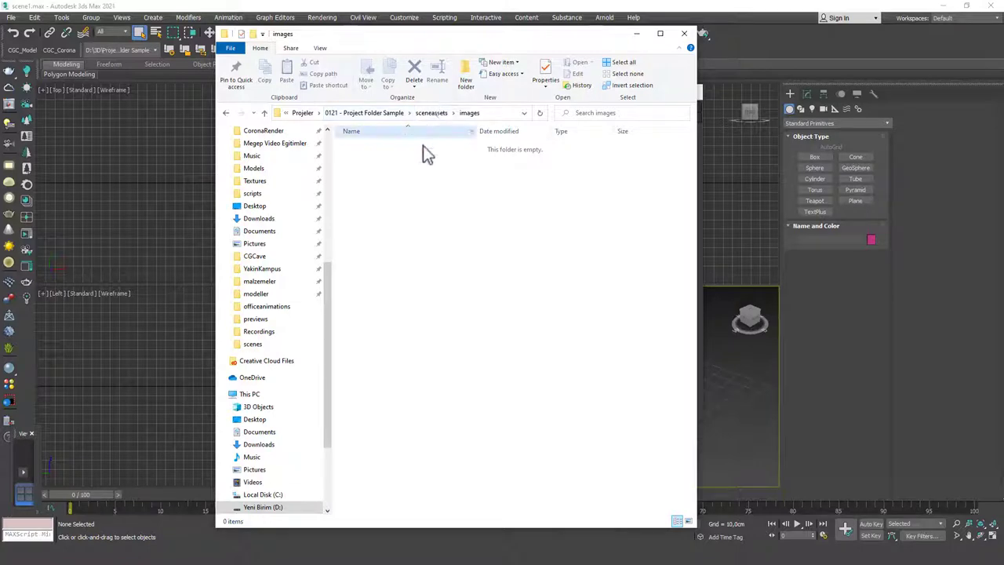
{"action": "left_click", "coordinate": [254, 180]}
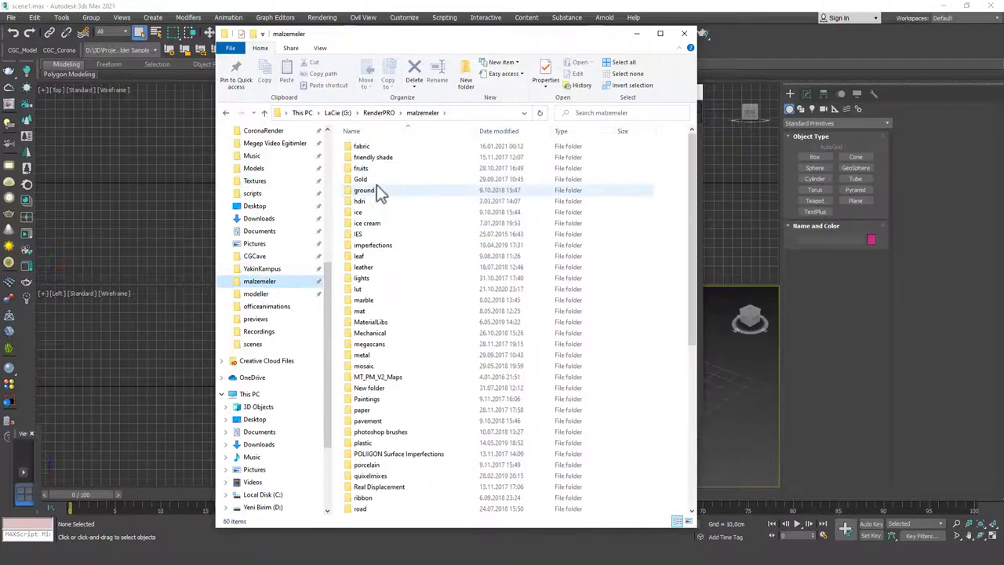
Copy gilded gold1.jpg from the Gold materials folder and head to the Projeler path.
{"action": "double_click", "coordinate": [359, 179]}
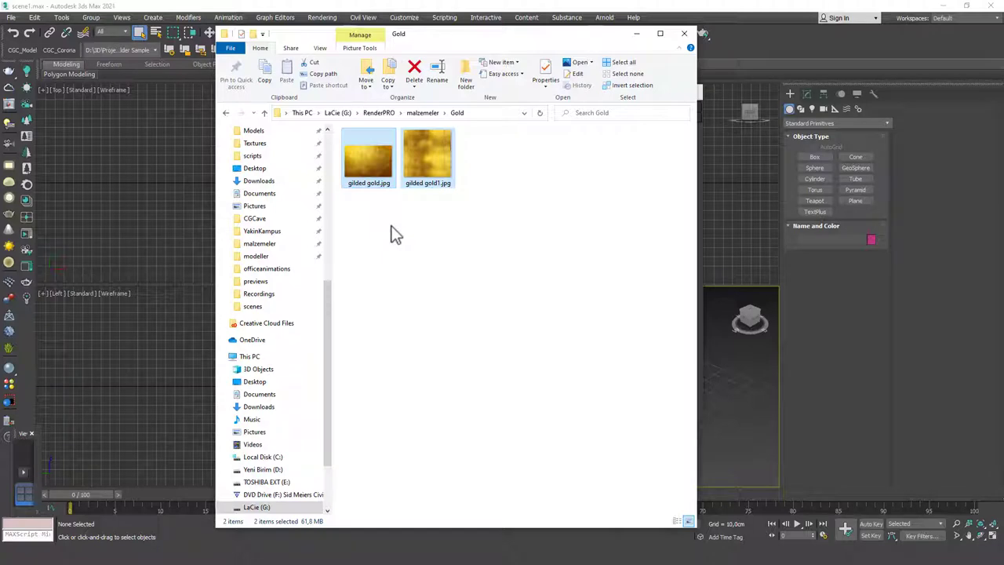
{"action": "left_click", "coordinate": [423, 113]}
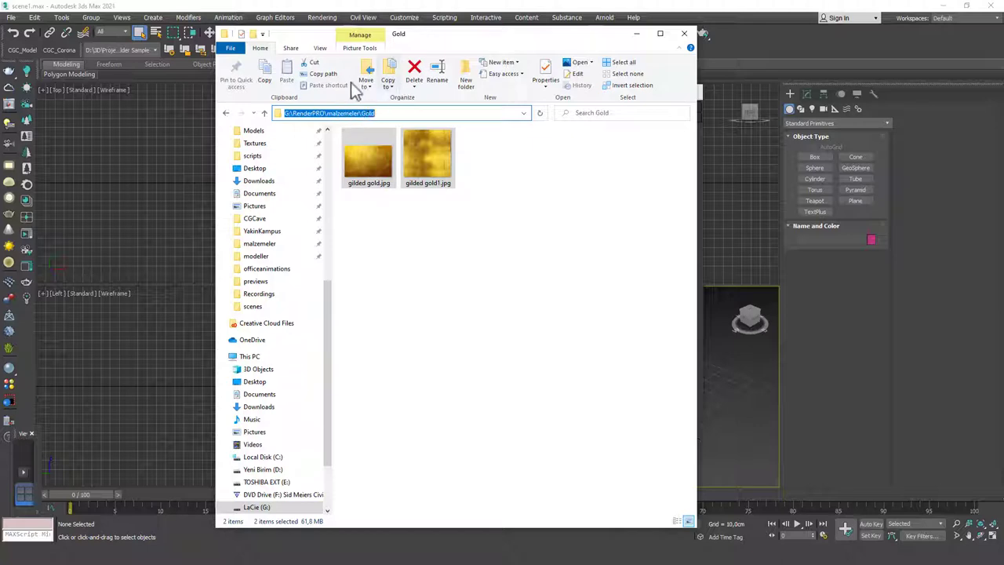
{"action": "left_click", "coordinate": [427, 154]}
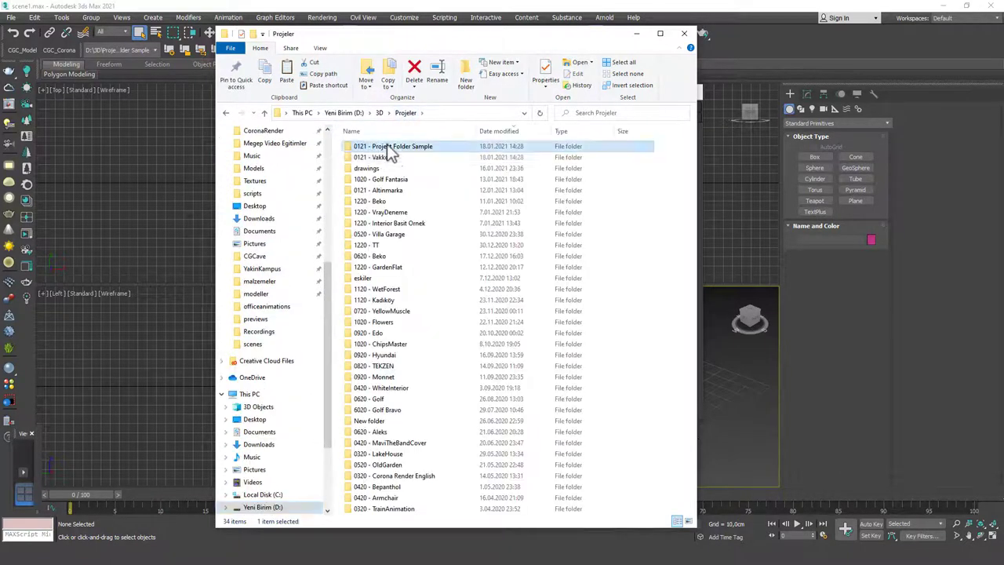
Paste the texture into Project Folder Sample > sceneassets > images and return to Projeler.
{"action": "double_click", "coordinate": [392, 148]}
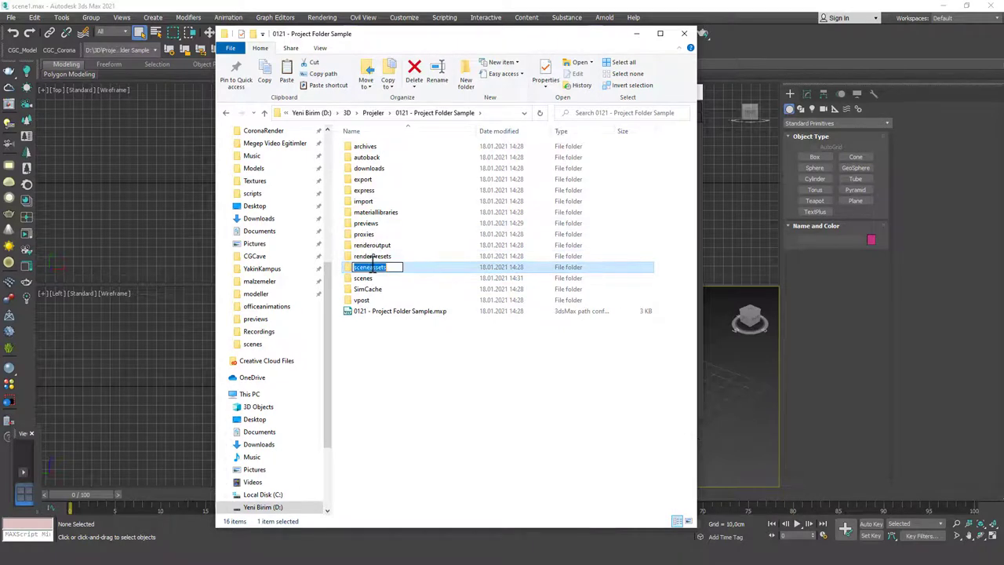
{"action": "double_click", "coordinate": [370, 266]}
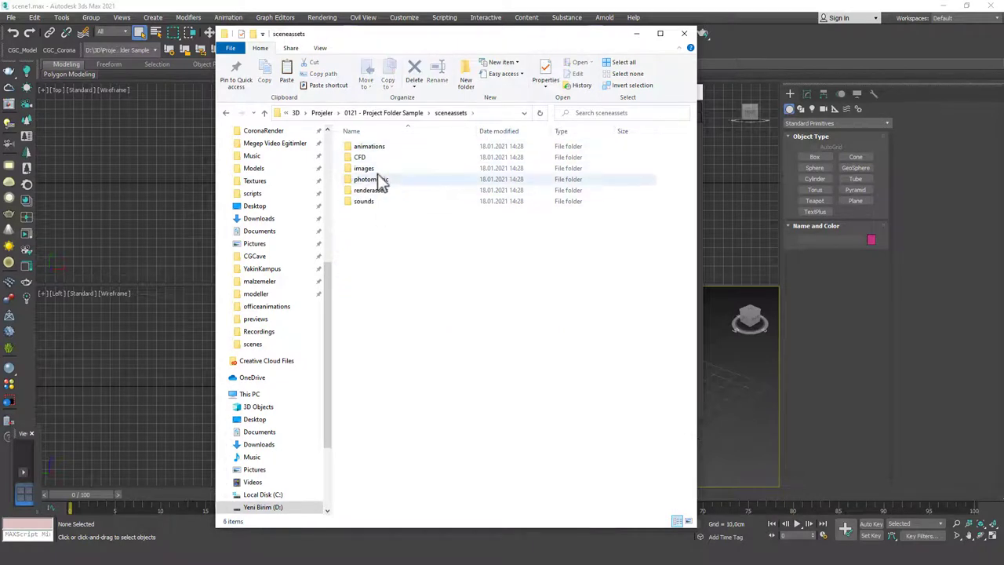
{"action": "double_click", "coordinate": [364, 168]}
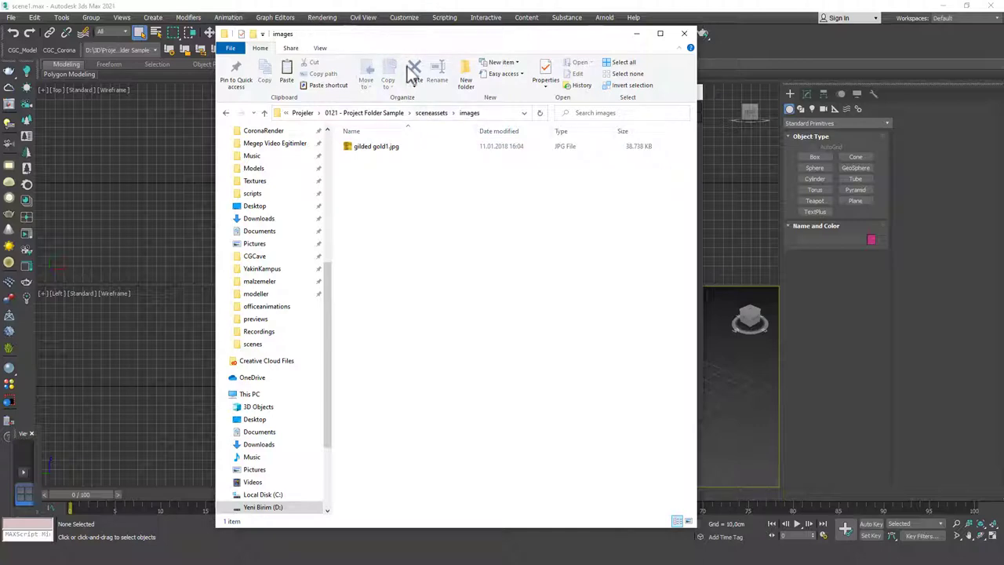
{"action": "left_click", "coordinate": [375, 148]}
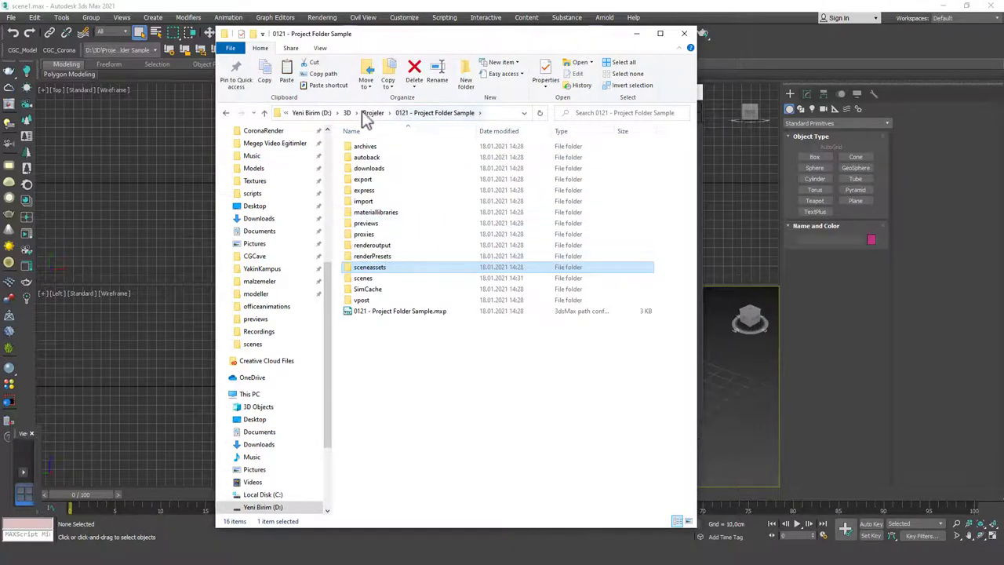
{"action": "left_click", "coordinate": [372, 113]}
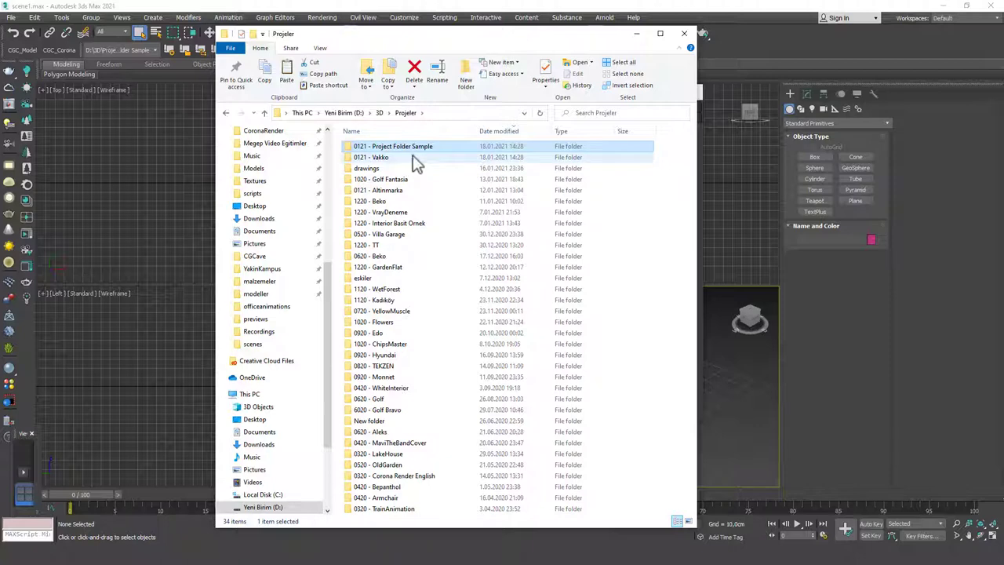
{"action": "mouse_move", "coordinate": [416, 148]}
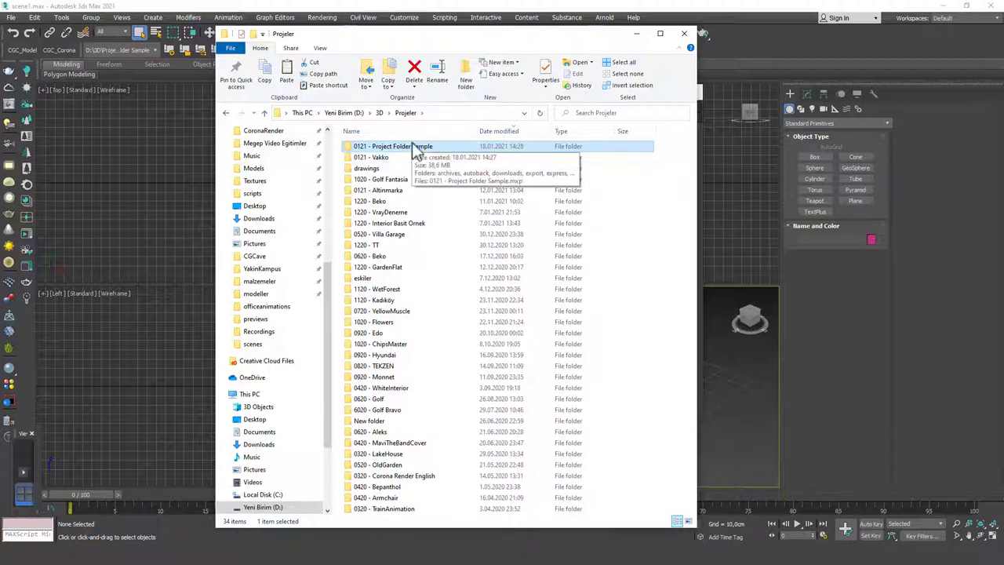
{"action": "mouse_move", "coordinate": [392, 156]}
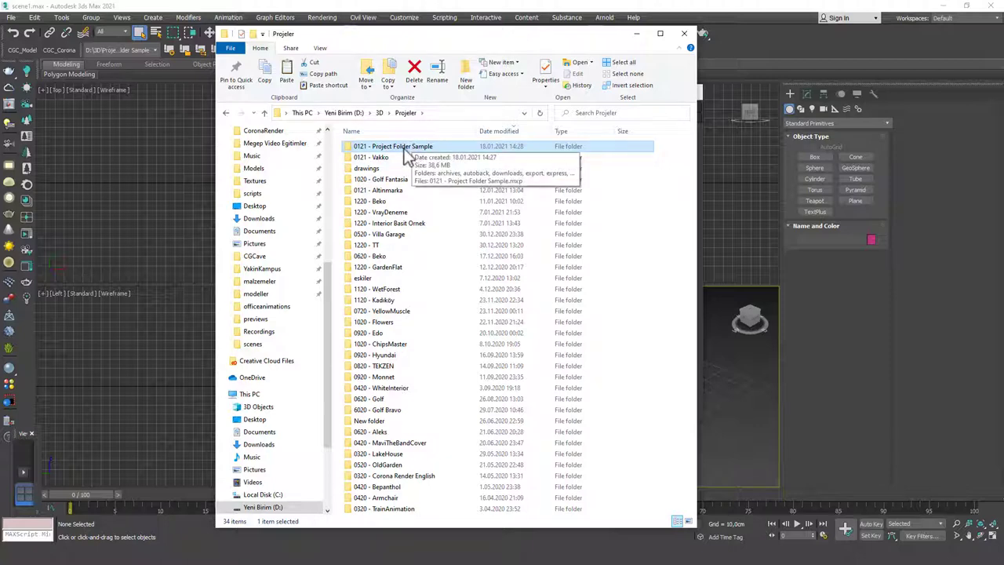
Reopen the Project Folder Sample folder before returning to the 3ds Max scene.
{"action": "double_click", "coordinate": [392, 146]}
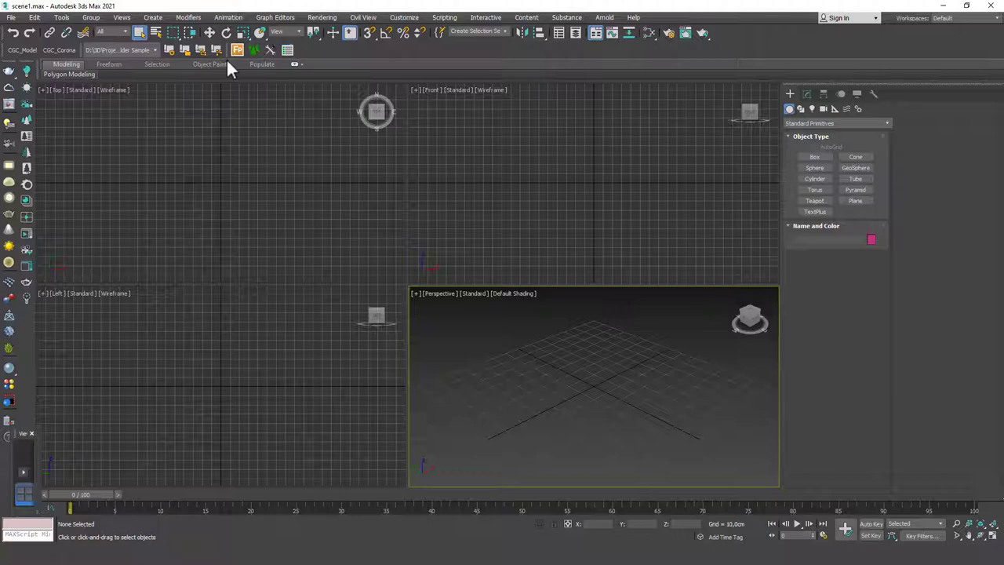
{"action": "mouse_move", "coordinate": [549, 182]}
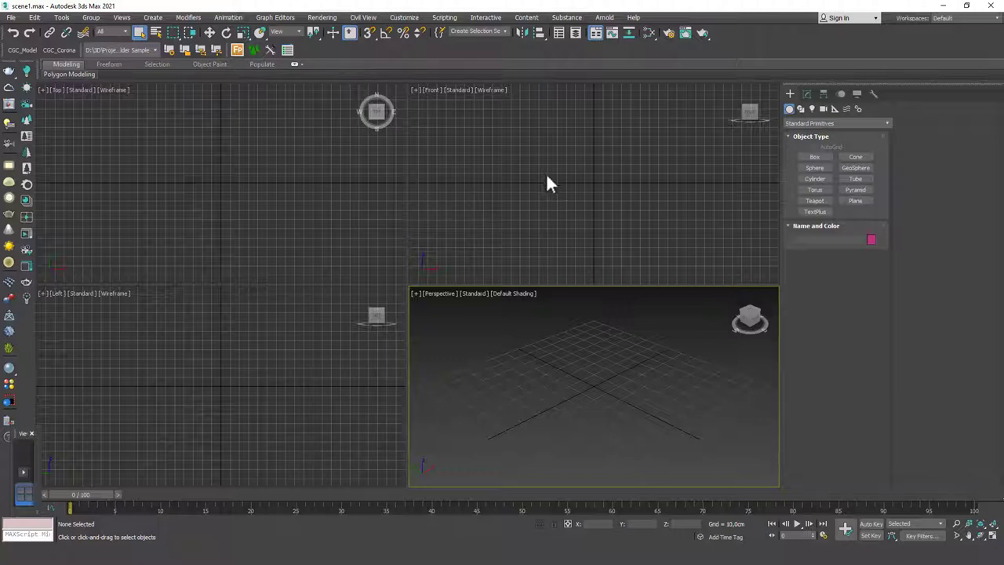
{"action": "mouse_move", "coordinate": [540, 188]}
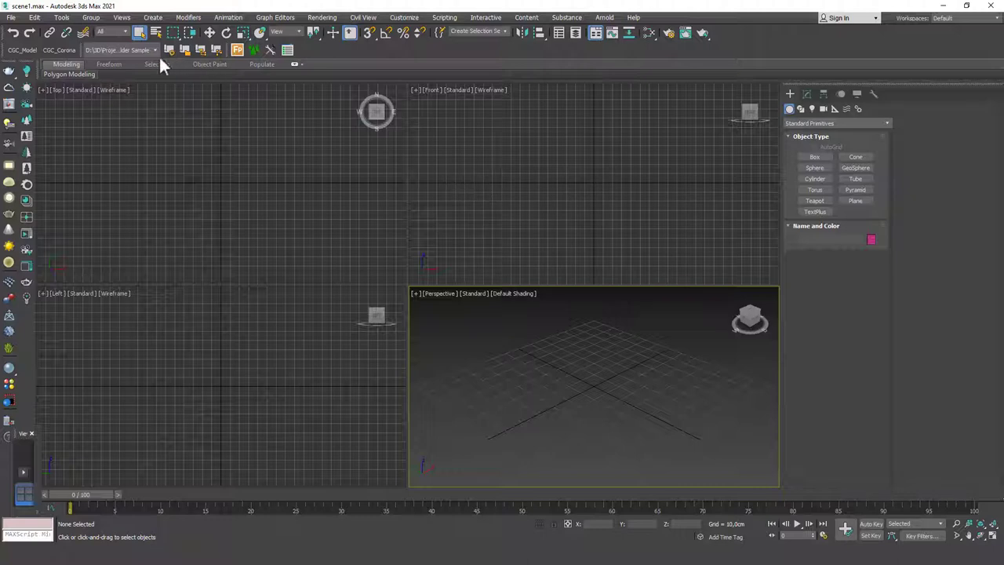
{"action": "mouse_move", "coordinate": [122, 69]}
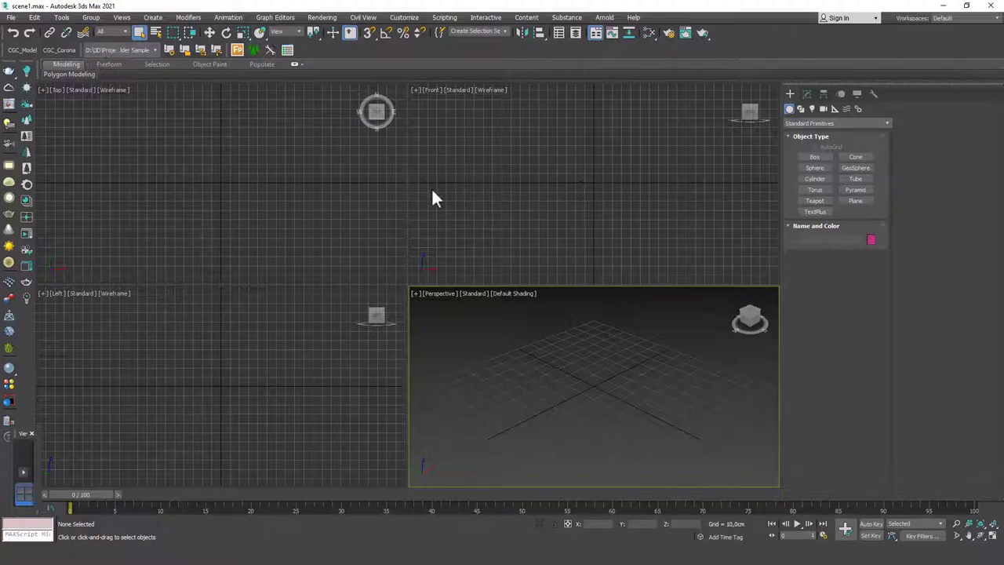
Create a Plane object in the Top viewport for the sunglasses reference.
{"action": "left_click", "coordinate": [855, 201]}
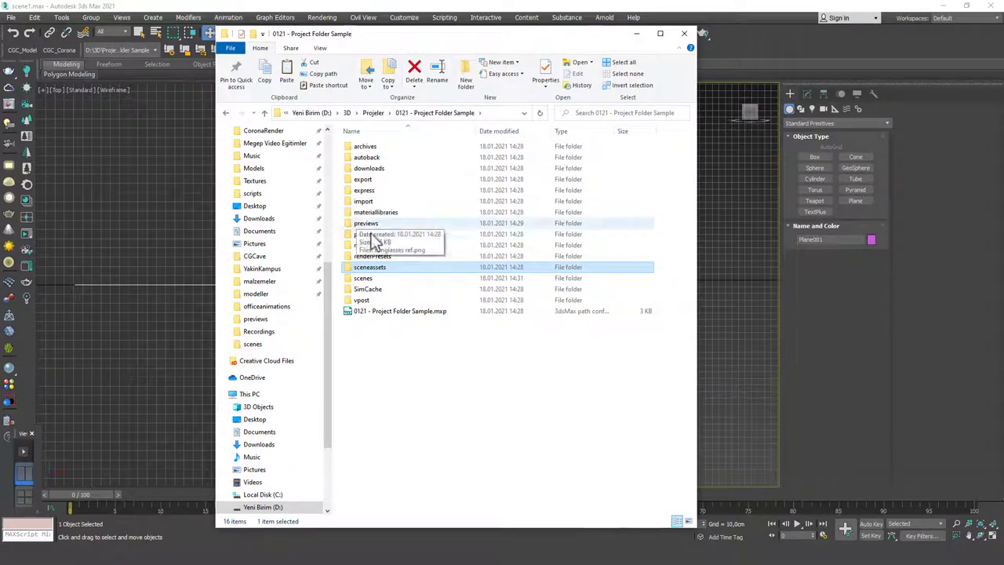
Check that sunglasses-ref.png in previews measures 1800×1405 pixels in its Details properties.
{"action": "double_click", "coordinate": [365, 223]}
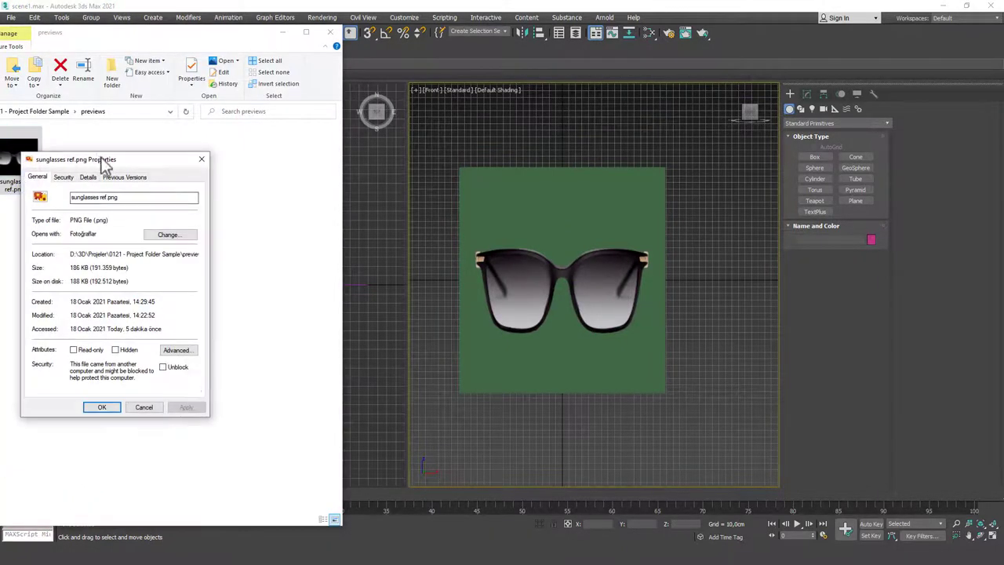
{"action": "left_click", "coordinate": [86, 176]}
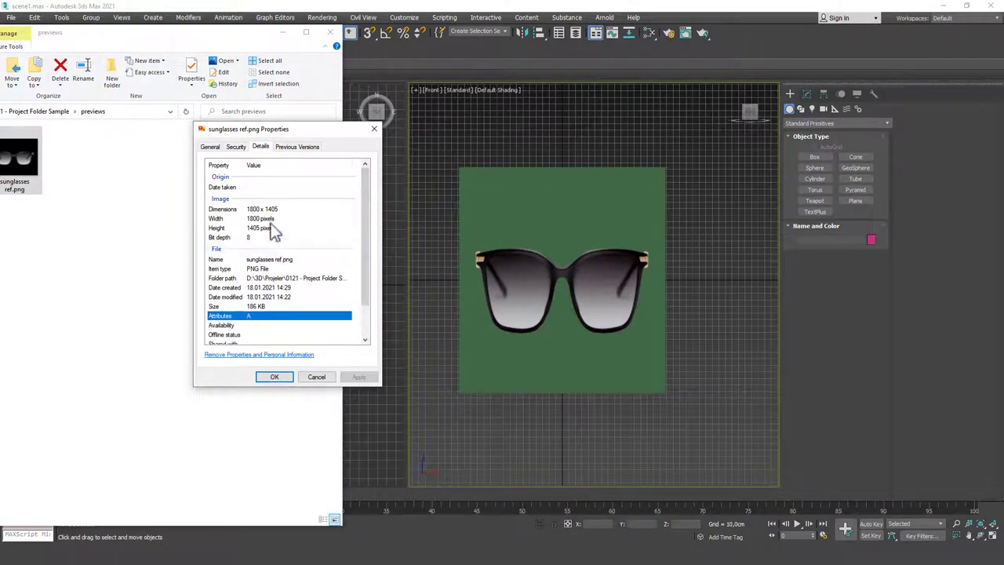
{"action": "mouse_move", "coordinate": [299, 216]}
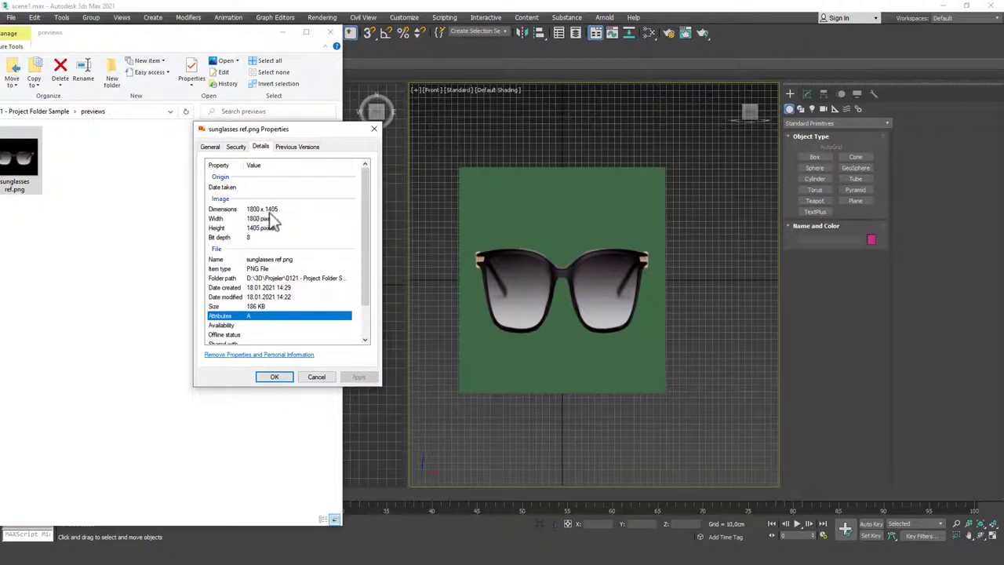
{"action": "mouse_move", "coordinate": [282, 219]}
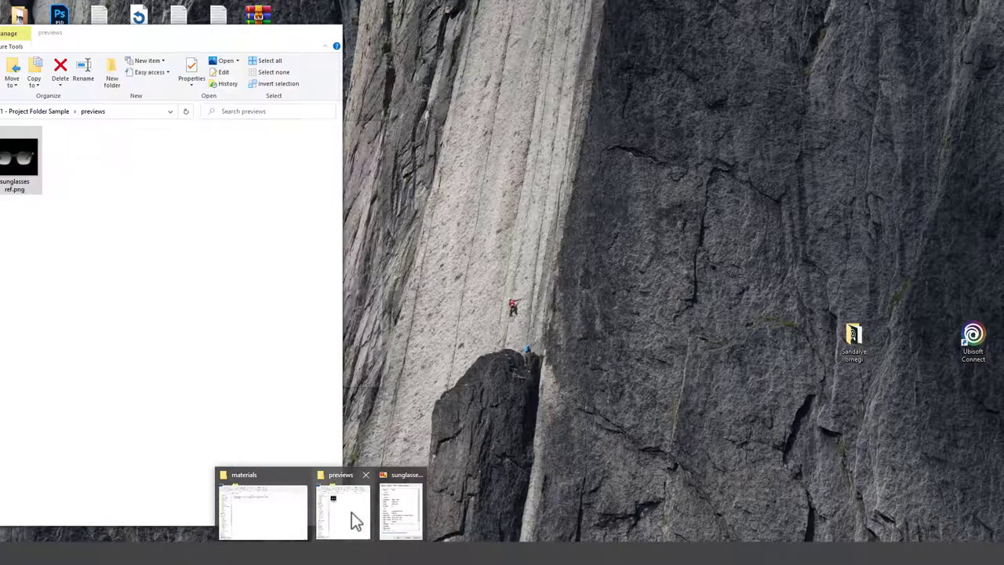
Move sunglasses-ref.png from previews into sceneassets images, leaving previews empty, and close Explorer.
{"action": "left_click", "coordinate": [342, 511]}
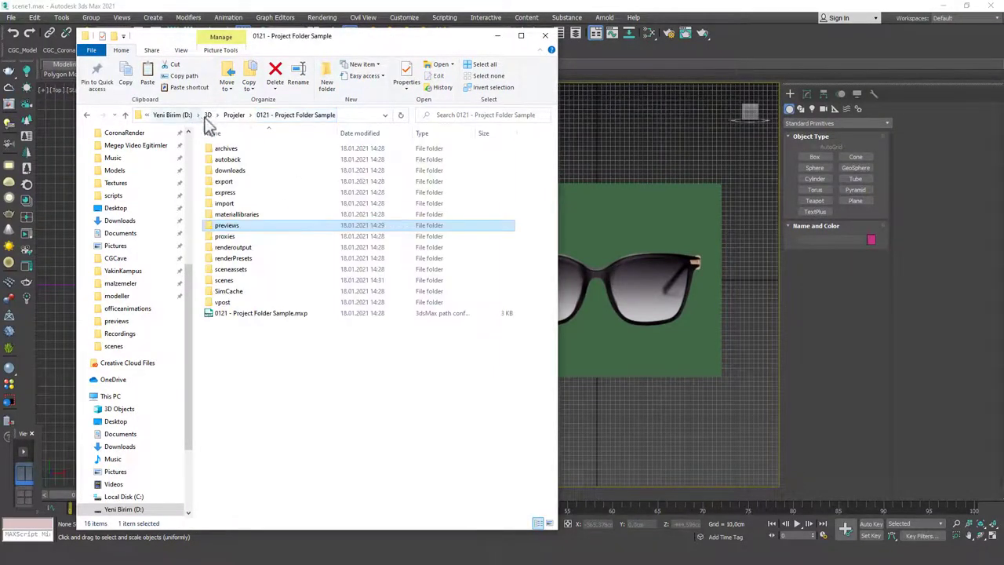
{"action": "left_click", "coordinate": [234, 114]}
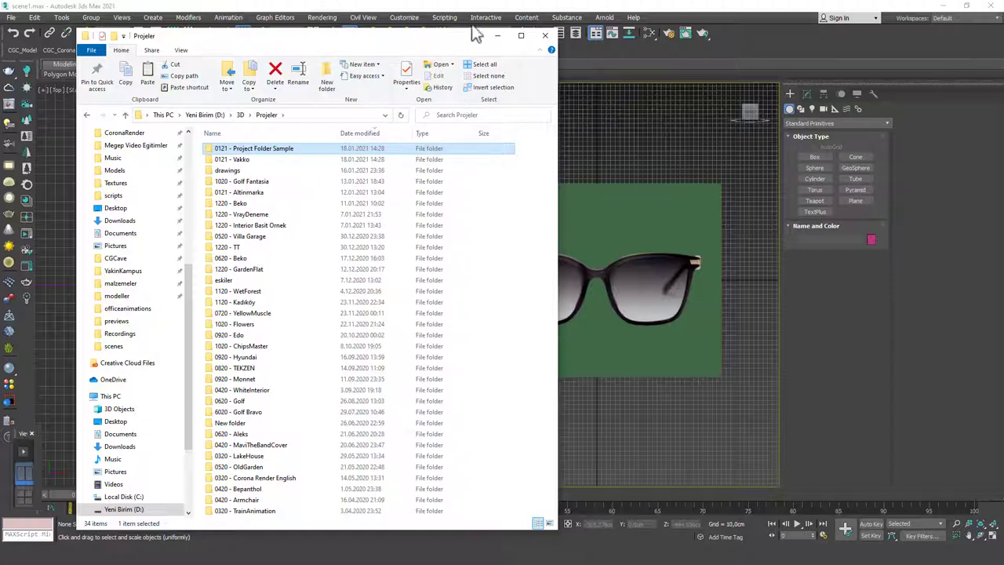
{"action": "double_click", "coordinate": [254, 148]}
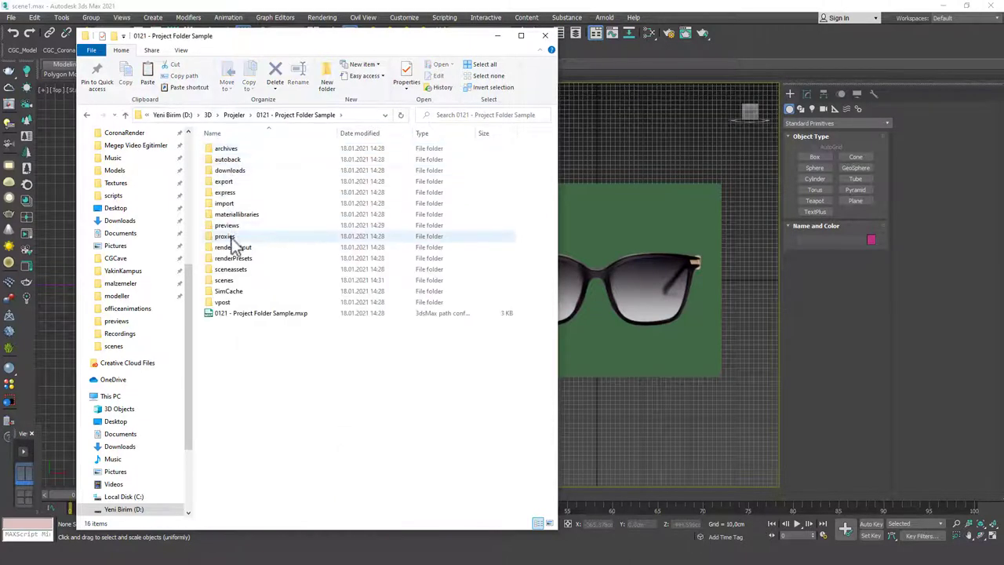
{"action": "double_click", "coordinate": [229, 270]}
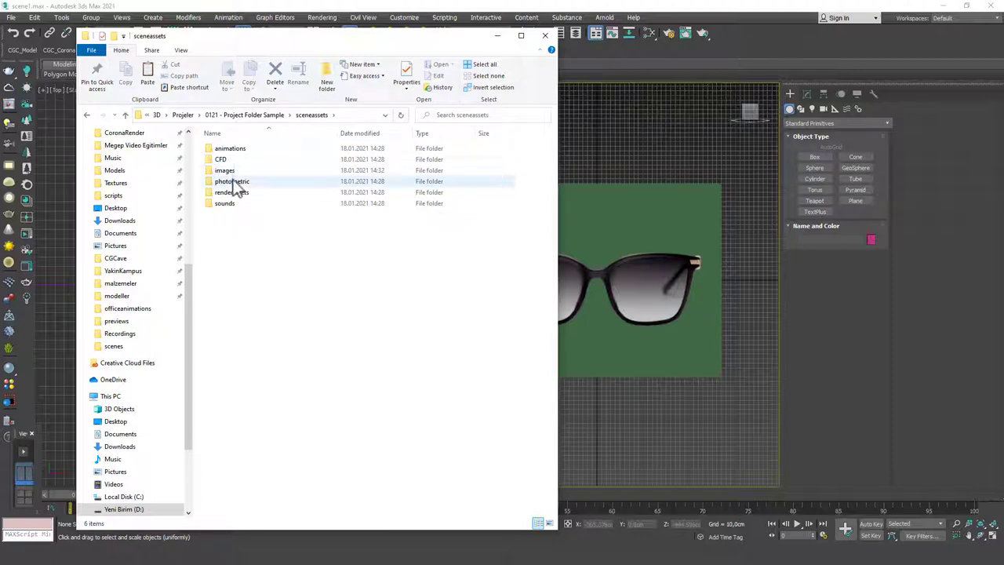
{"action": "double_click", "coordinate": [225, 169]}
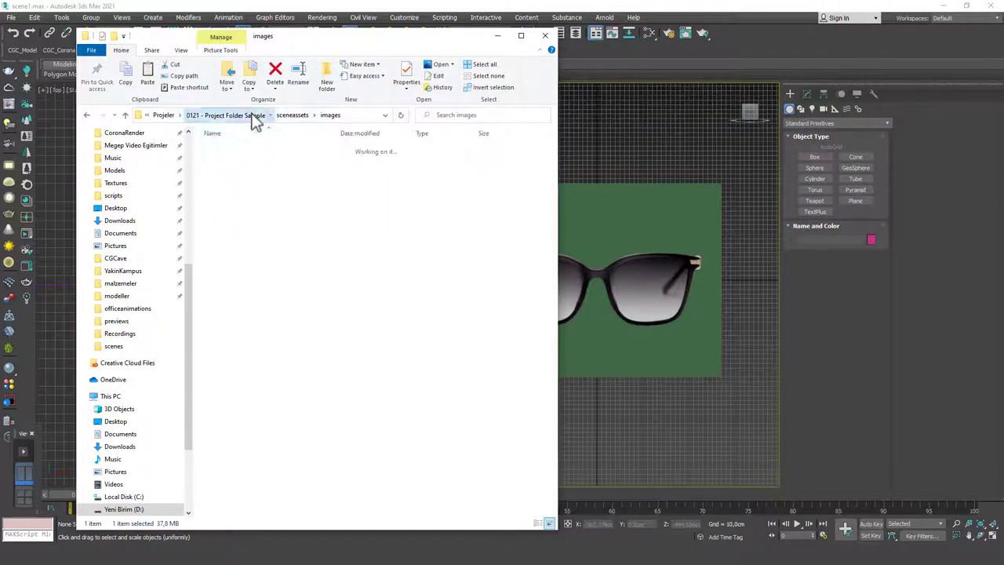
{"action": "left_click", "coordinate": [116, 320]}
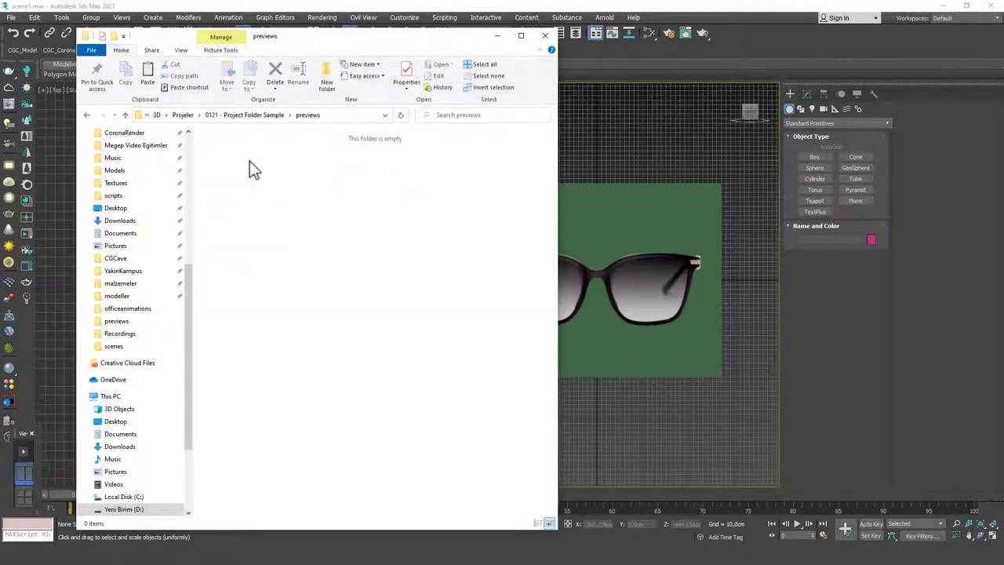
{"action": "left_click", "coordinate": [544, 34]}
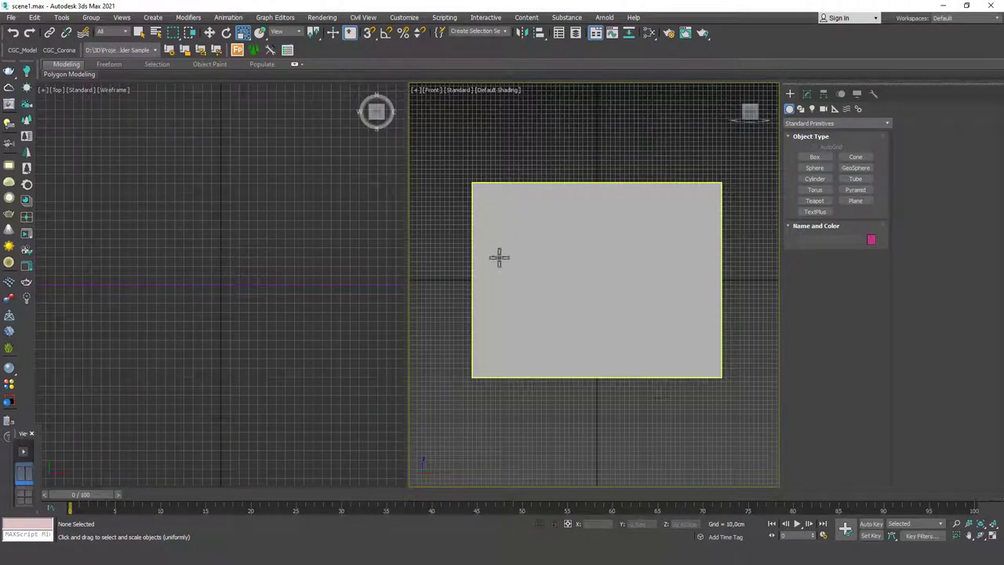
{"action": "mouse_move", "coordinate": [593, 262]}
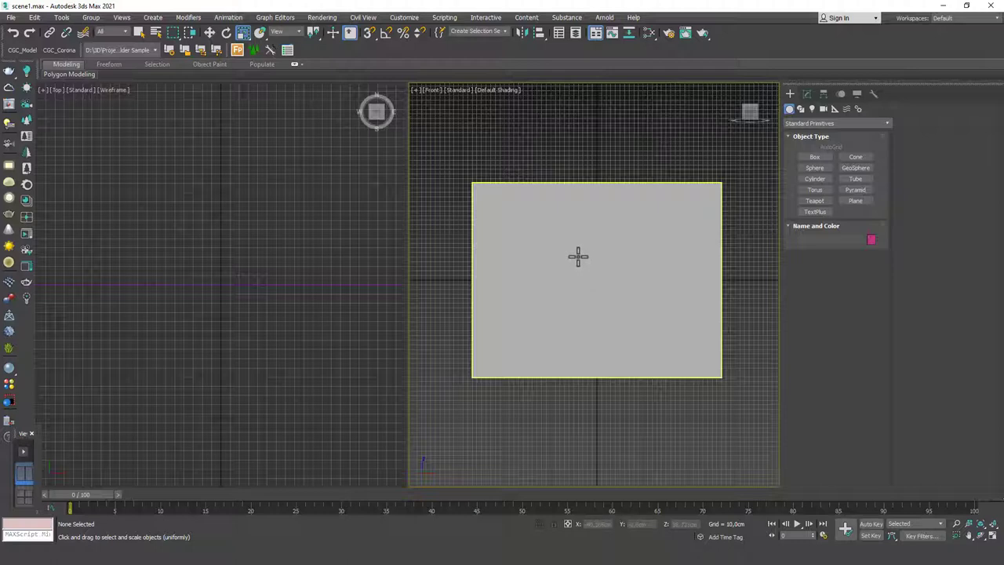
{"action": "mouse_move", "coordinate": [571, 245]}
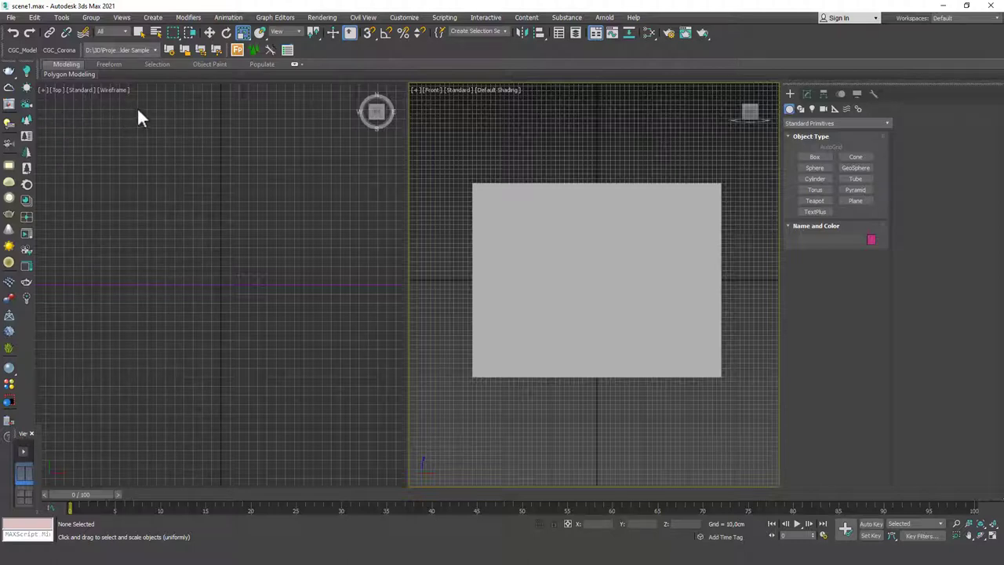
{"action": "mouse_move", "coordinate": [421, 154]}
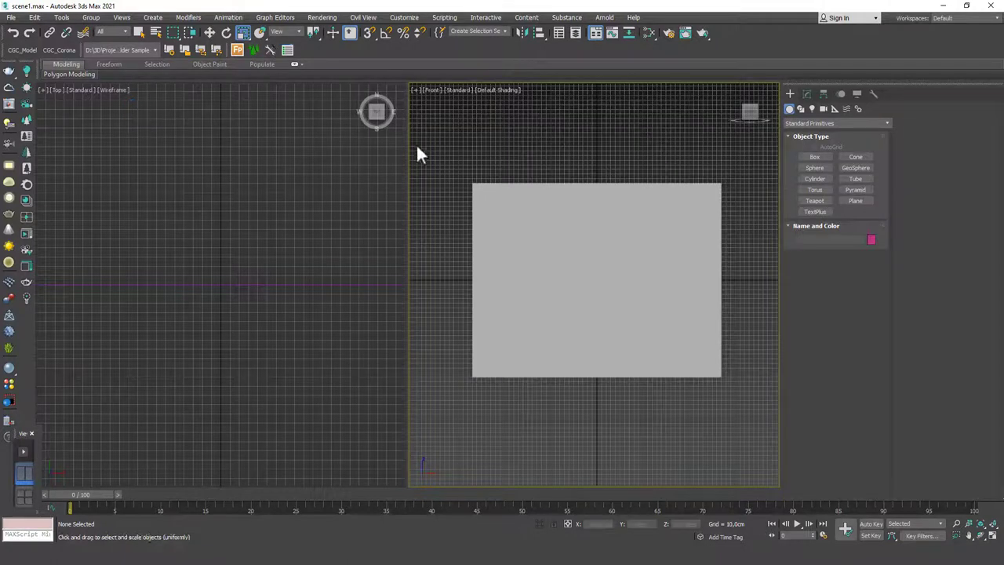
{"action": "mouse_move", "coordinate": [590, 179]}
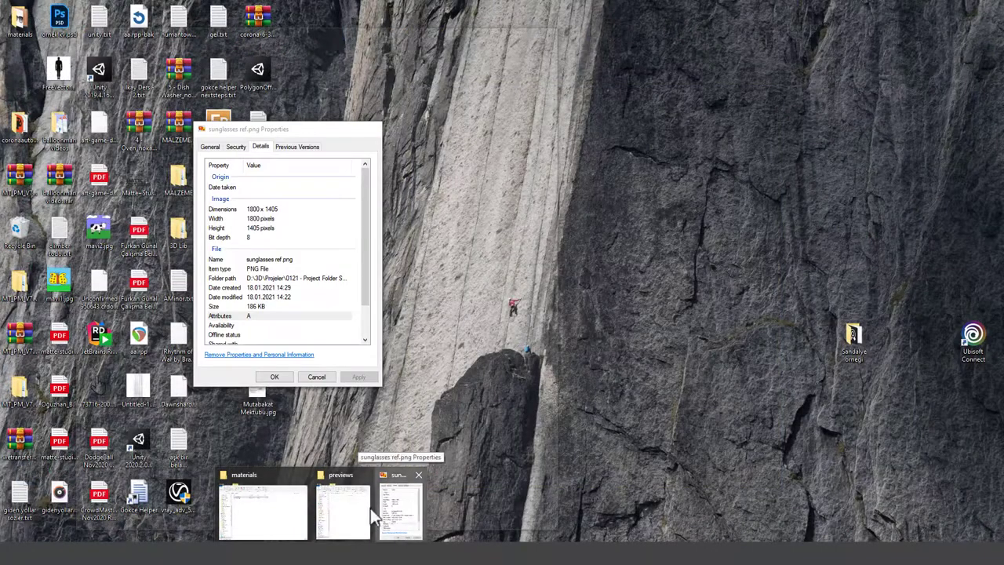
Dismiss the sunglasses-ref.png Properties dialog and return to the desktop.
{"action": "left_click", "coordinate": [396, 509]}
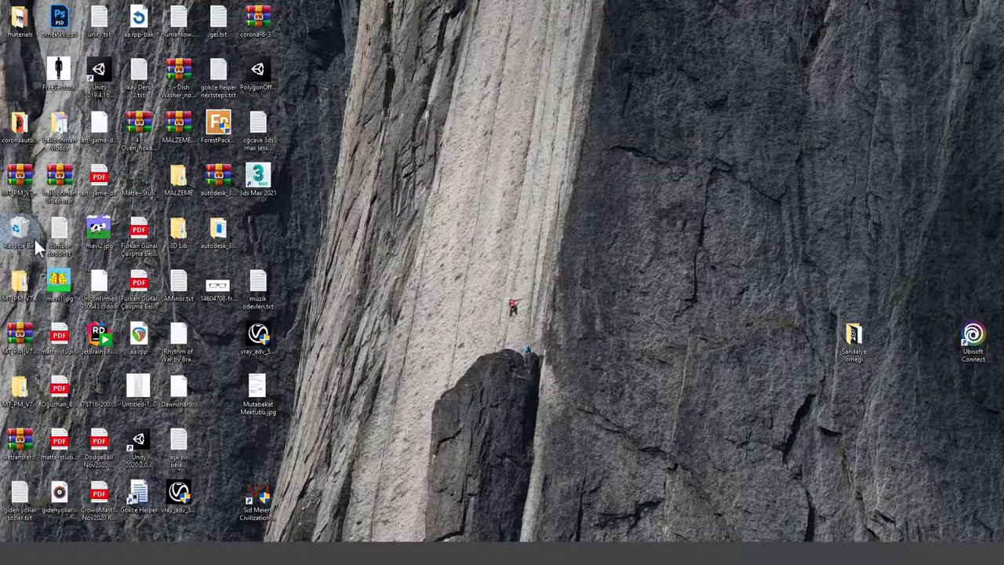
{"action": "double_click", "coordinate": [17, 233]}
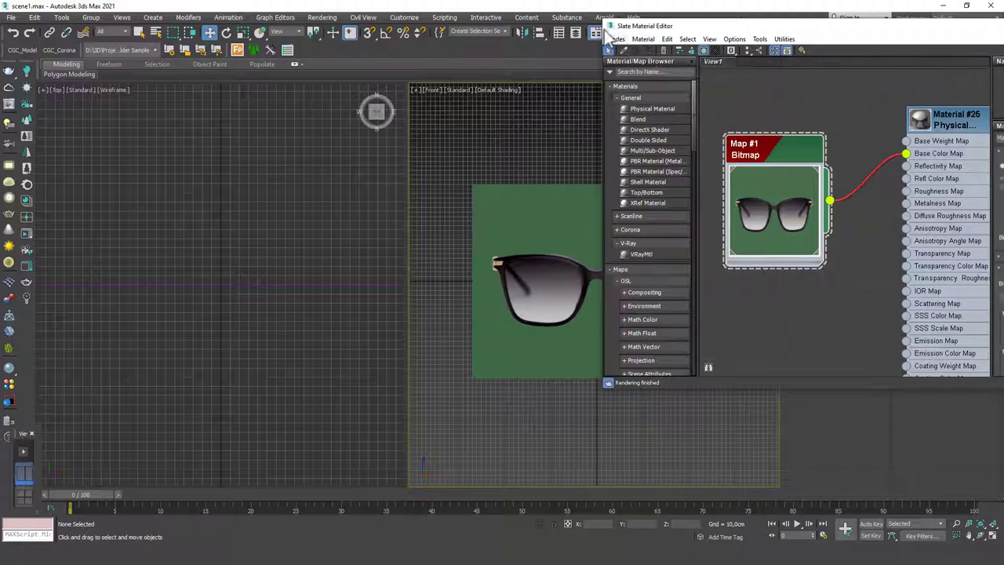
Close the Slate Material Editor with the Bitmap node feeding the plane's Base Color Map.
{"action": "left_click", "coordinate": [596, 25]}
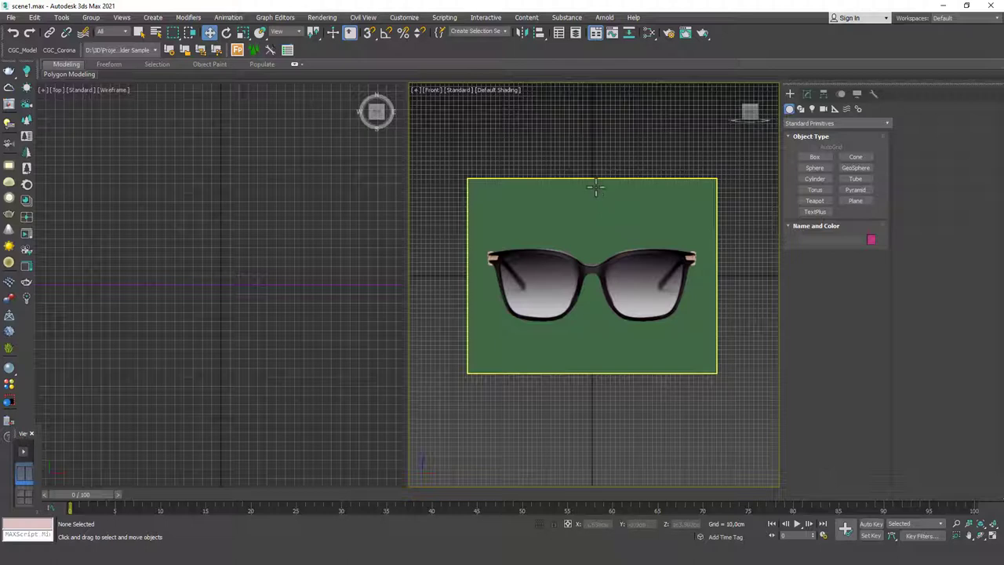
{"action": "mouse_move", "coordinate": [574, 202]}
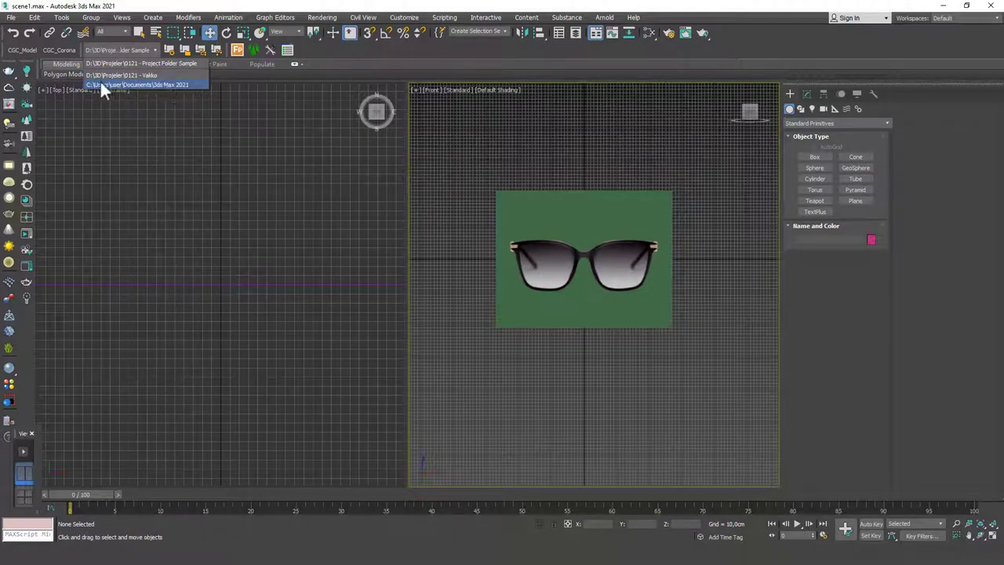
{"action": "mouse_move", "coordinate": [201, 94]}
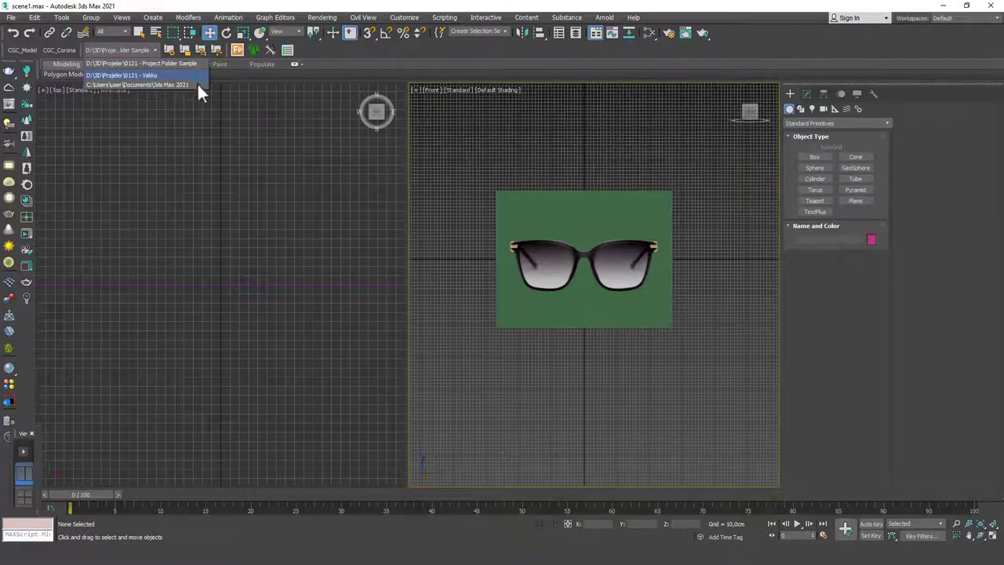
{"action": "mouse_move", "coordinate": [126, 66]}
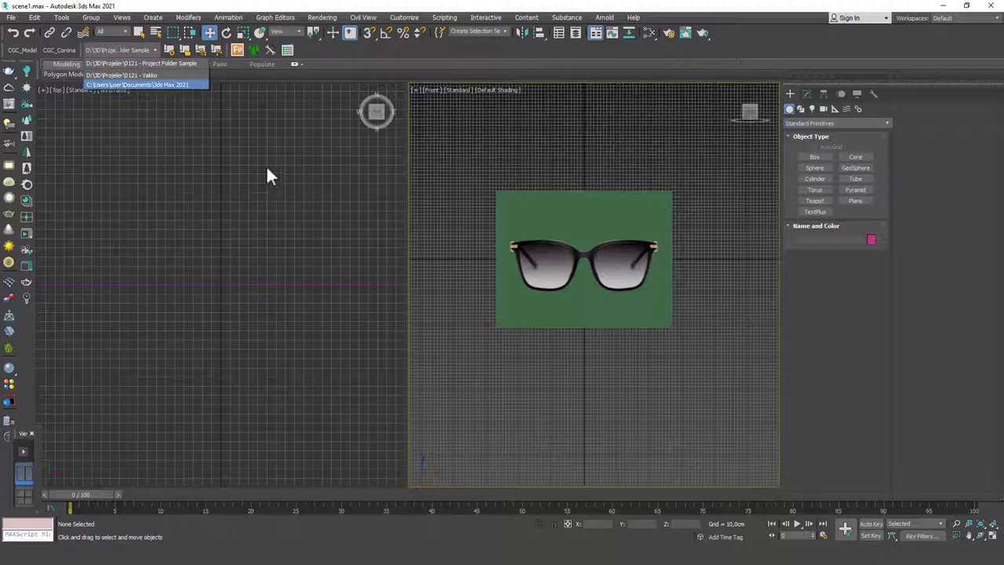
{"action": "mouse_move", "coordinate": [471, 156]}
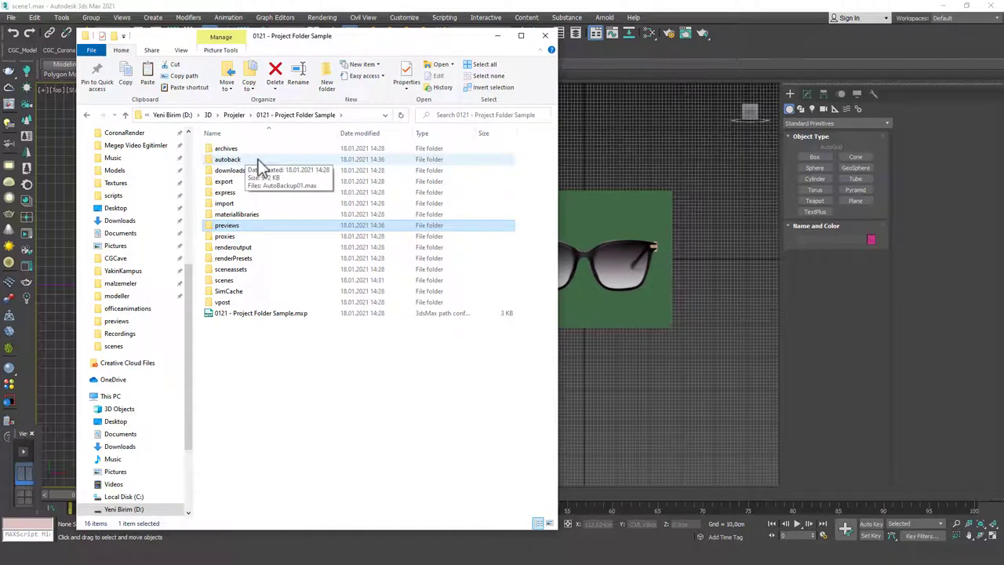
Inspect AutoBackup01.max in the project's autoback folder, then close Explorer.
{"action": "double_click", "coordinate": [225, 158]}
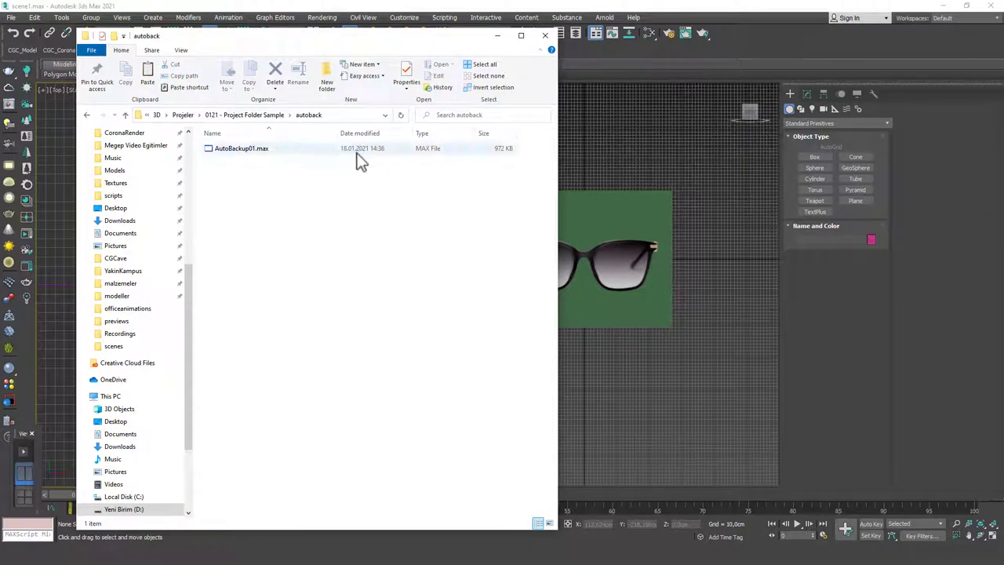
{"action": "left_click", "coordinate": [242, 148]}
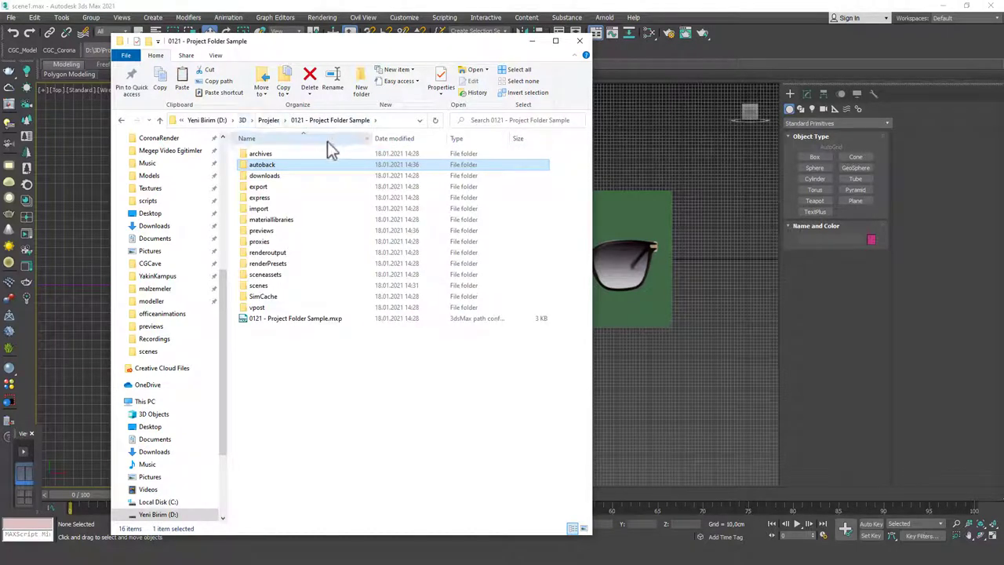
{"action": "double_click", "coordinate": [262, 165]}
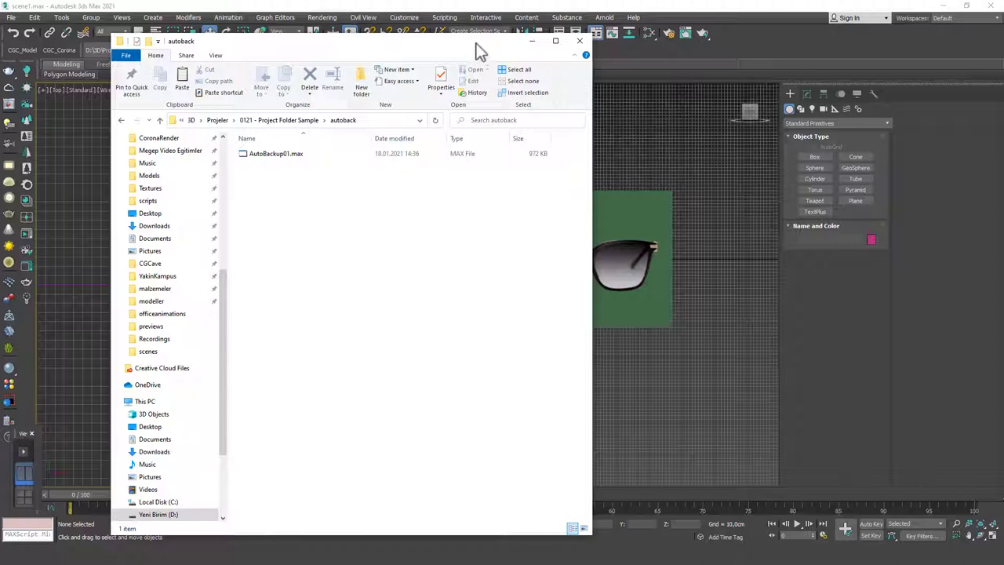
{"action": "mouse_move", "coordinate": [283, 216]}
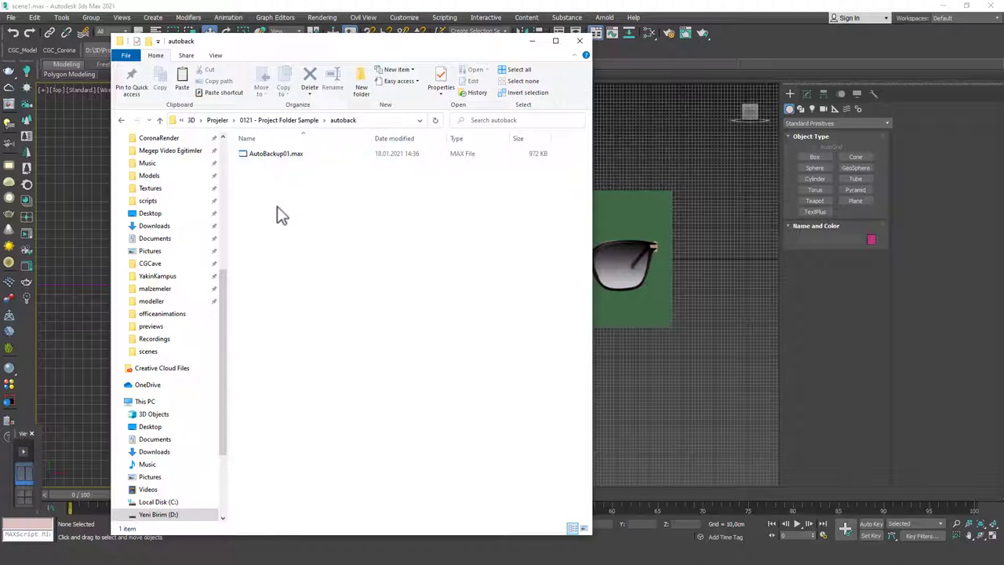
{"action": "left_click", "coordinate": [579, 40]}
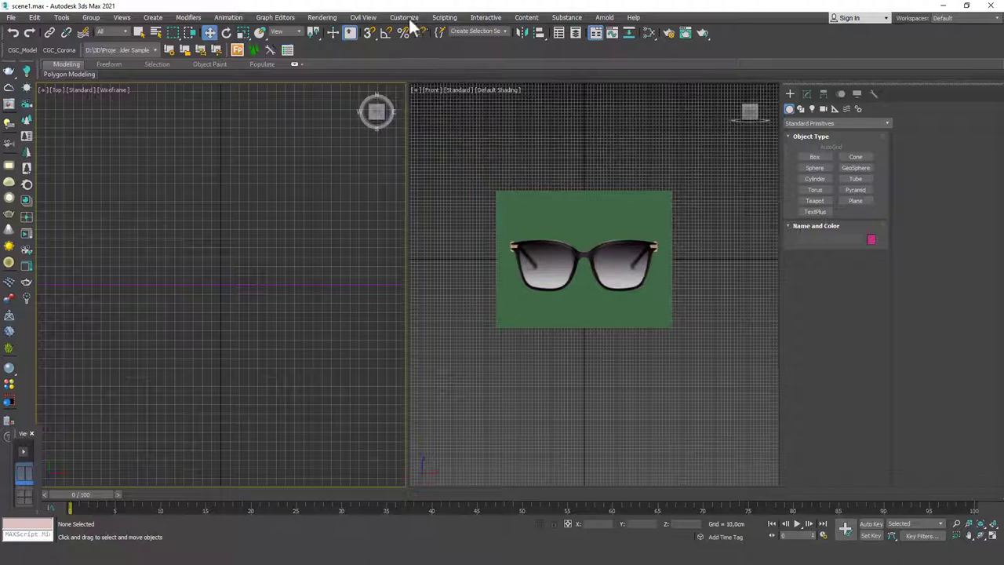
Review the Auto Backup settings on the Files tab of Customize > Preferences, then close the dialog.
{"action": "left_click", "coordinate": [403, 17]}
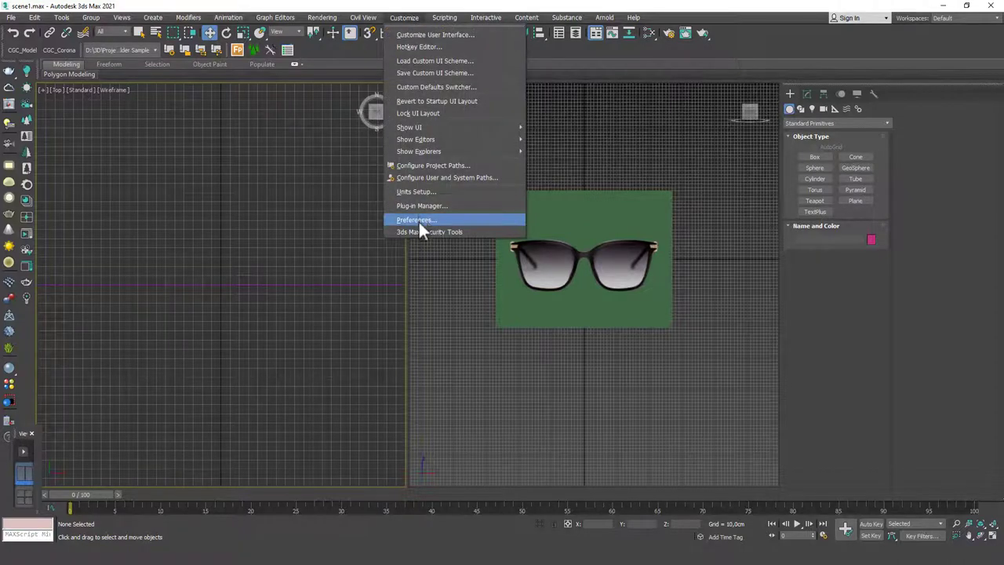
{"action": "left_click", "coordinate": [414, 220]}
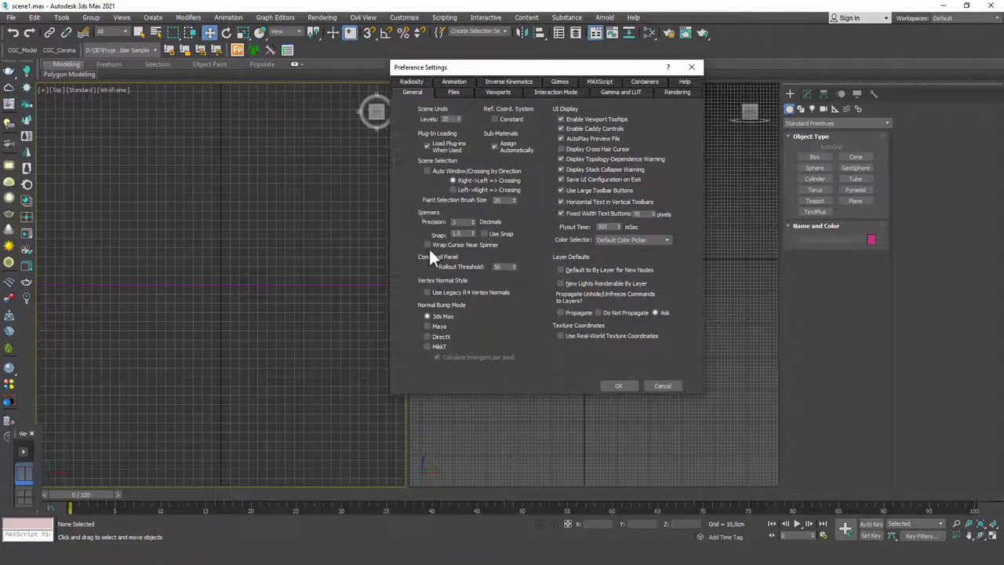
{"action": "left_click", "coordinate": [453, 91]}
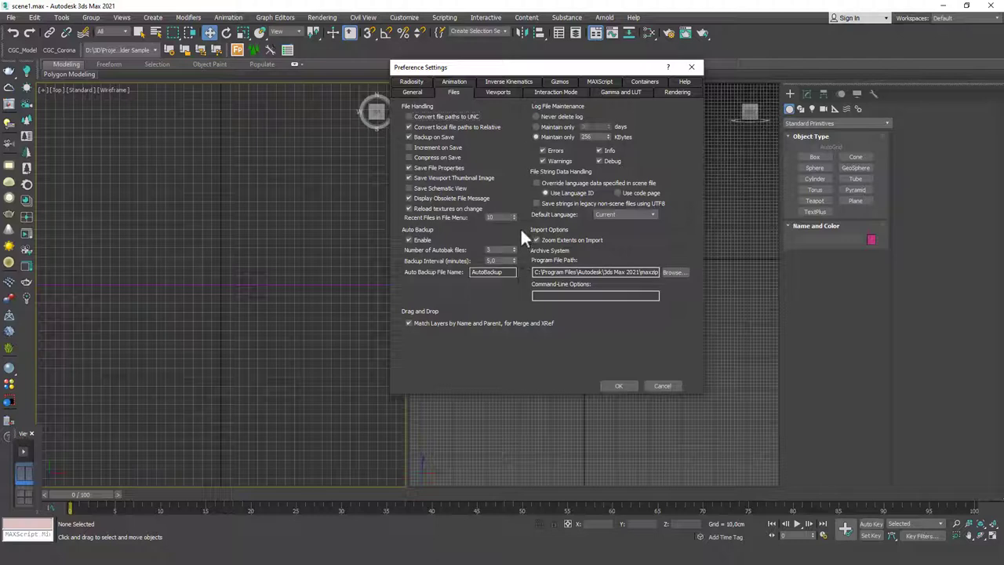
{"action": "mouse_move", "coordinate": [420, 251]}
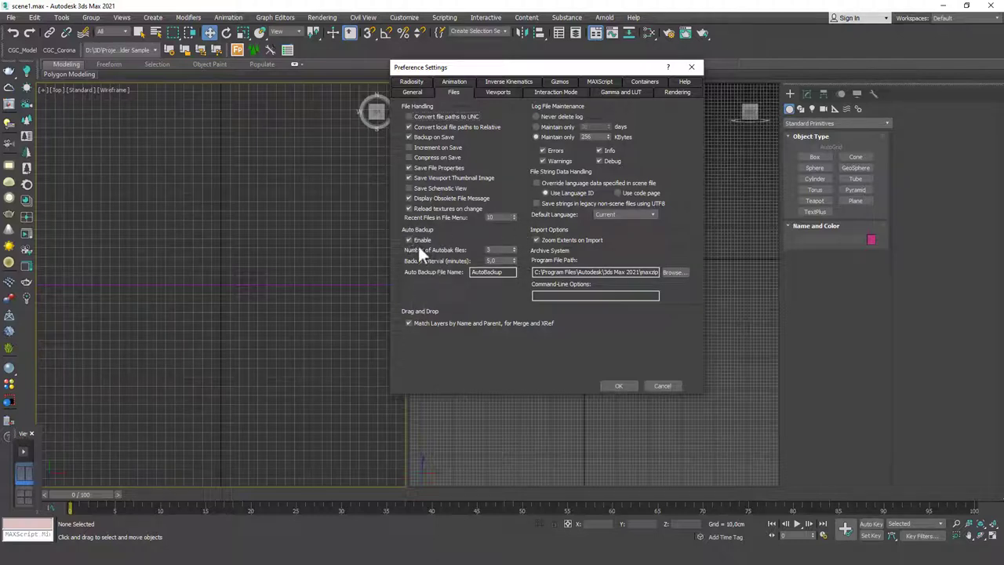
{"action": "mouse_move", "coordinate": [502, 261]}
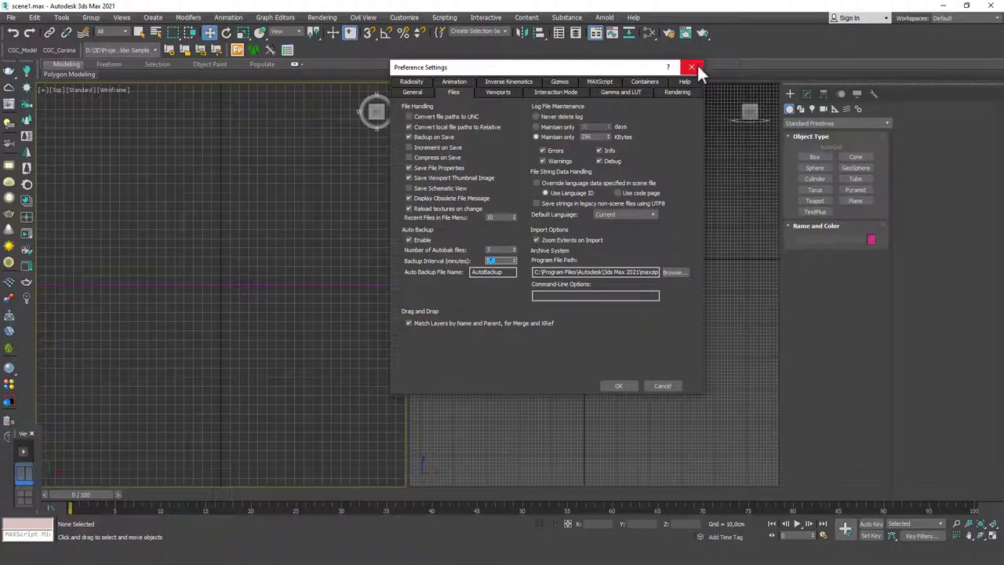
{"action": "left_click", "coordinate": [691, 66]}
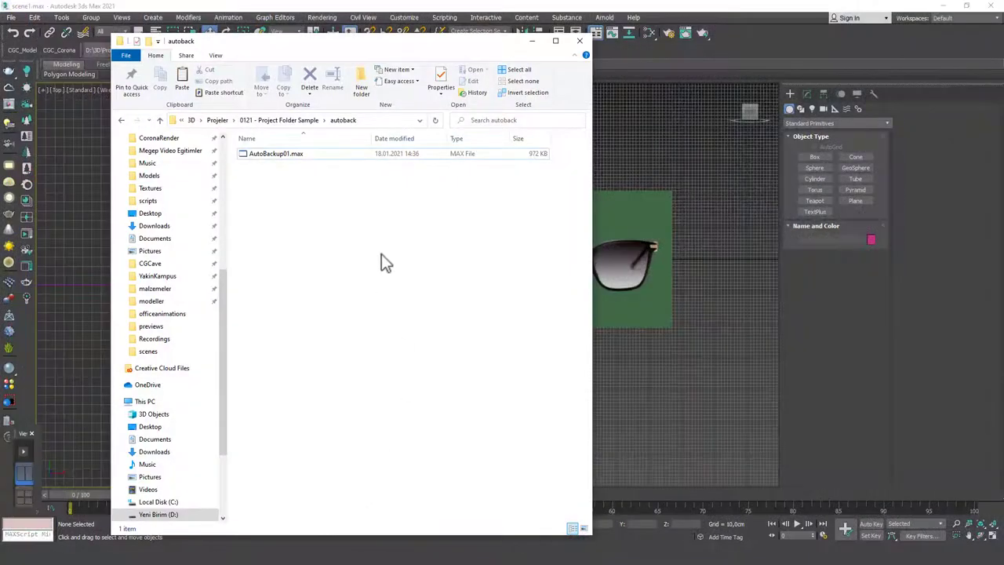
Select AutoBackup01.max, then browse into sceneassets to reveal gilded gold1.jpg and wood texture.jpg before returning to the scene.
{"action": "left_click", "coordinate": [276, 154]}
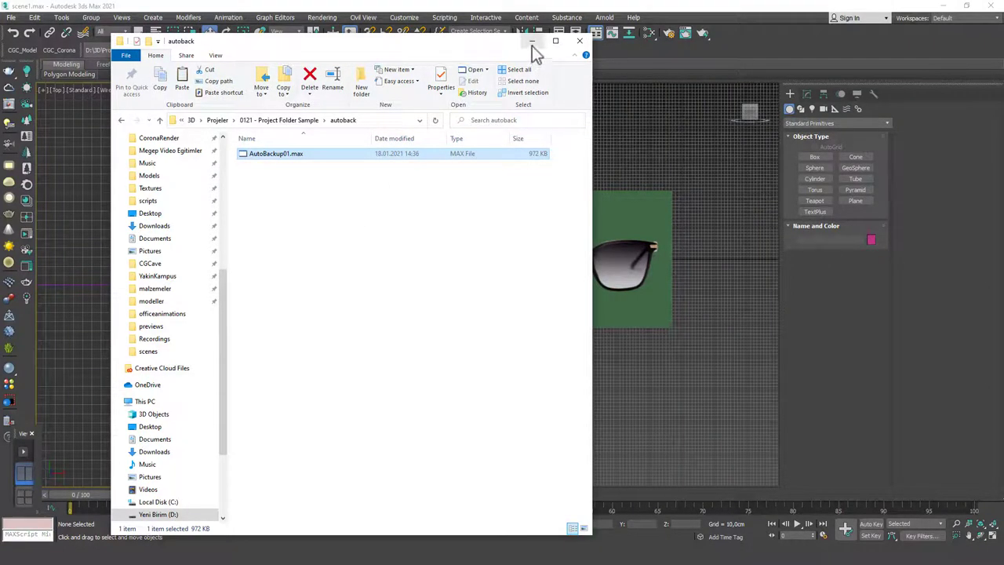
{"action": "left_click", "coordinate": [579, 41]}
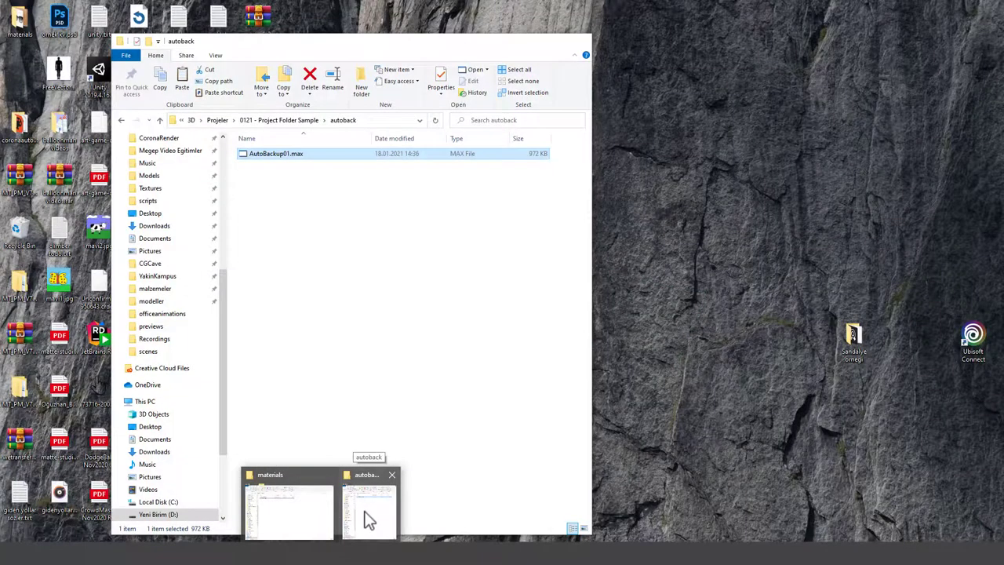
{"action": "mouse_move", "coordinate": [375, 513]}
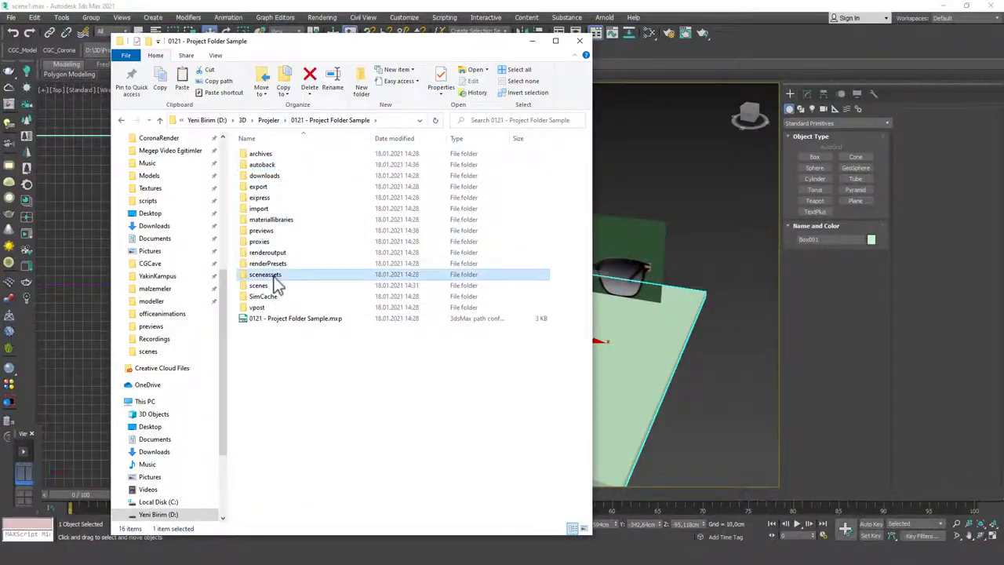
{"action": "double_click", "coordinate": [263, 274]}
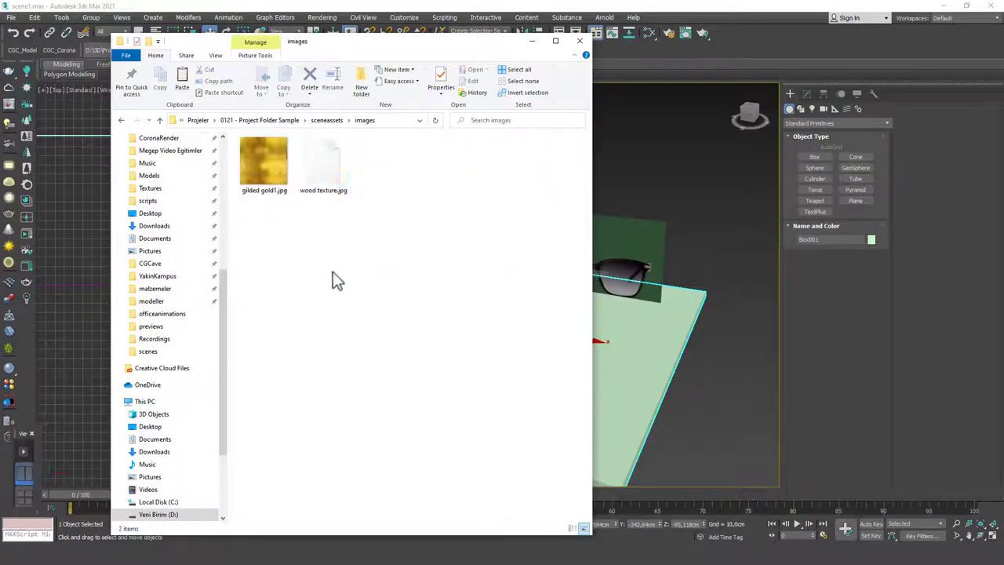
{"action": "left_click", "coordinate": [579, 41]}
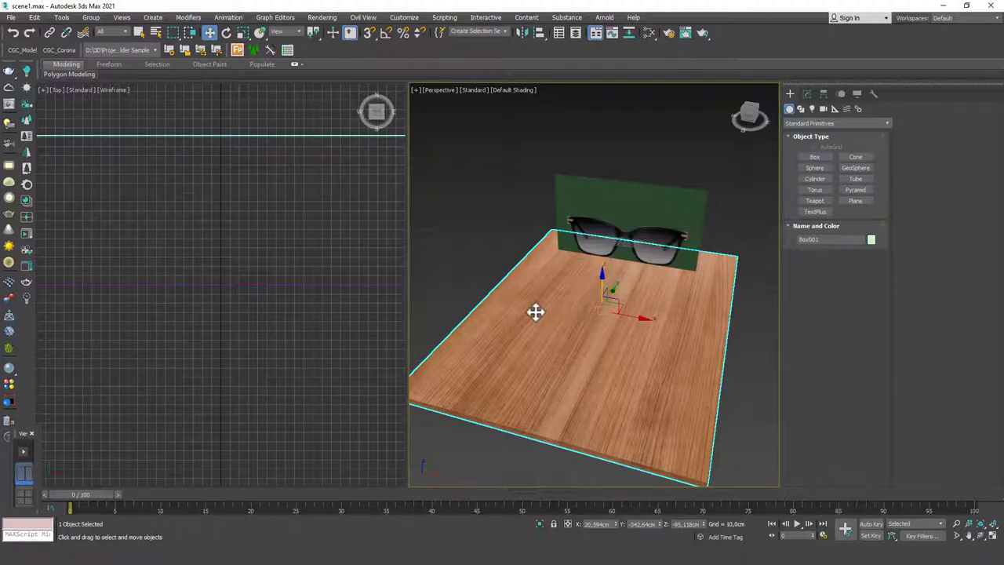
{"action": "mouse_move", "coordinate": [28, 267]}
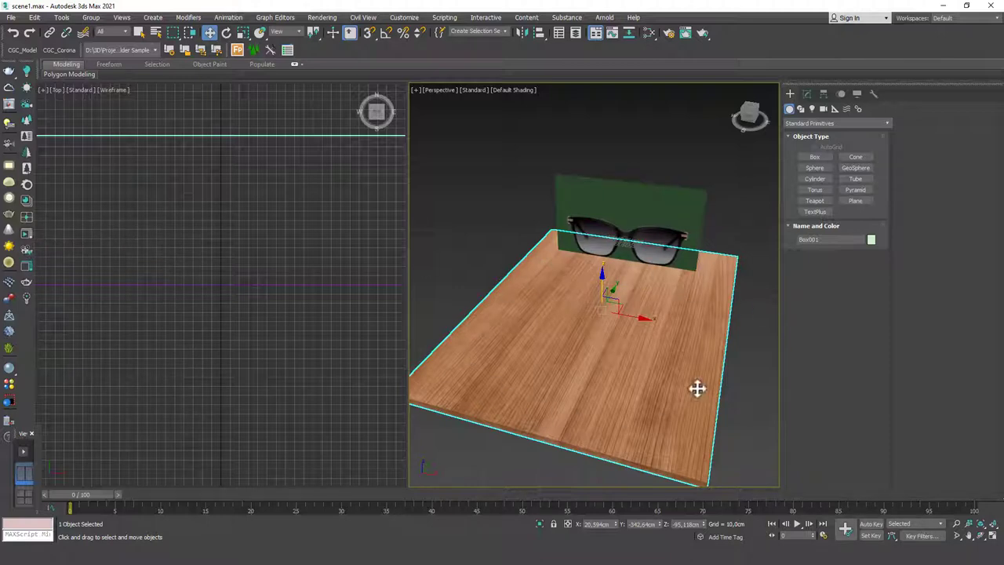
{"action": "mouse_move", "coordinate": [684, 295]}
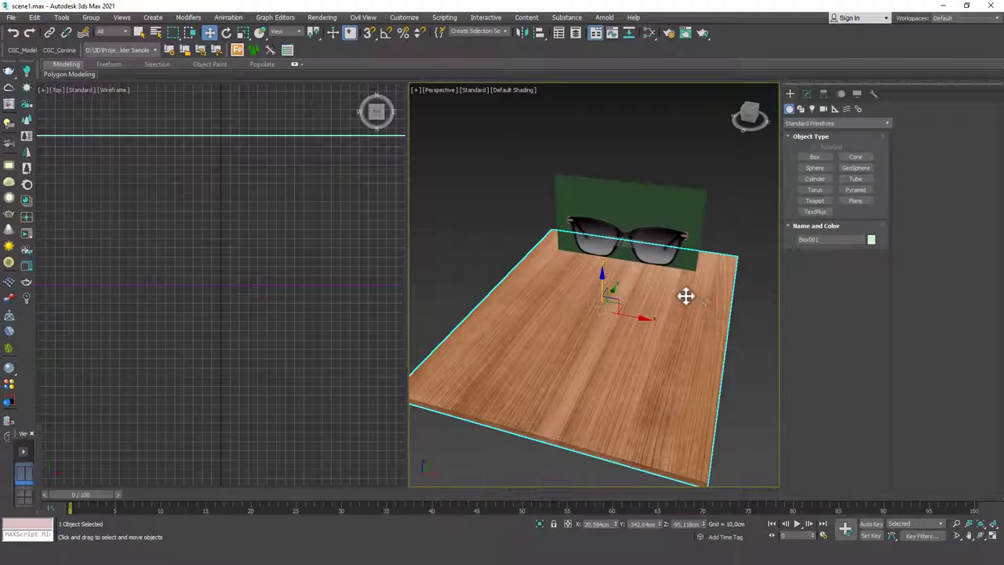
{"action": "mouse_move", "coordinate": [480, 308]}
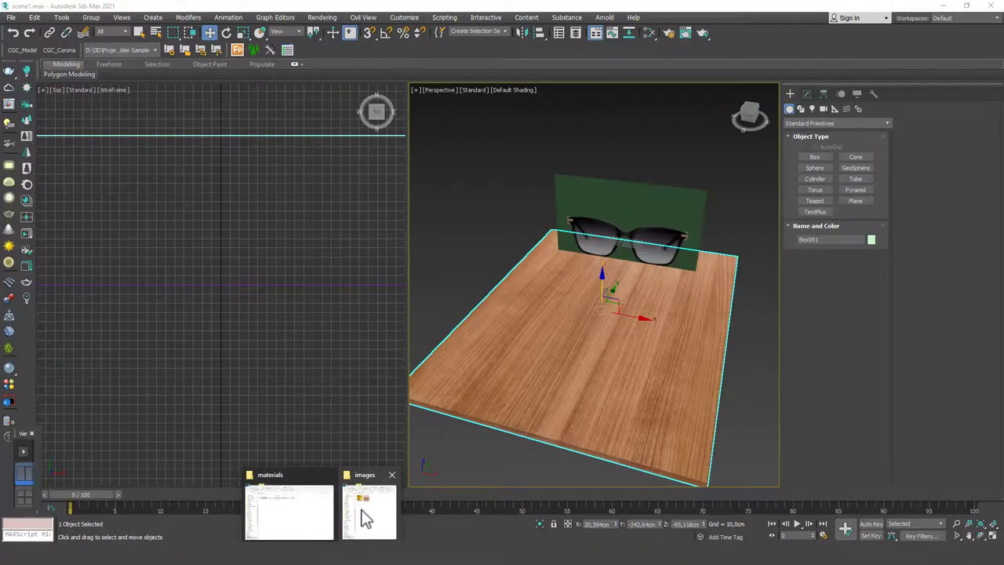
Return to the sceneassets folder and inspect the empty export folder.
{"action": "left_click", "coordinate": [363, 510]}
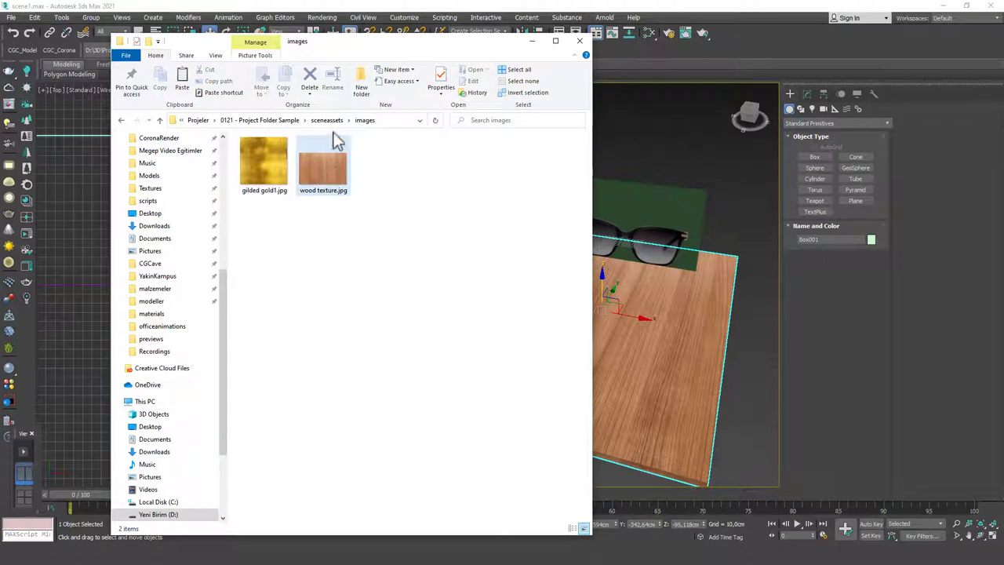
{"action": "left_click", "coordinate": [326, 119]}
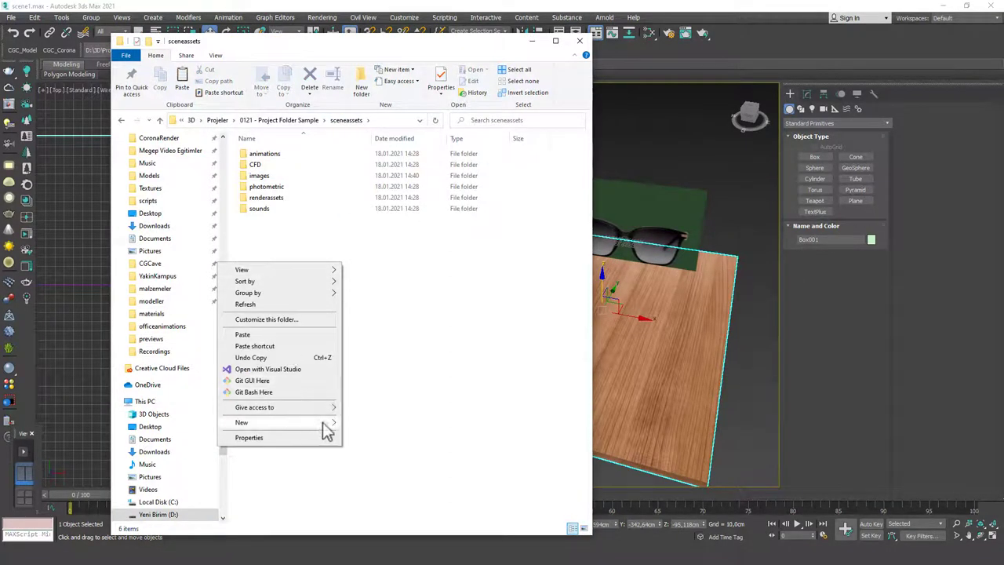
{"action": "left_click", "coordinate": [242, 422]}
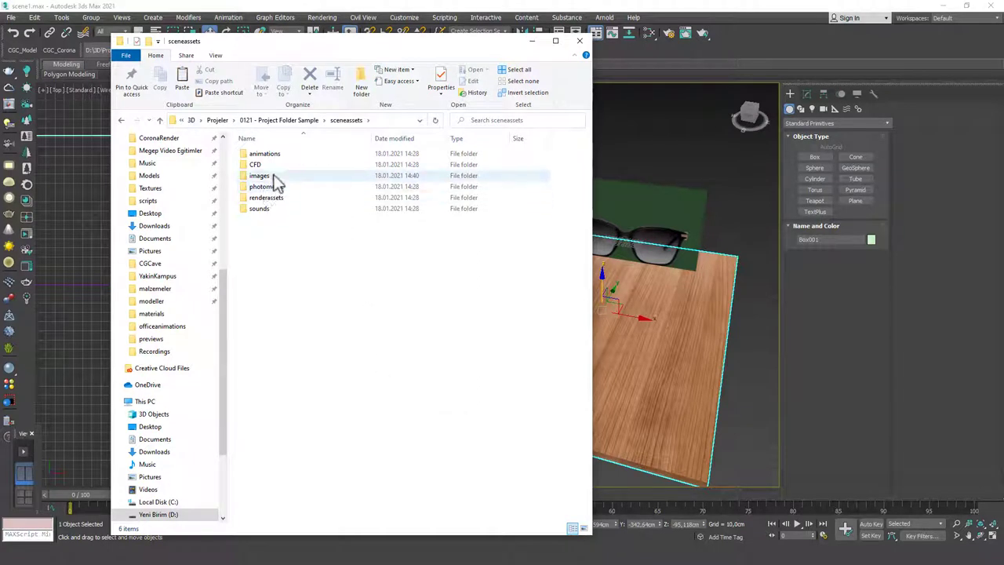
{"action": "mouse_move", "coordinate": [276, 180]}
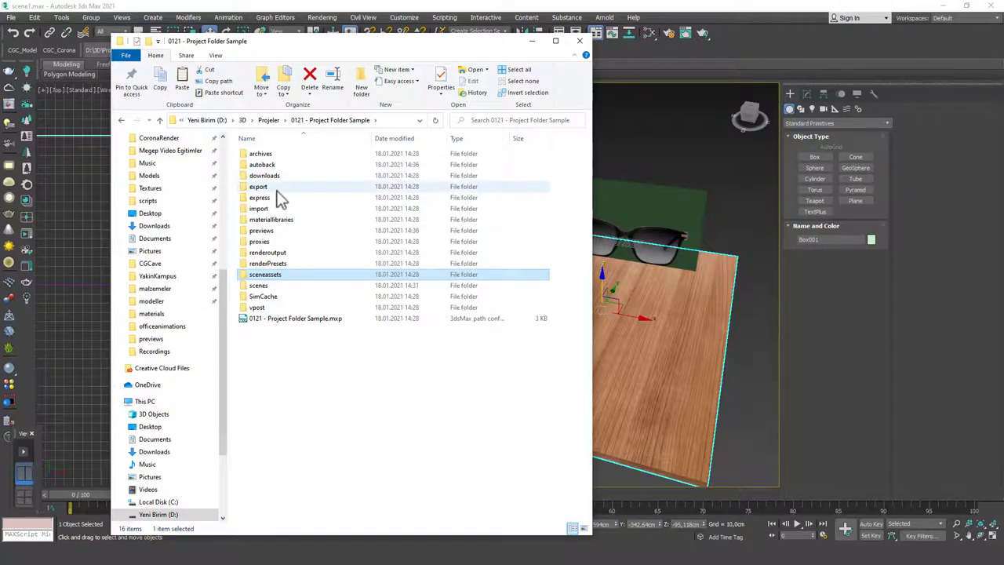
{"action": "double_click", "coordinate": [258, 185]}
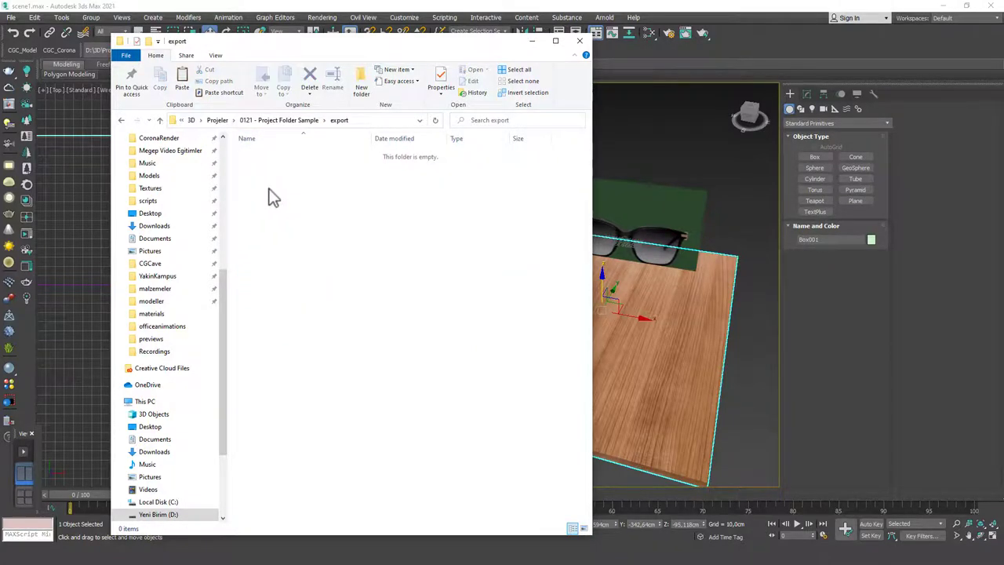
{"action": "mouse_move", "coordinate": [383, 270]}
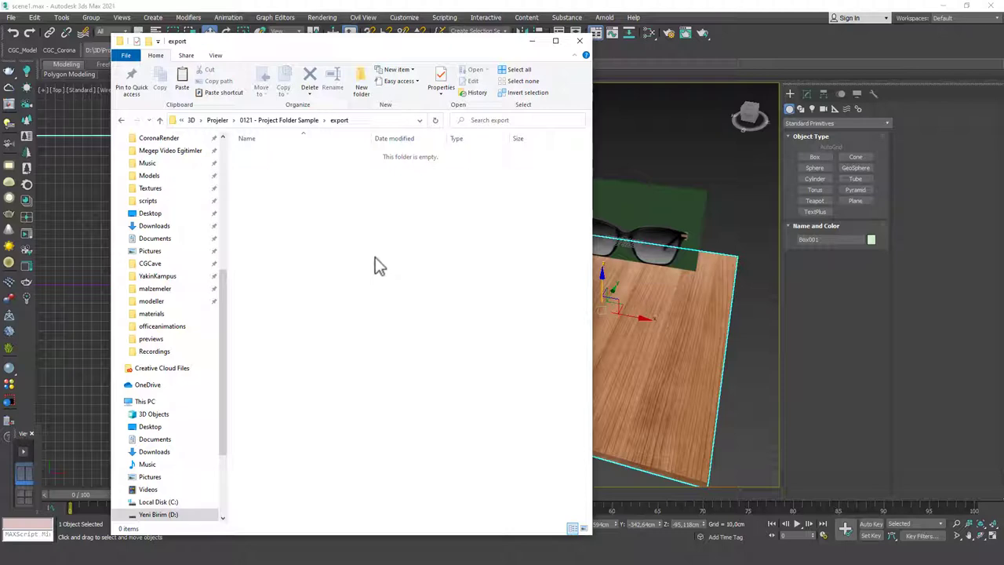
{"action": "mouse_move", "coordinate": [360, 168]}
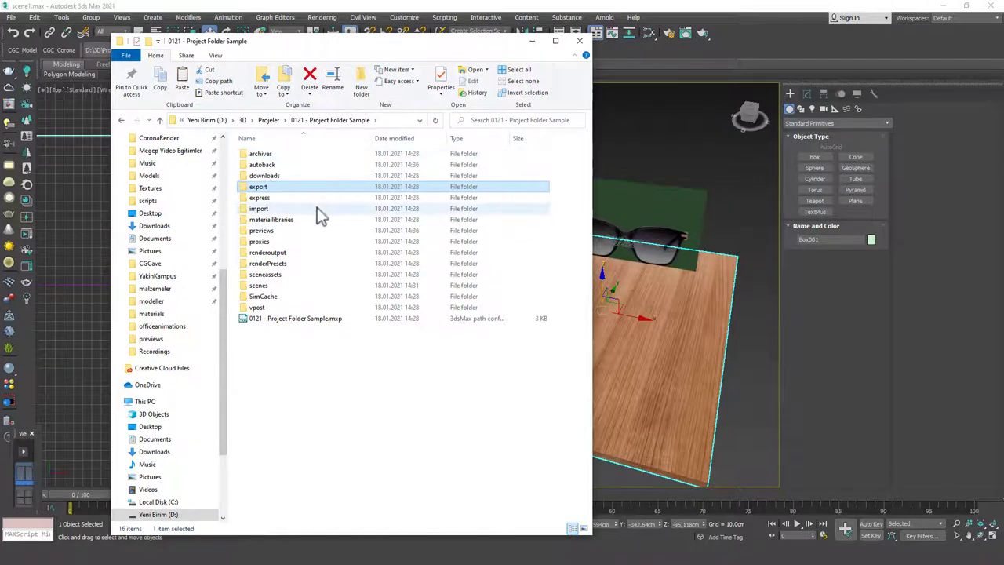
{"action": "mouse_move", "coordinate": [320, 213]}
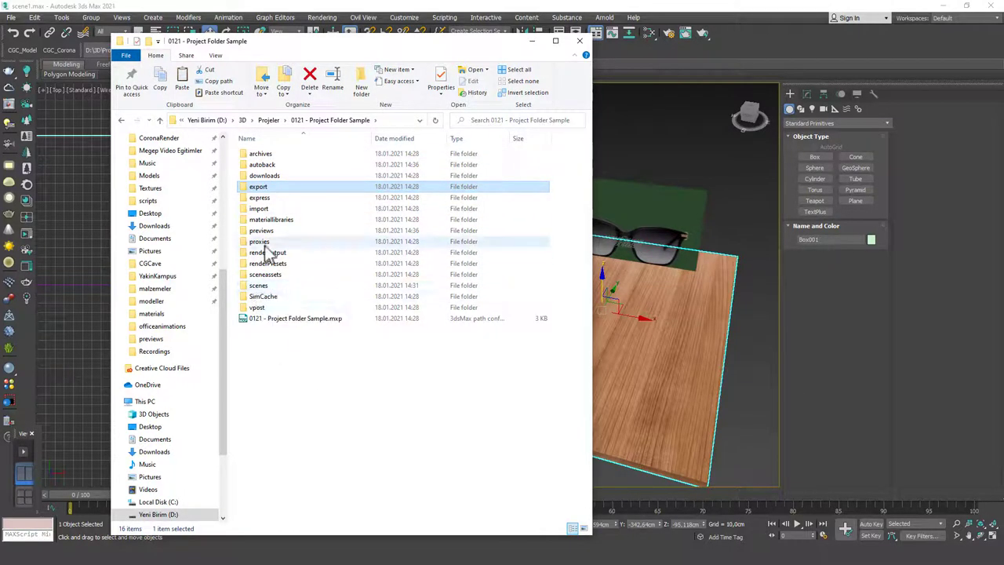
Inspect the empty previews folder, go up to Projeler, and return to the scene with the ground box deselected.
{"action": "double_click", "coordinate": [259, 242]}
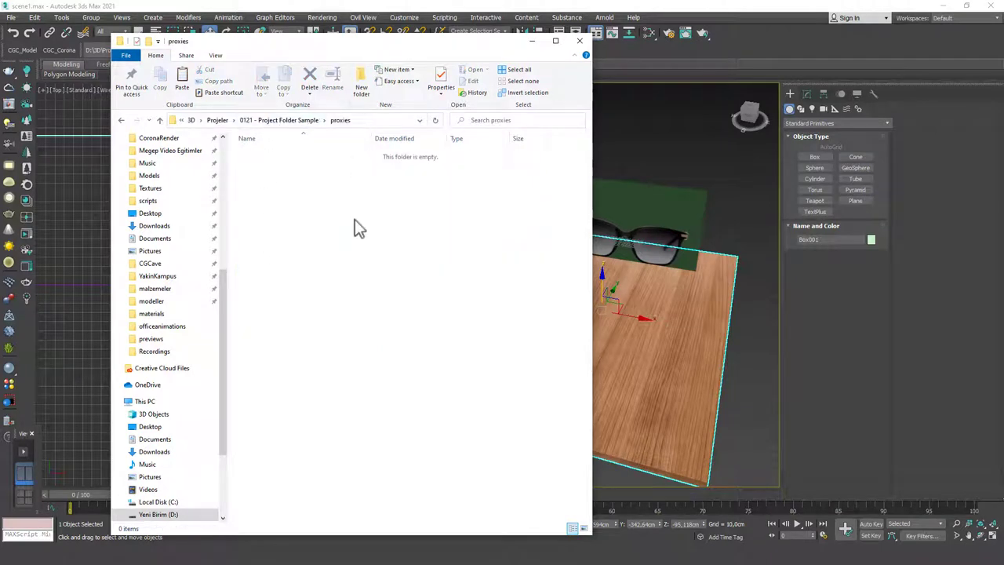
{"action": "mouse_move", "coordinate": [358, 152]}
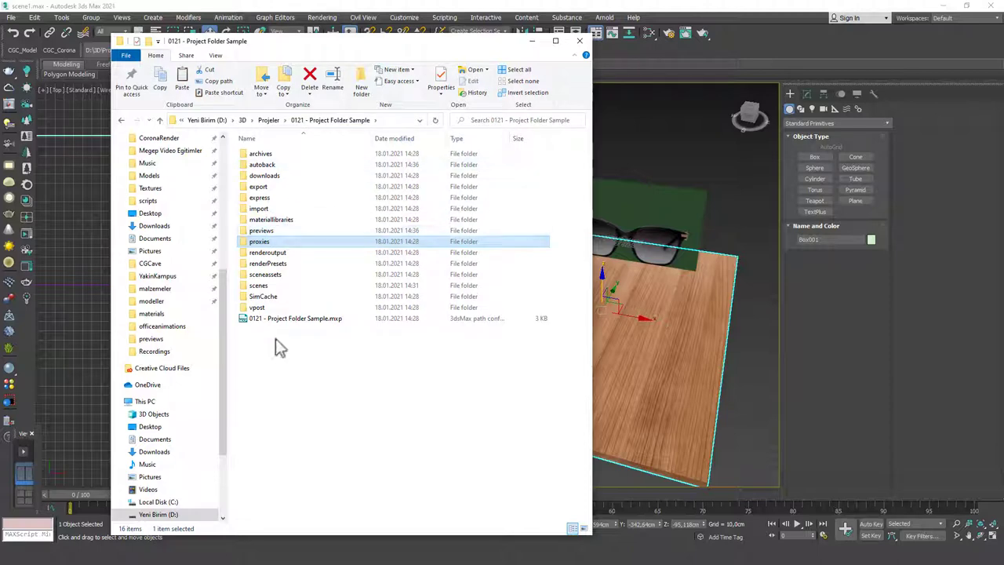
{"action": "left_click", "coordinate": [268, 119]}
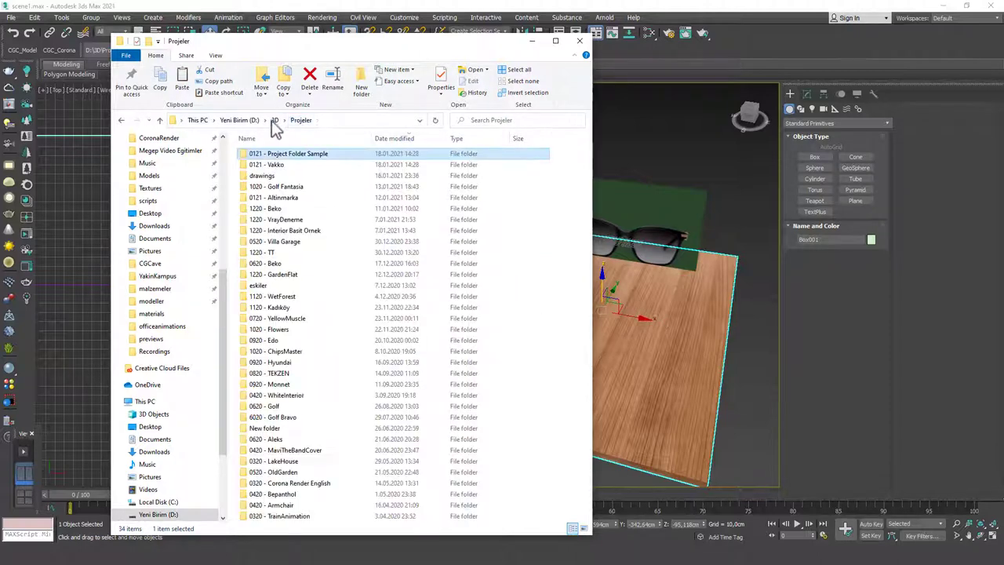
{"action": "left_click", "coordinate": [579, 41]}
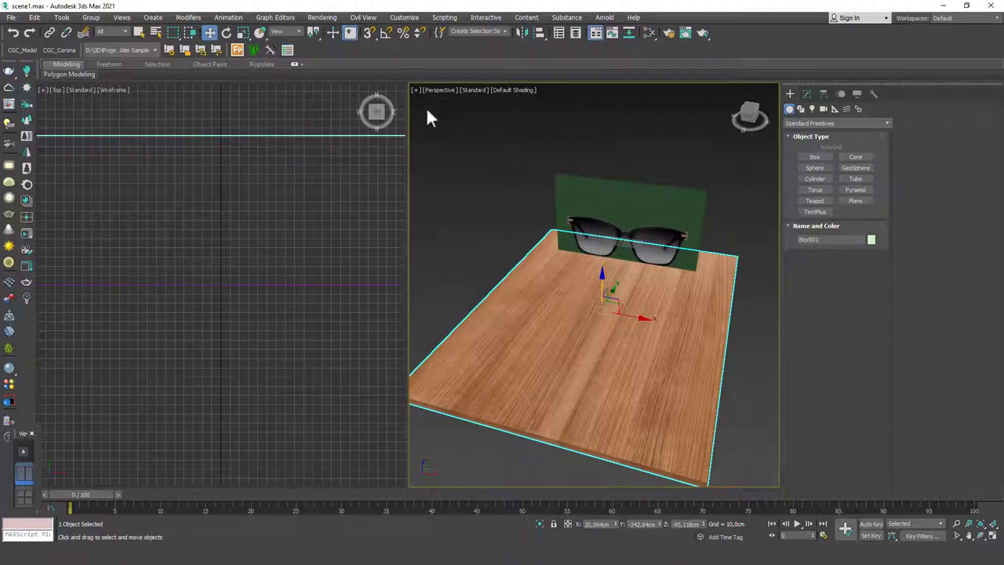
{"action": "left_click", "coordinate": [533, 173]}
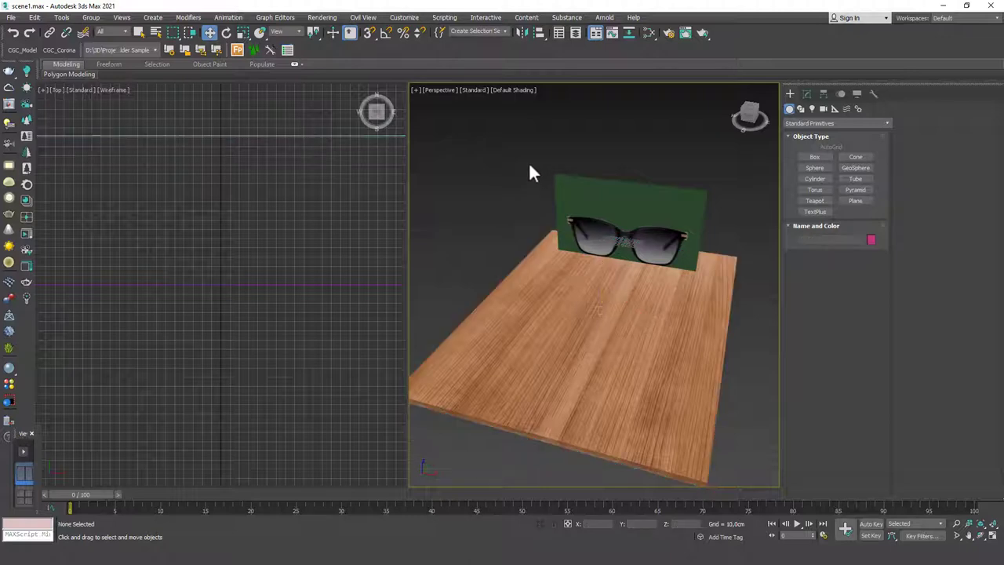